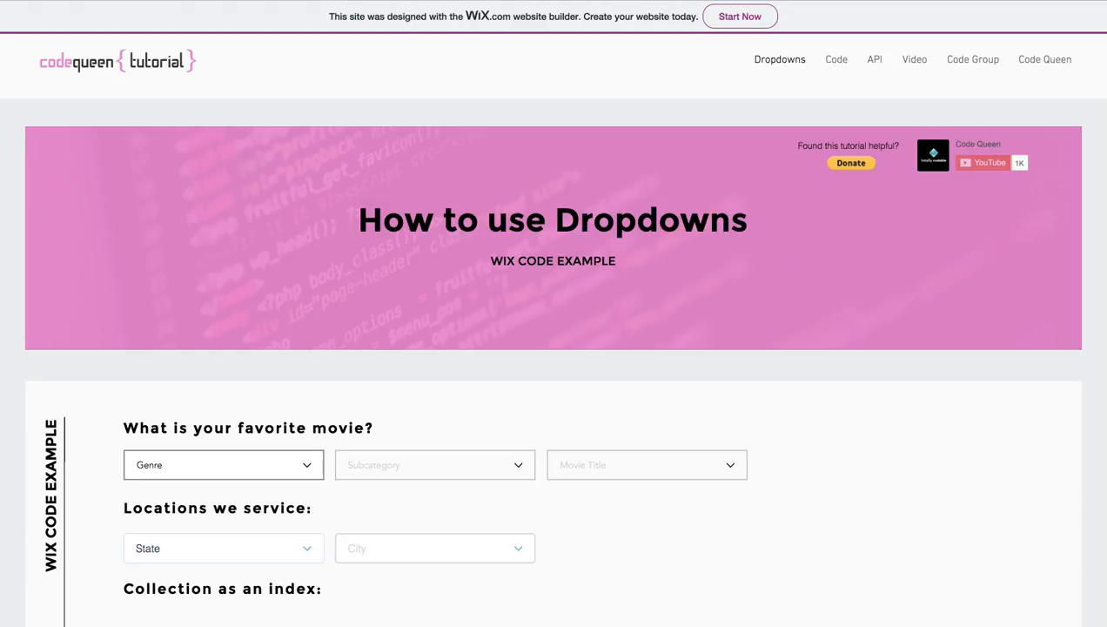
Step: Choose Texas in the State dropdown of the service locations example
{"action": "scroll", "scroll_direction": "down", "scroll_amount": 3}
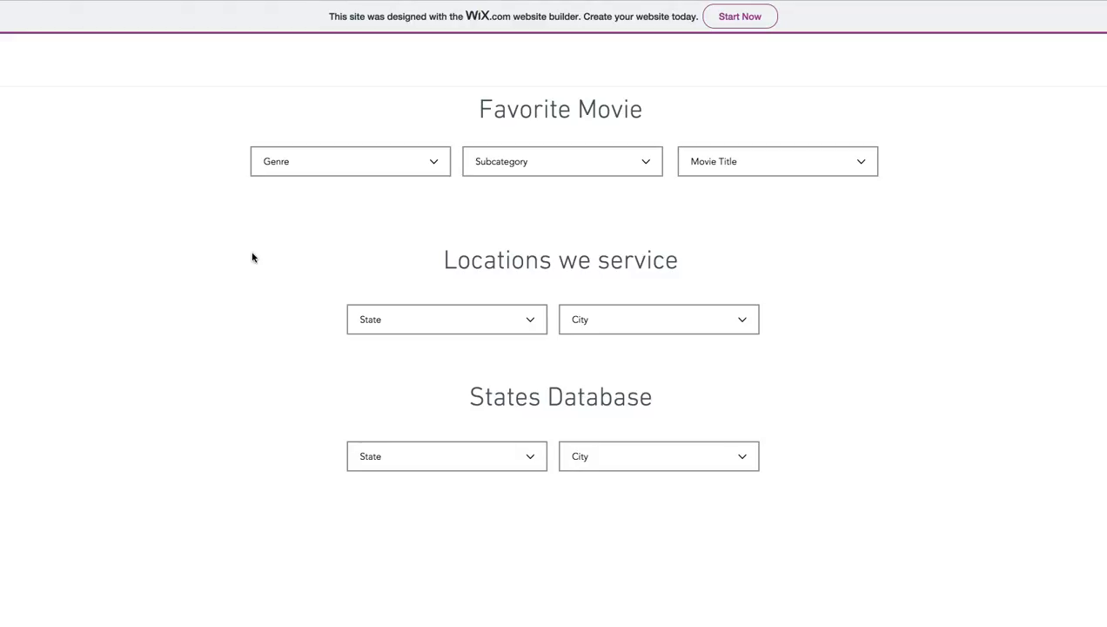
{"action": "left_click", "coordinate": [445, 318]}
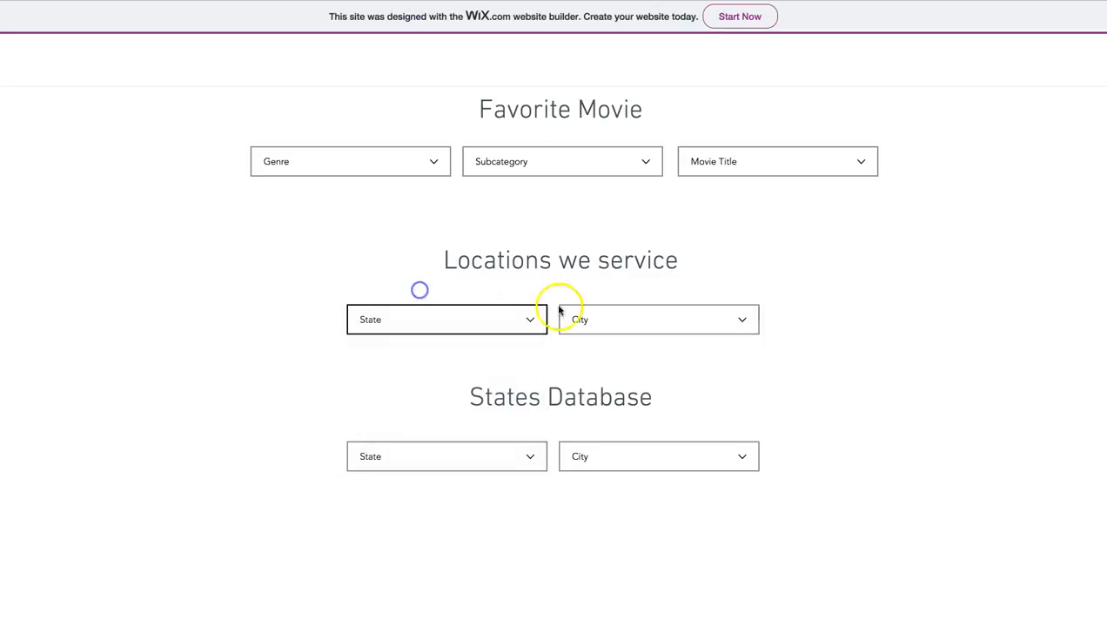
{"action": "left_click", "coordinate": [654, 318]}
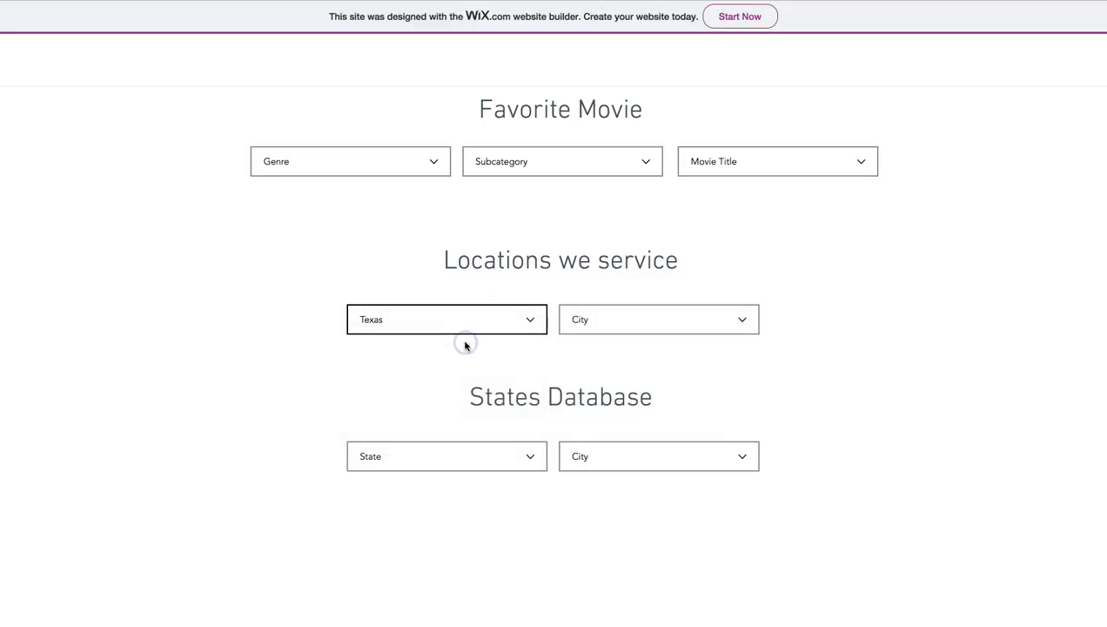
{"action": "left_click", "coordinate": [658, 319]}
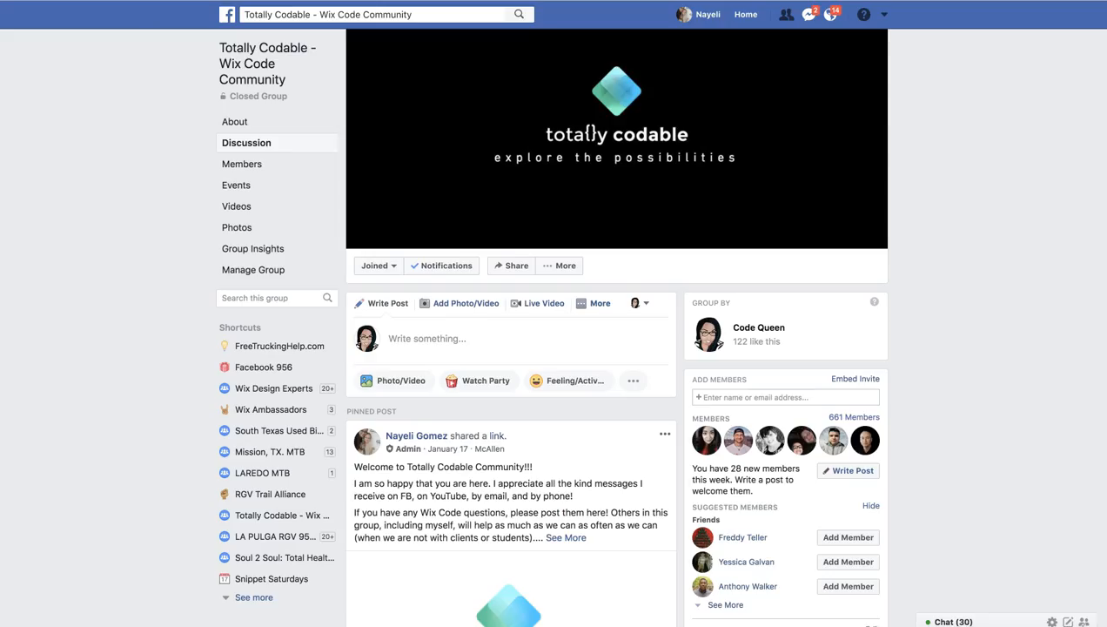
{"action": "mouse_move", "coordinate": [682, 26]}
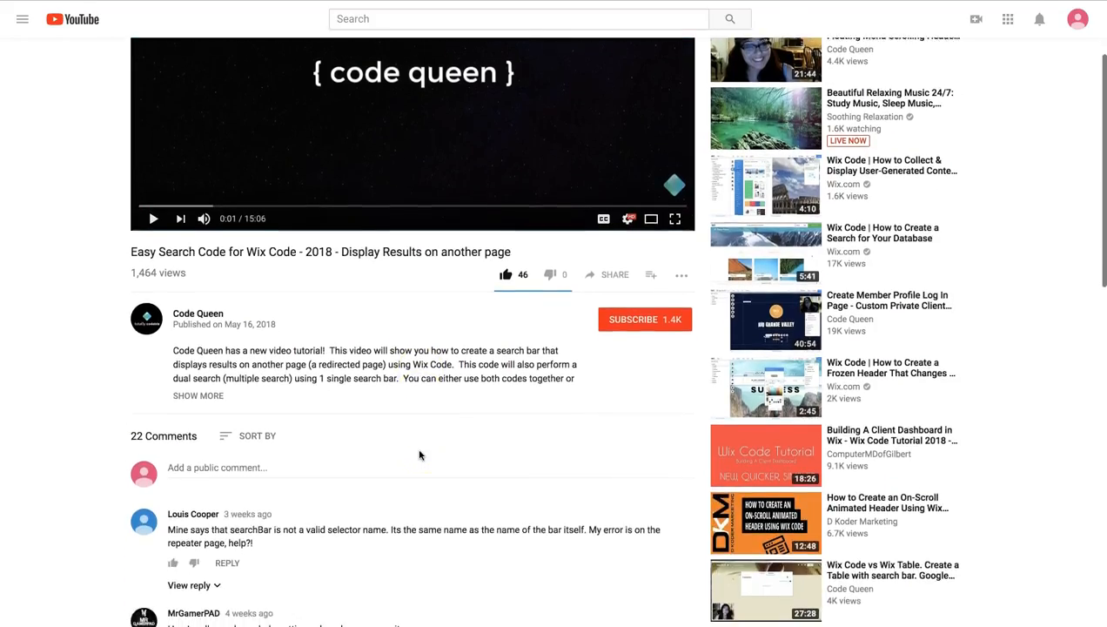
Step: Expand the video description and follow its 'Link to Tutorial Site' URL
{"action": "left_click", "coordinate": [198, 395]}
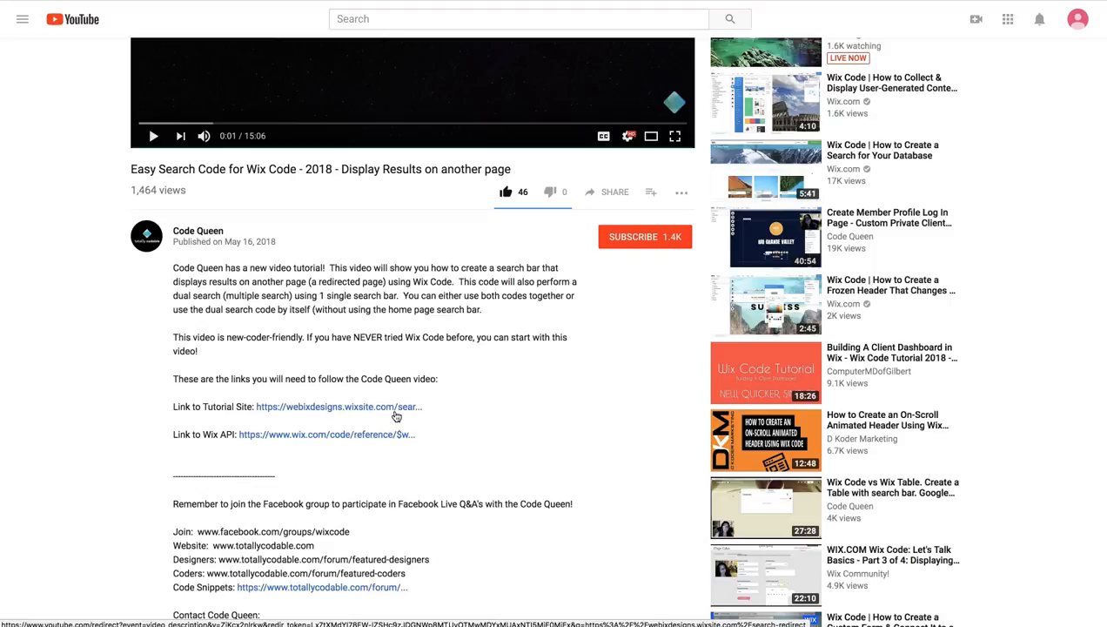
{"action": "left_click", "coordinate": [337, 407]}
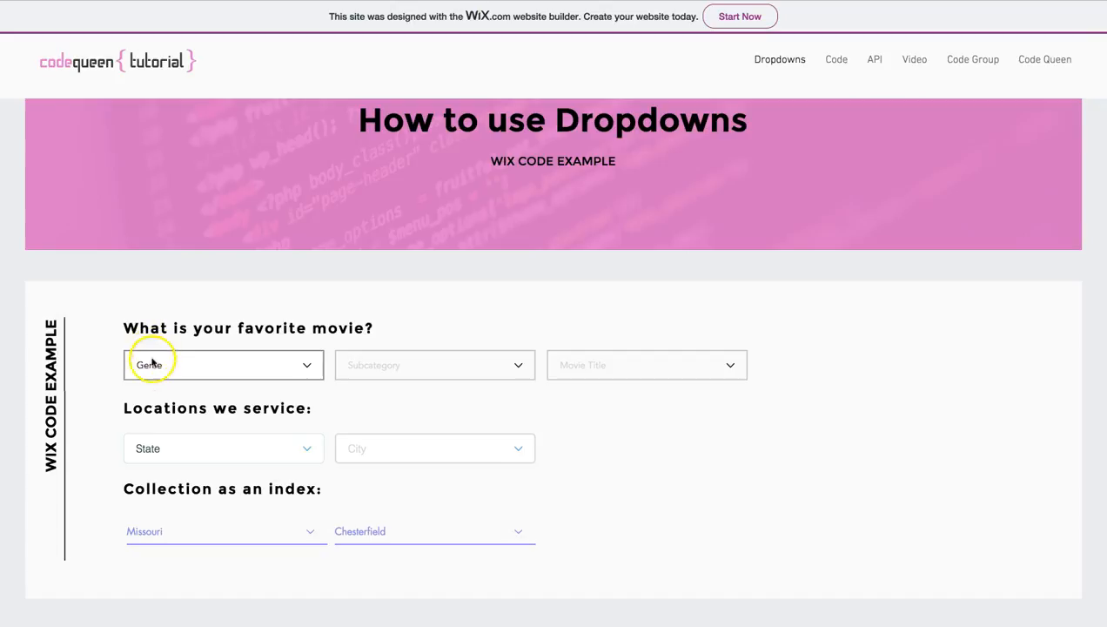
{"action": "mouse_move", "coordinate": [108, 369]}
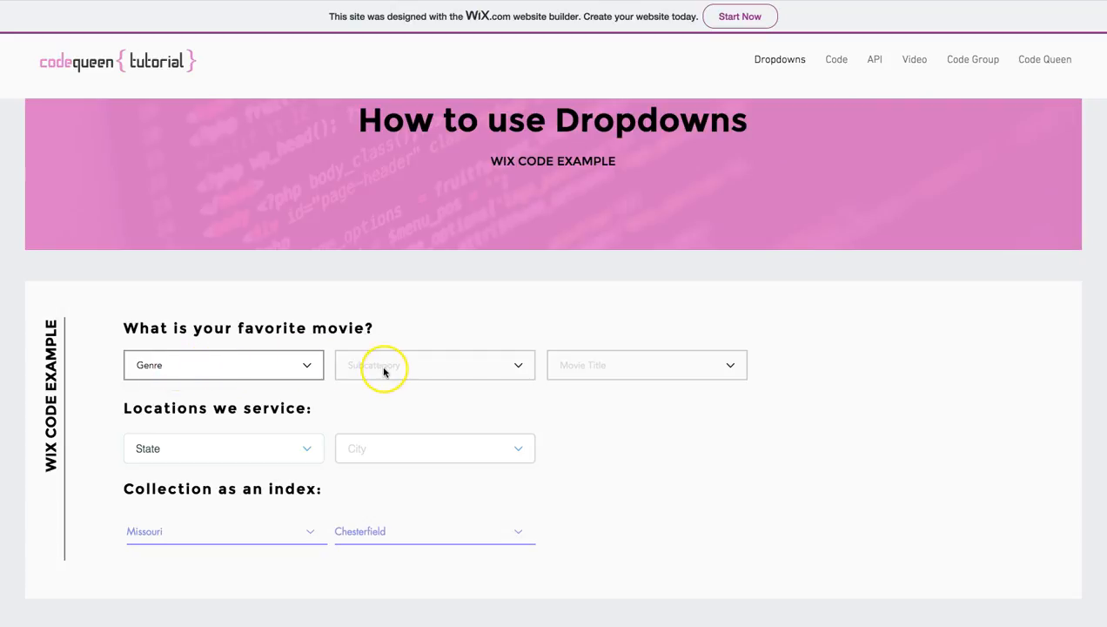
{"action": "mouse_move", "coordinate": [610, 376]}
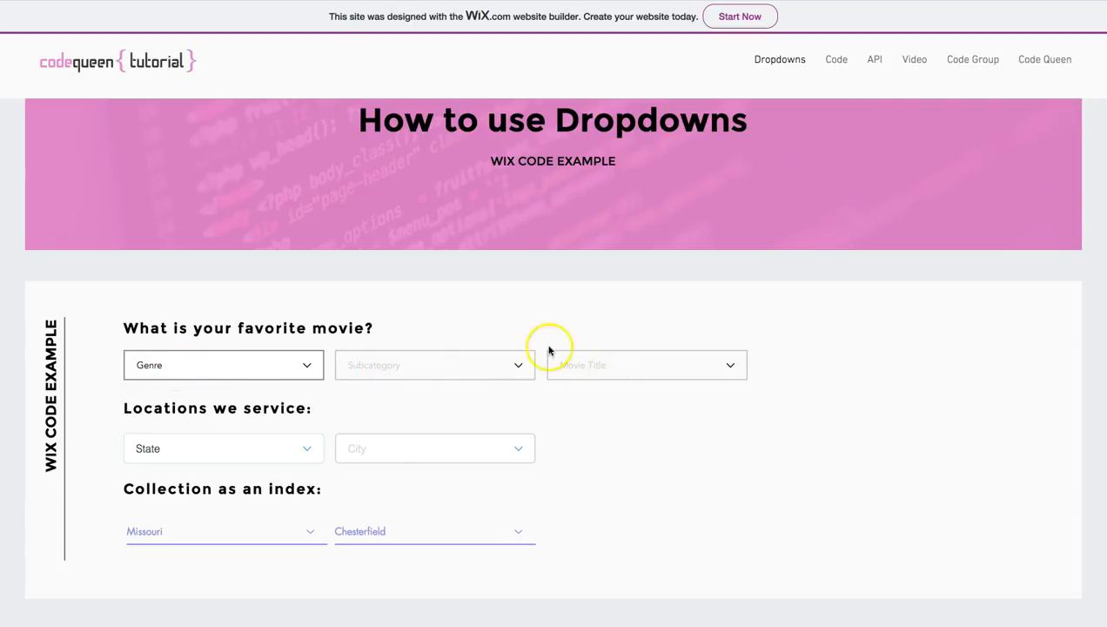
{"action": "mouse_move", "coordinate": [592, 372]}
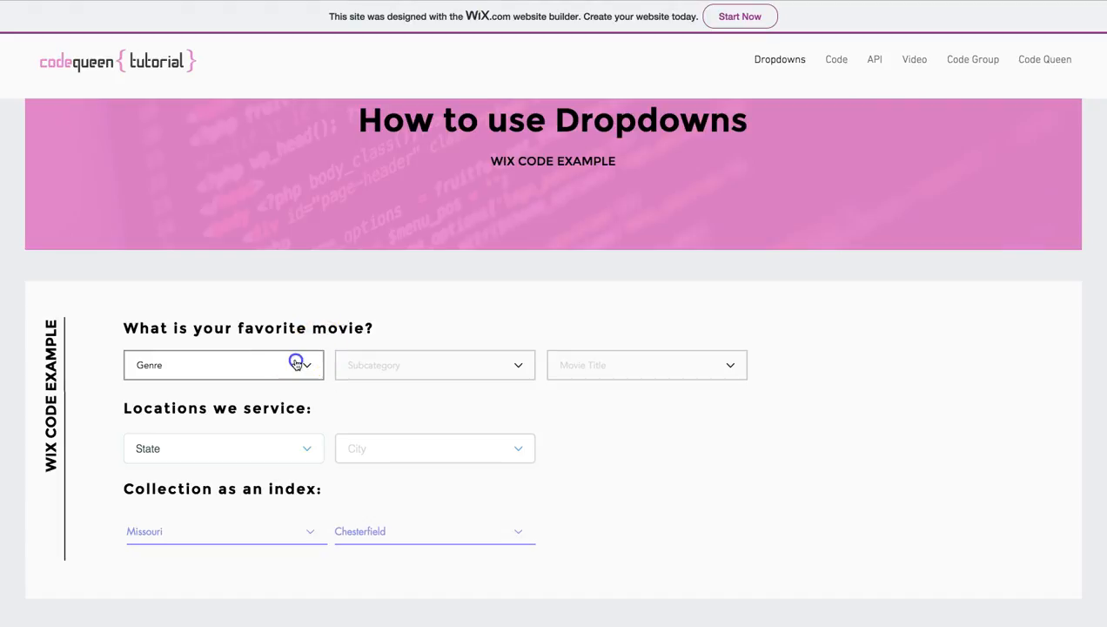
Step: Choose Adventure as the genre and Star Trek as the movie title
{"action": "left_click", "coordinate": [223, 365]}
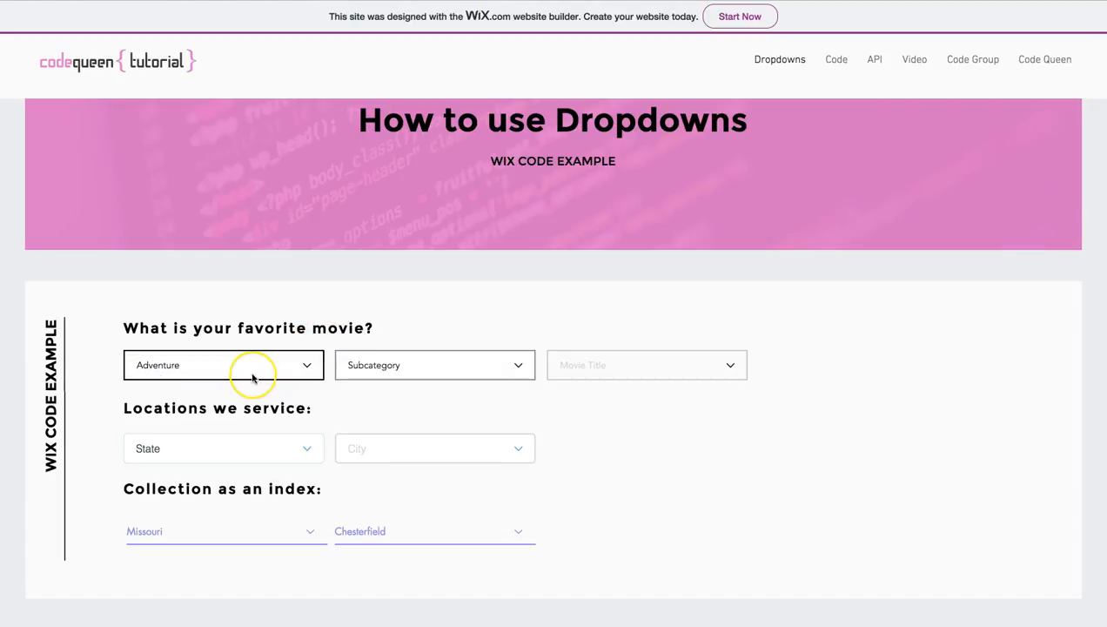
{"action": "mouse_move", "coordinate": [404, 365]}
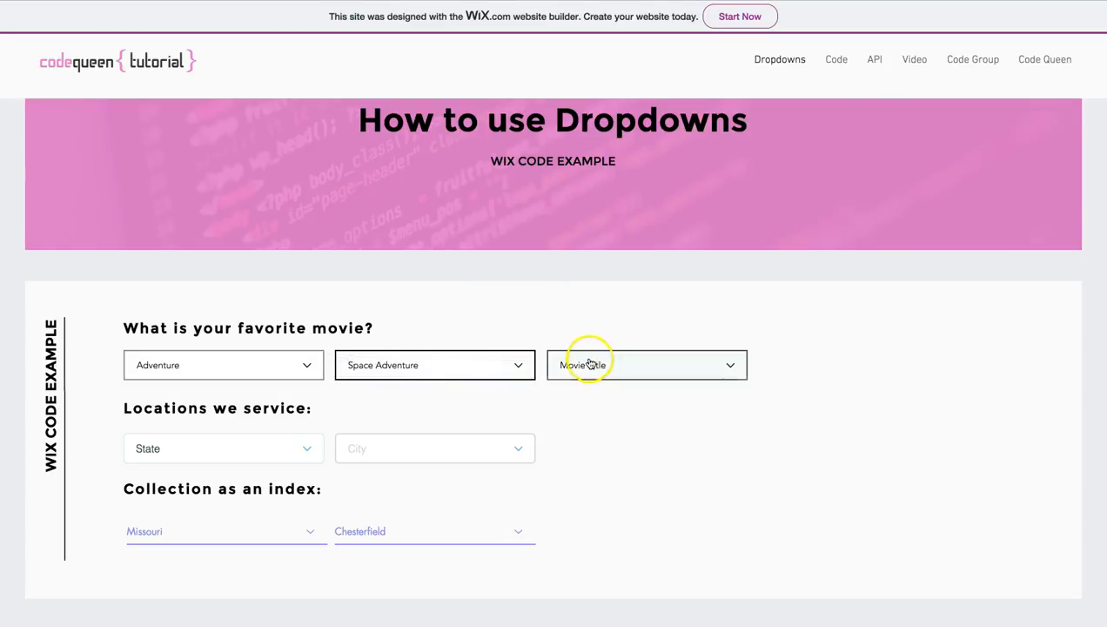
{"action": "mouse_move", "coordinate": [641, 366]}
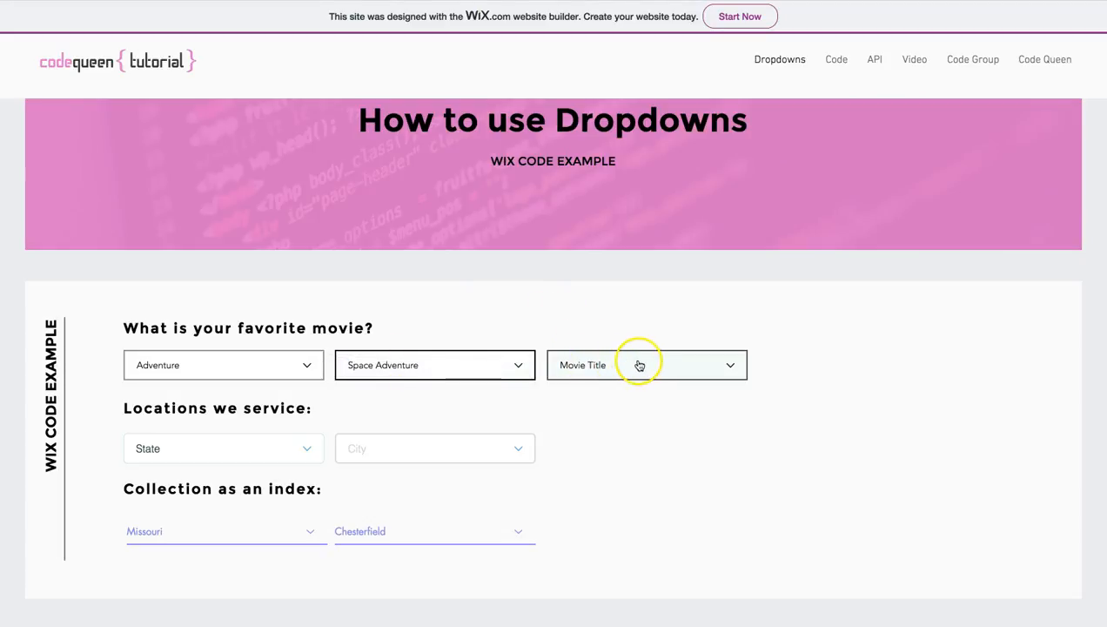
{"action": "left_click", "coordinate": [645, 365]}
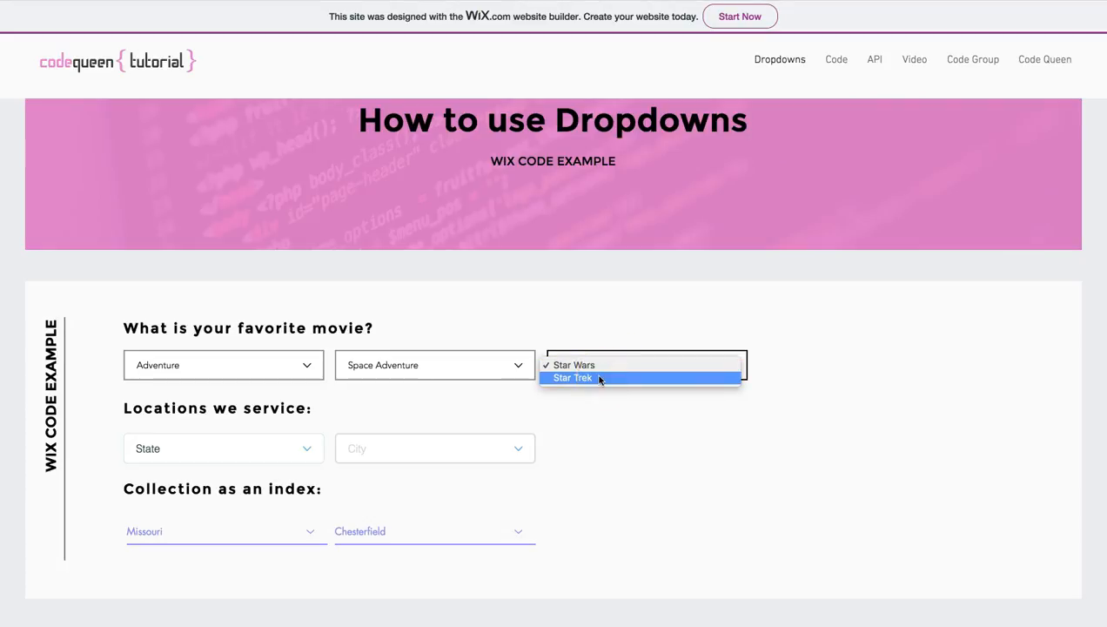
{"action": "left_click", "coordinate": [571, 376]}
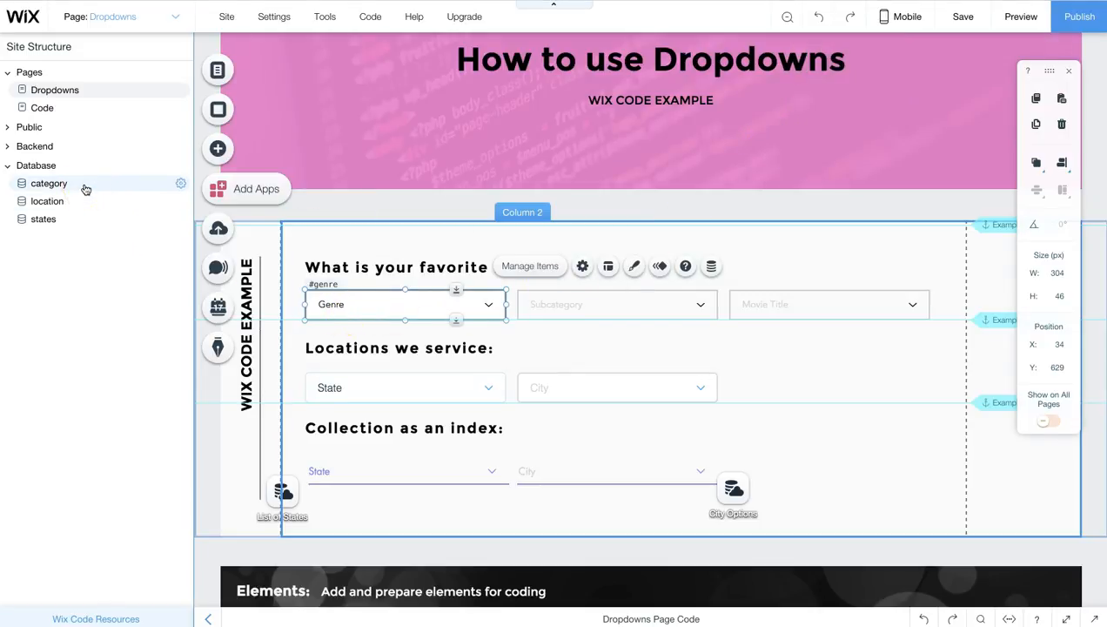
{"action": "mouse_move", "coordinate": [682, 303]}
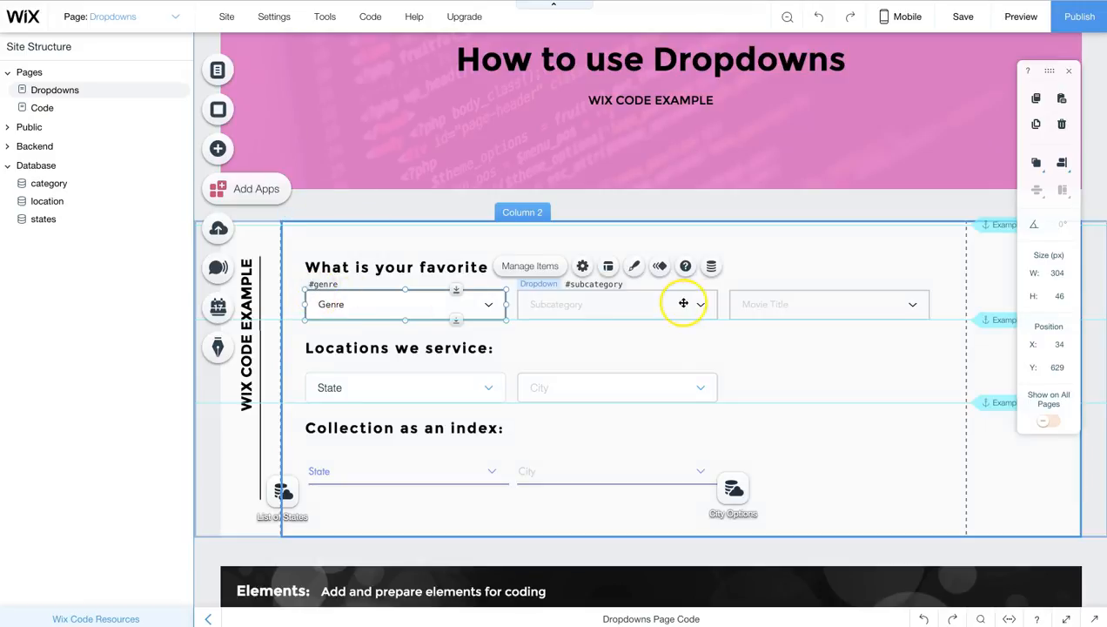
Step: View the category collection's rows, then return to the live tutorial site
{"action": "left_click", "coordinate": [49, 182]}
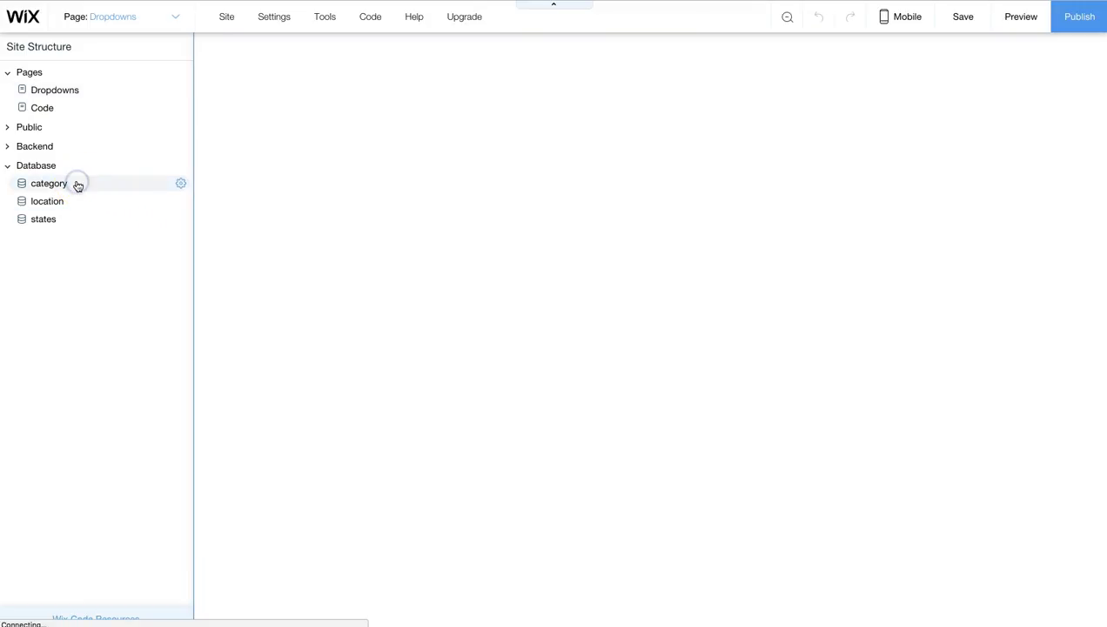
{"action": "left_click", "coordinate": [49, 183]}
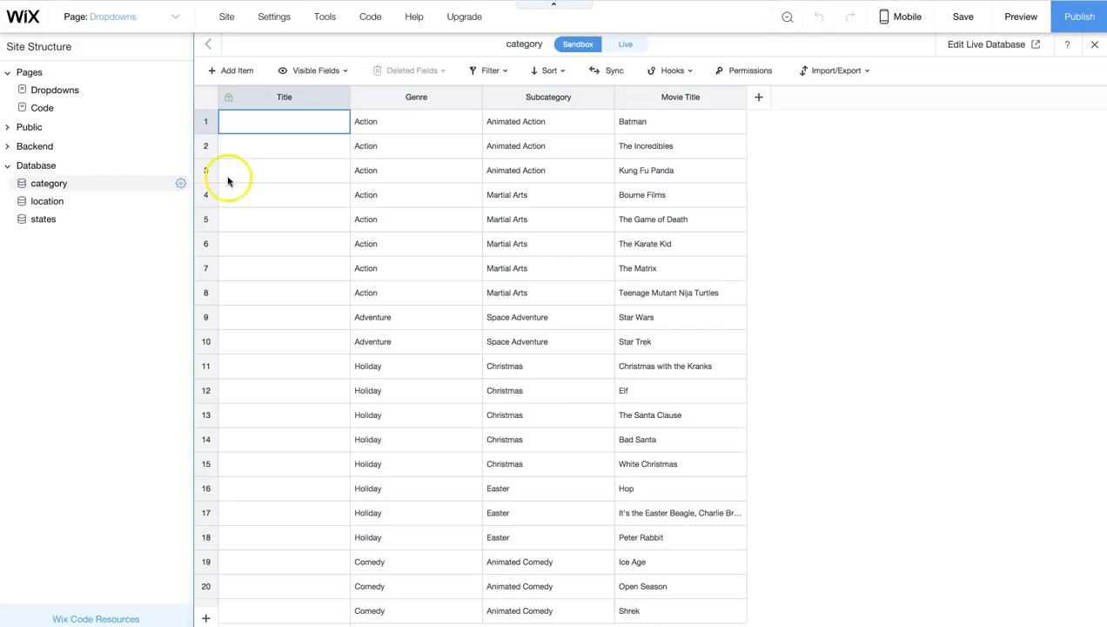
{"action": "mouse_move", "coordinate": [417, 275]}
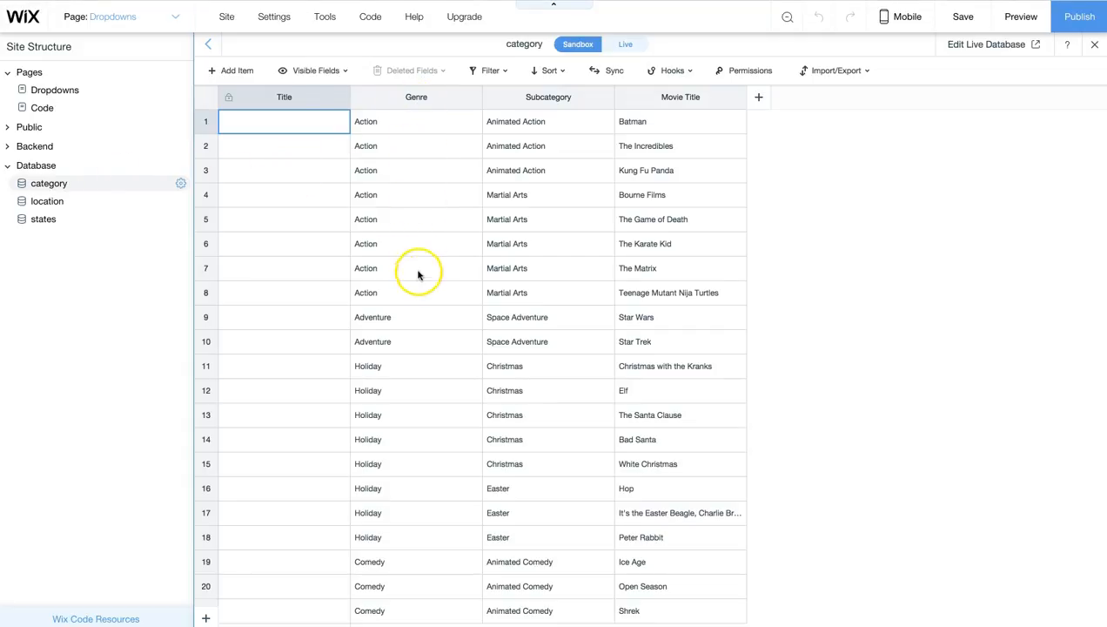
{"action": "mouse_move", "coordinate": [421, 146]}
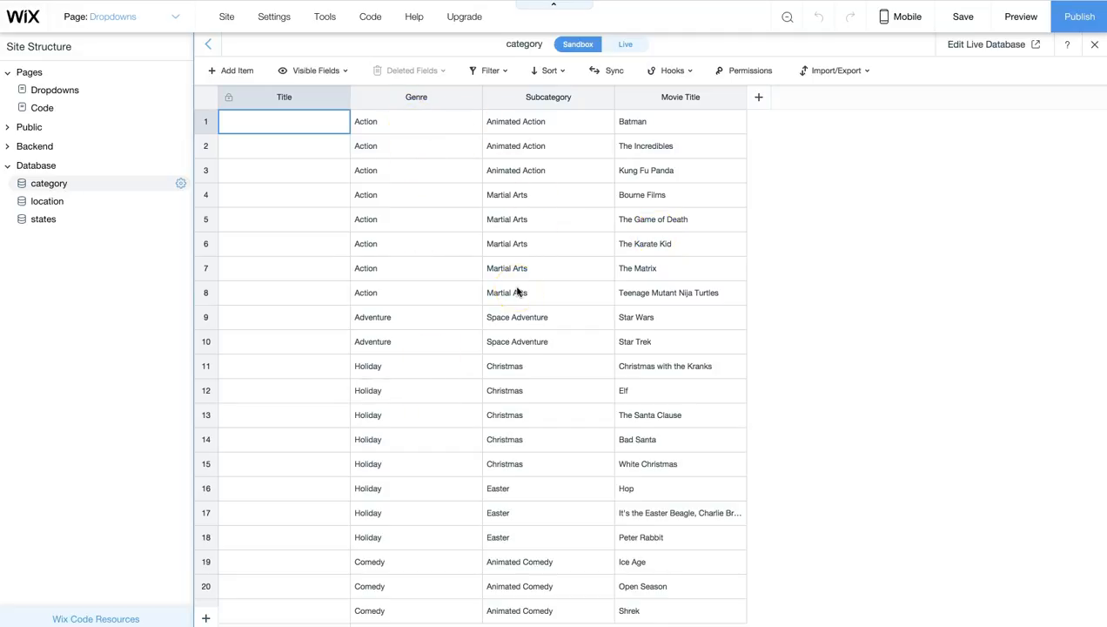
{"action": "mouse_move", "coordinate": [421, 153]}
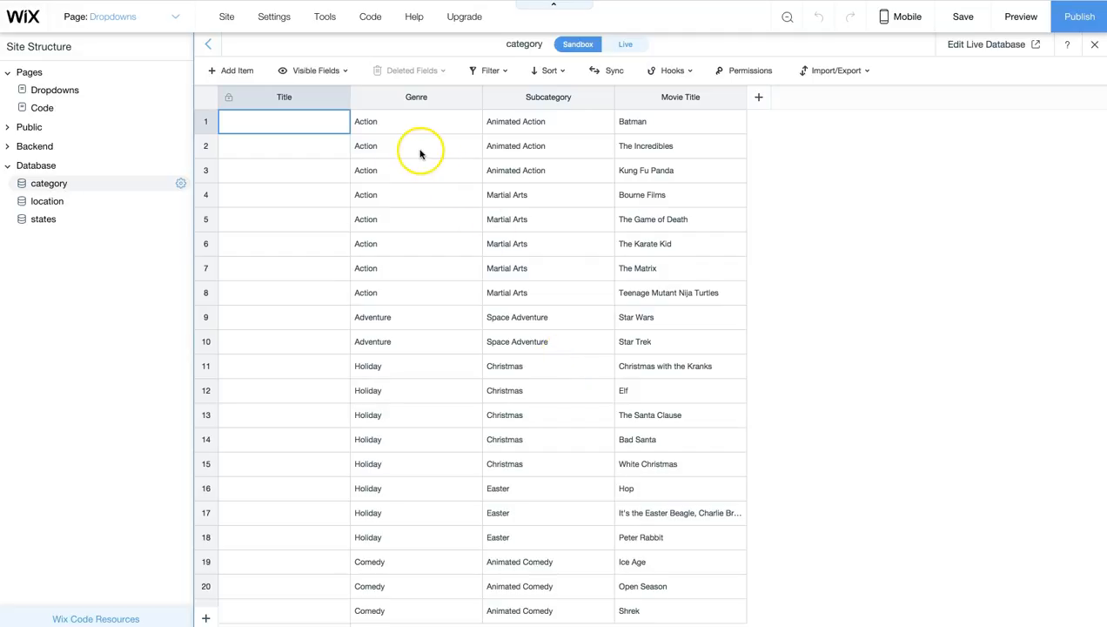
{"action": "mouse_move", "coordinate": [533, 420]}
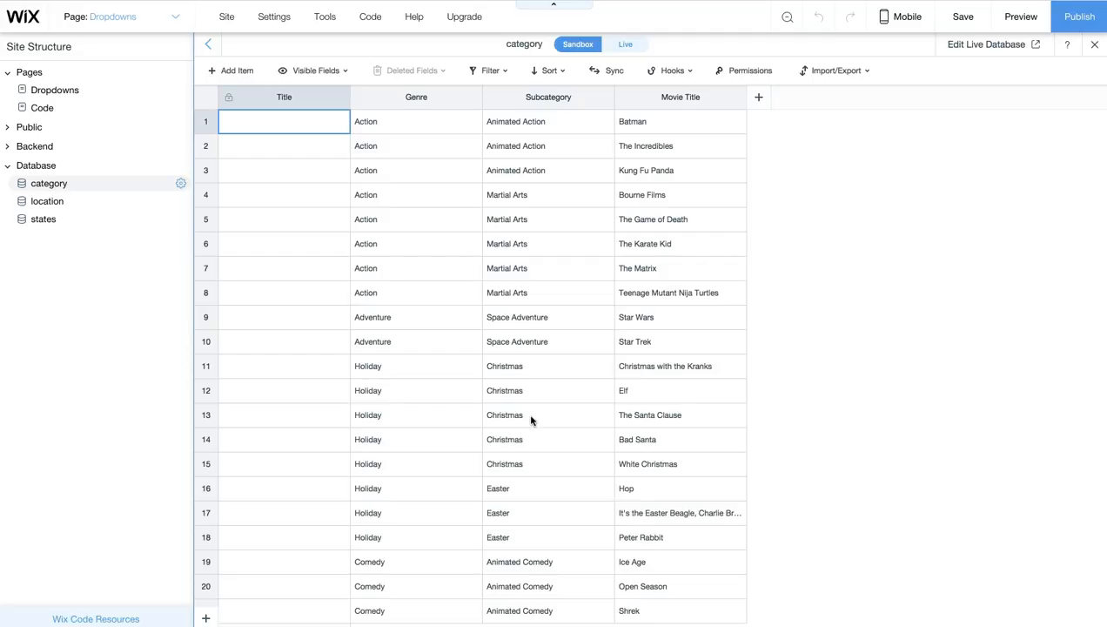
{"action": "mouse_move", "coordinate": [961, 124]}
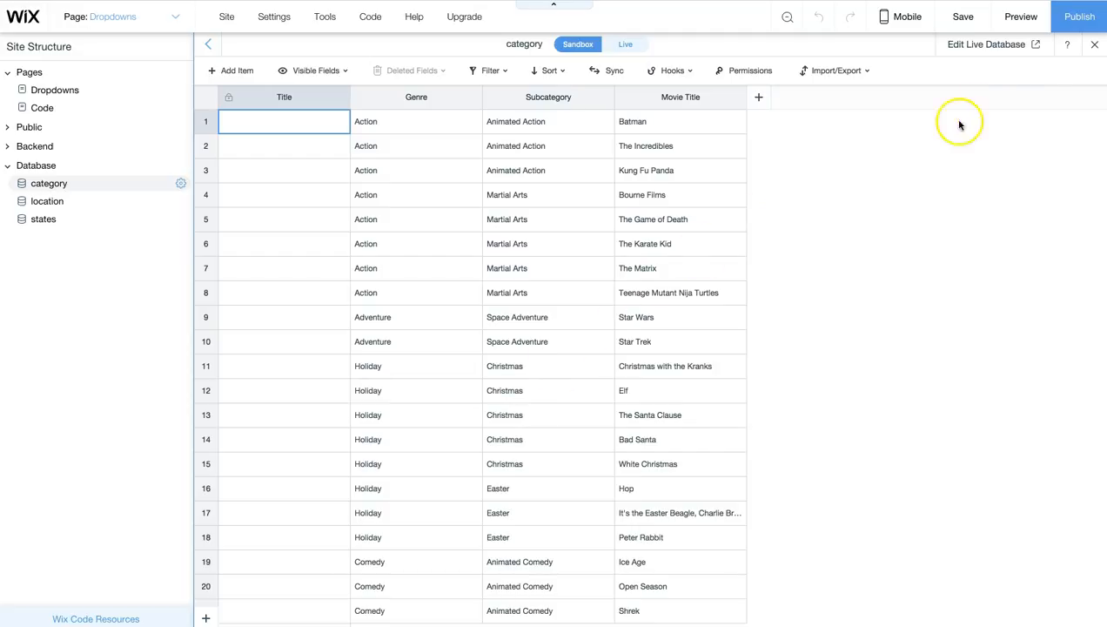
{"action": "left_click", "coordinate": [836, 59]}
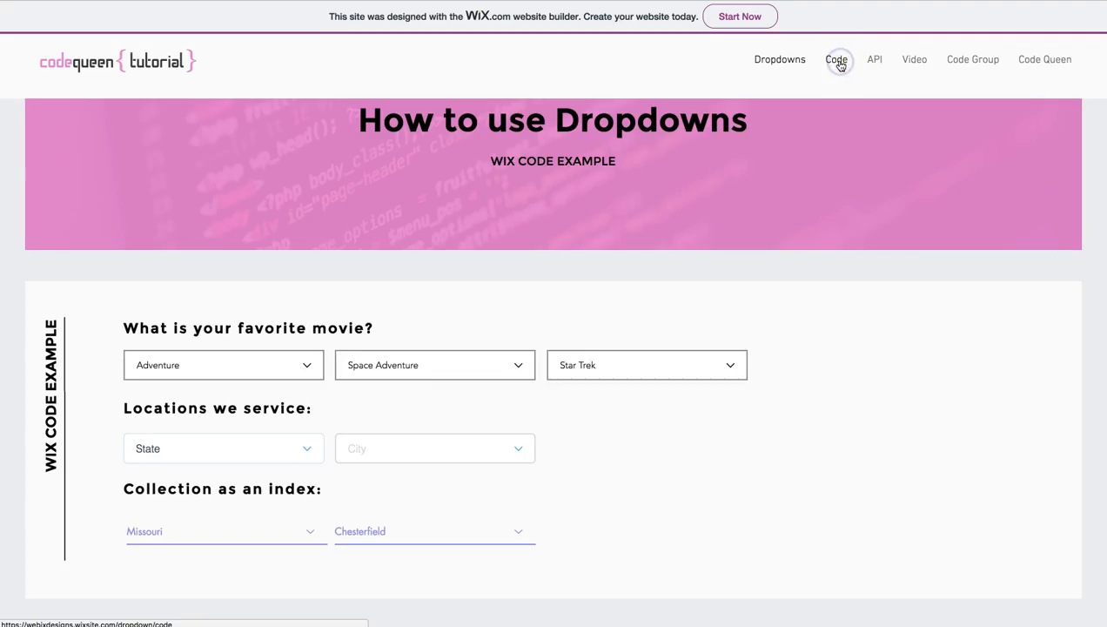
Step: Show the Code page and scroll through the three-dropdown code
{"action": "left_click", "coordinate": [836, 60]}
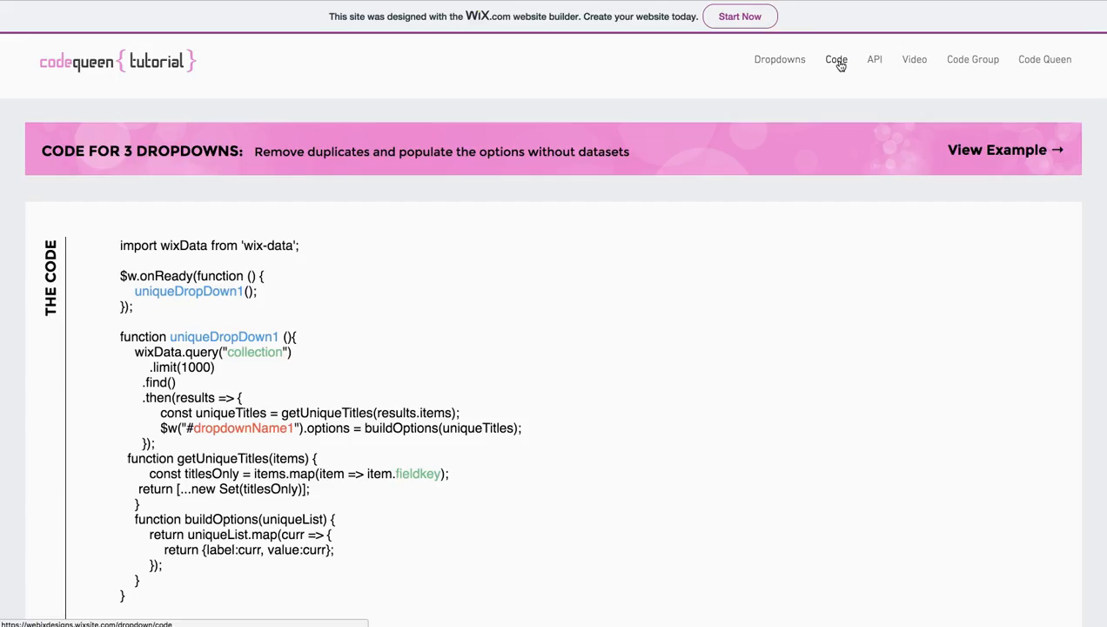
{"action": "scroll", "scroll_direction": "down", "scroll_amount": 3}
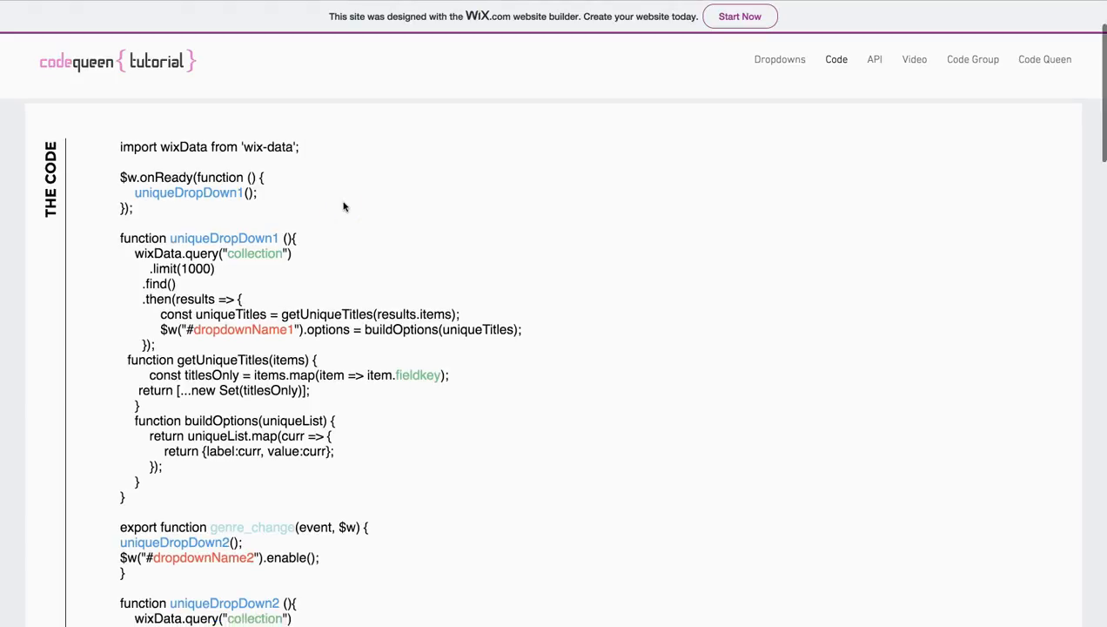
{"action": "scroll", "scroll_direction": "down", "scroll_amount": 3}
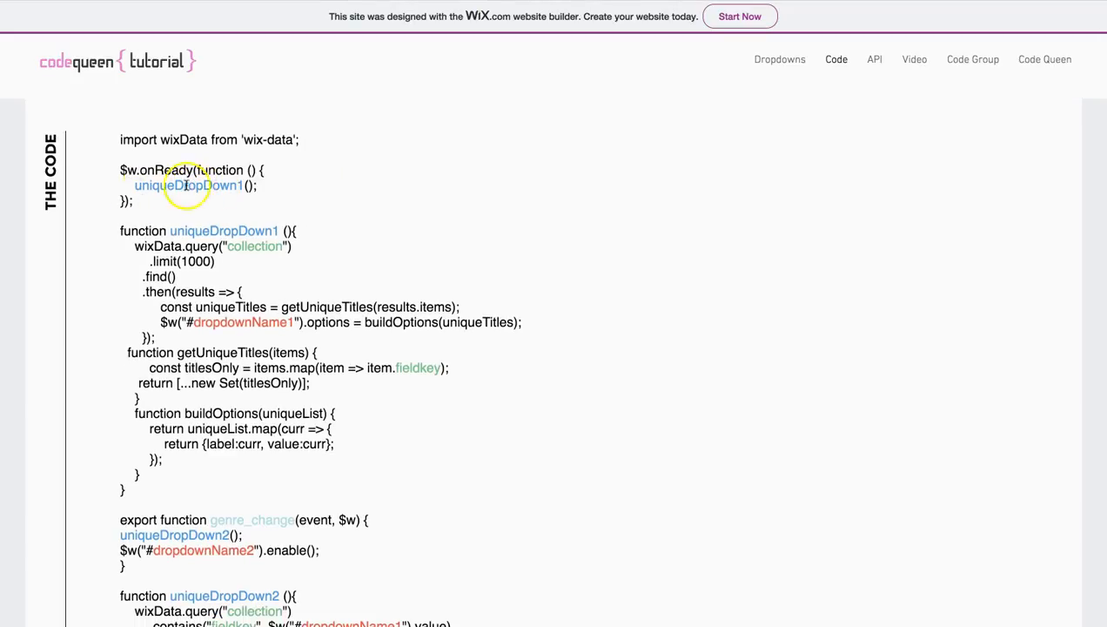
{"action": "scroll", "scroll_direction": "down", "scroll_amount": 3}
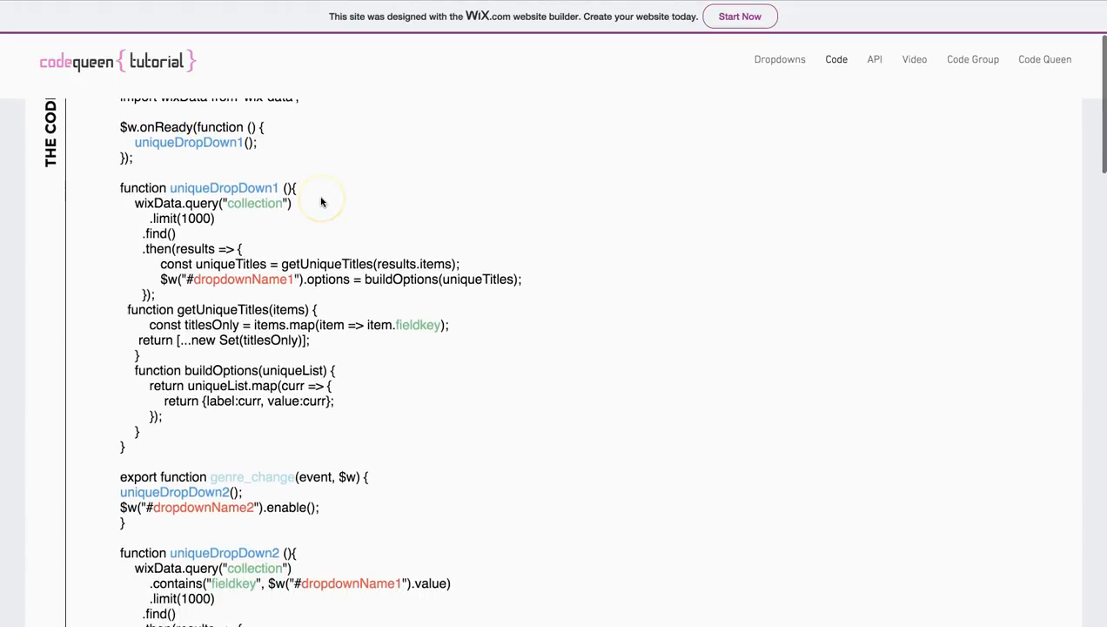
Step: Highlight the uniqueDropDown1 function, then the words collection and fieldkey
{"action": "left_click_drag", "start_coordinate": [296, 188], "coordinate": [153, 397]}
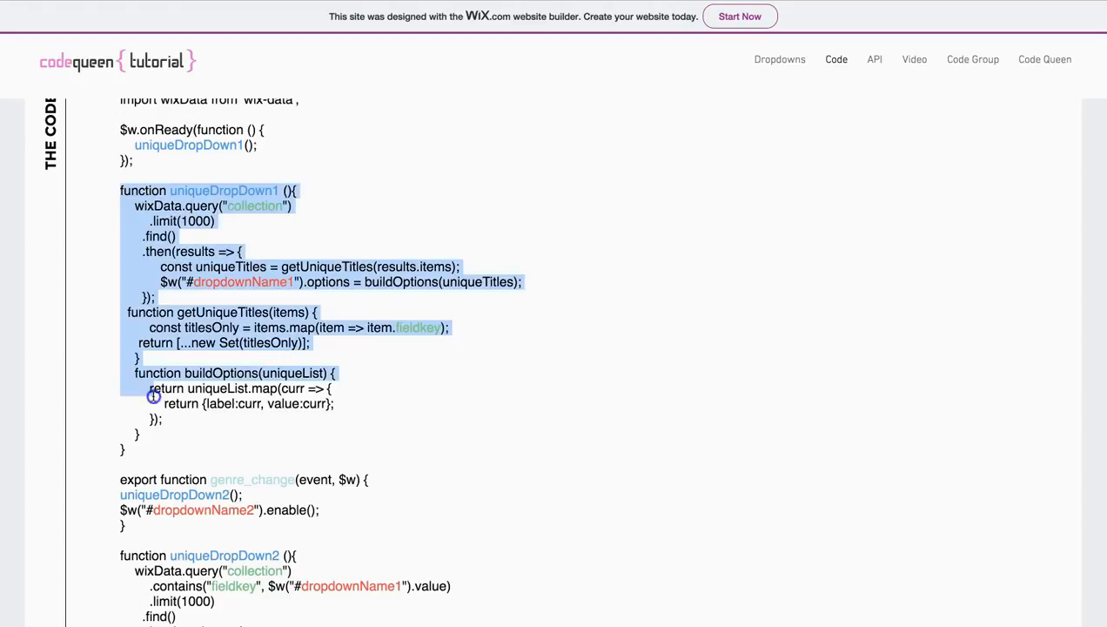
{"action": "left_click", "coordinate": [160, 444]}
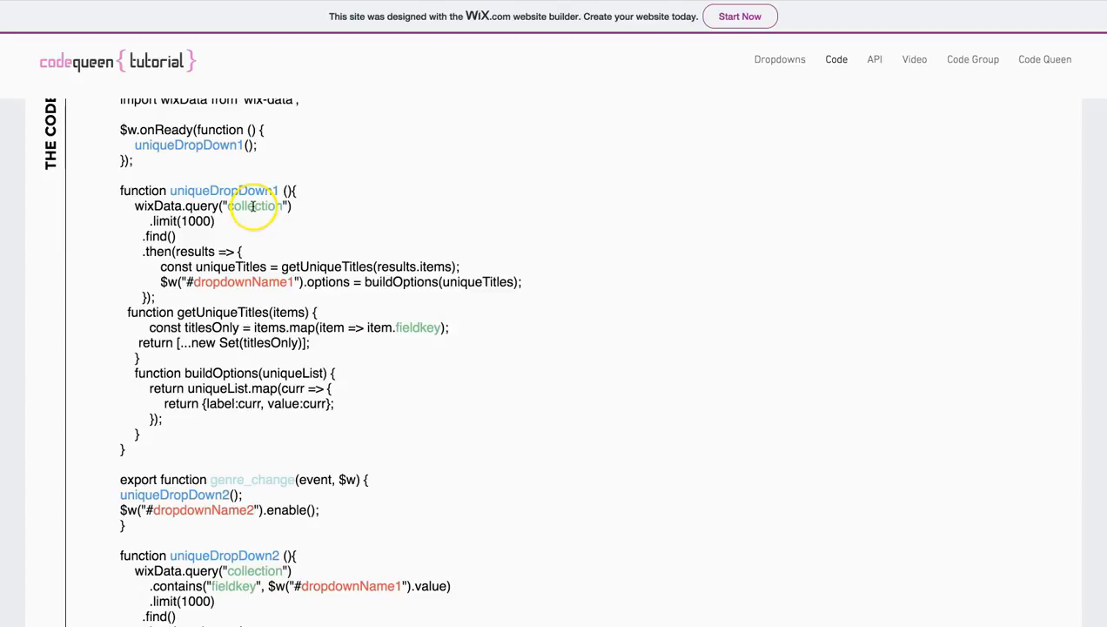
{"action": "double_click", "coordinate": [254, 206]}
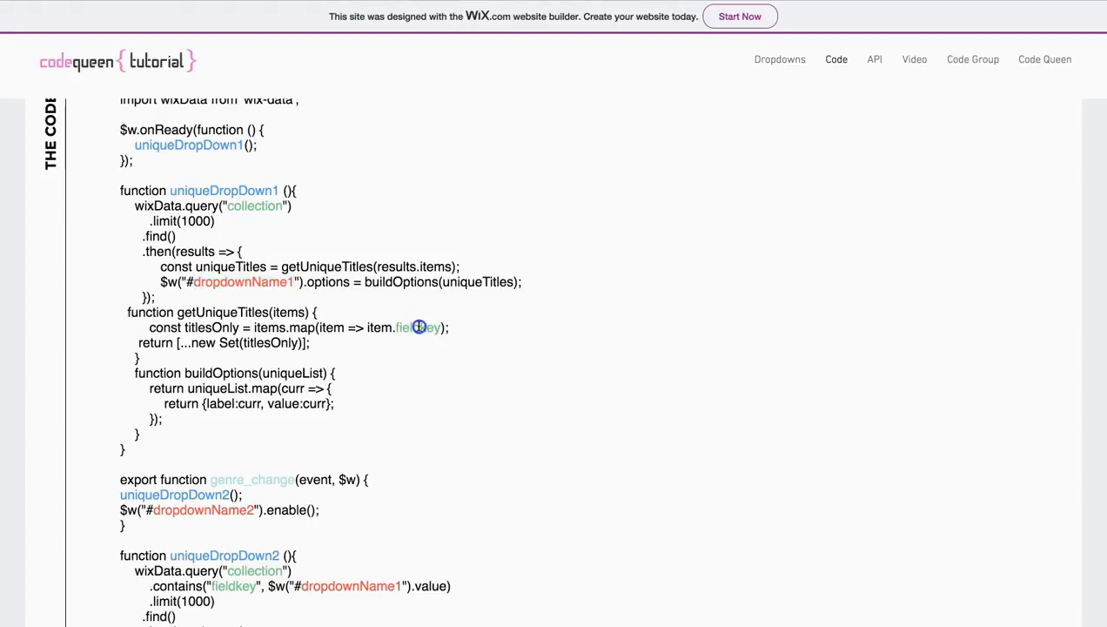
{"action": "double_click", "coordinate": [417, 327]}
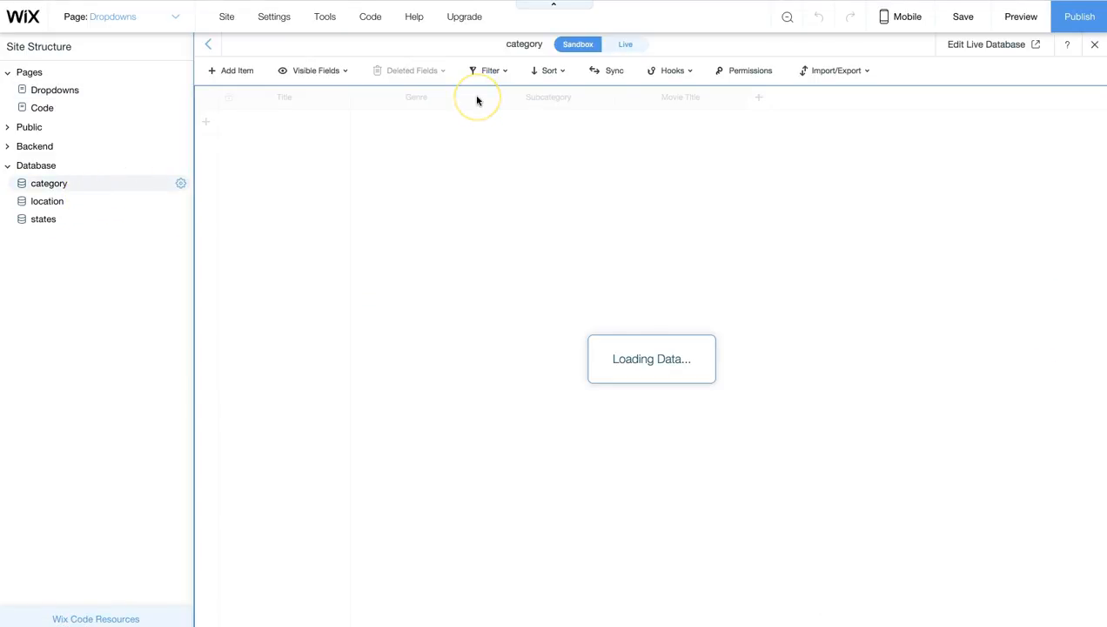
Step: Show the Genre column's Manage Properties to reveal its field key, genre
{"action": "left_click", "coordinate": [476, 97]}
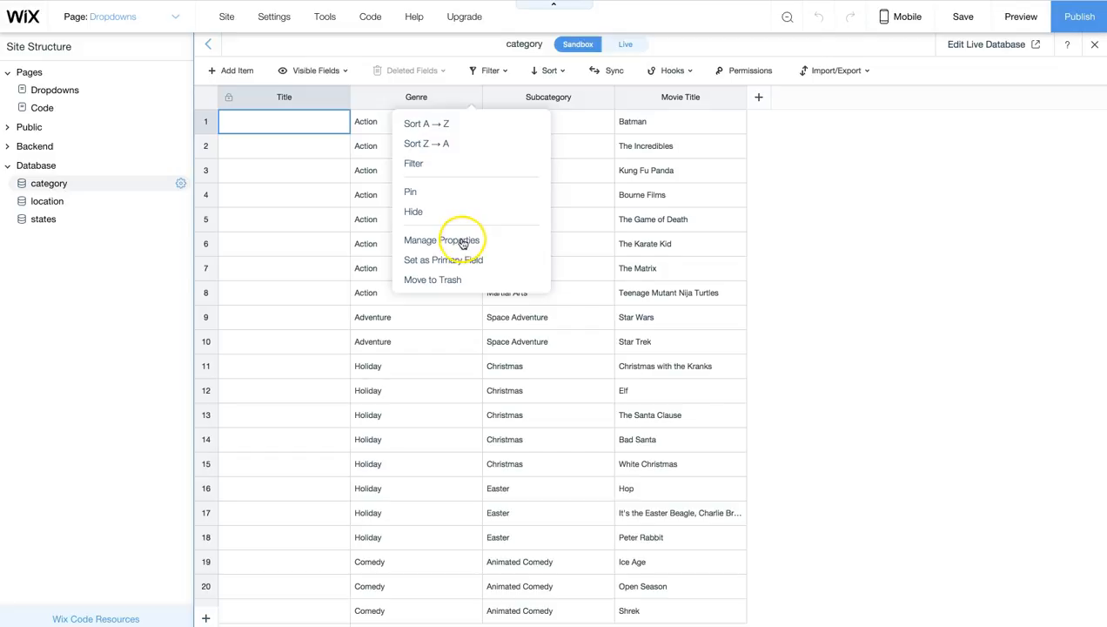
{"action": "left_click", "coordinate": [442, 240]}
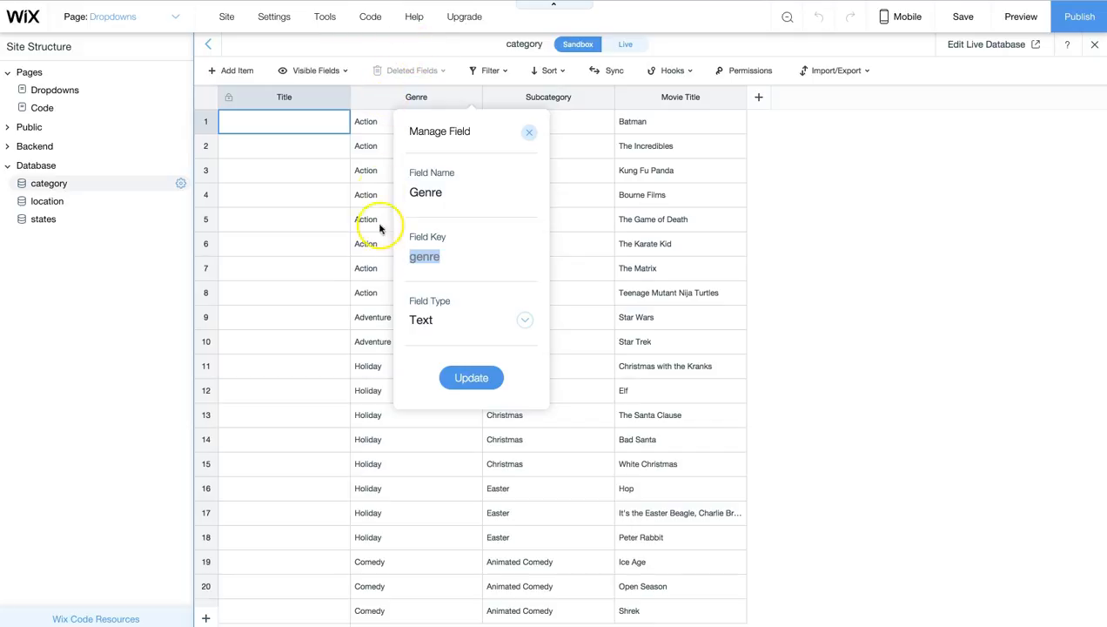
{"action": "mouse_move", "coordinate": [369, 179]}
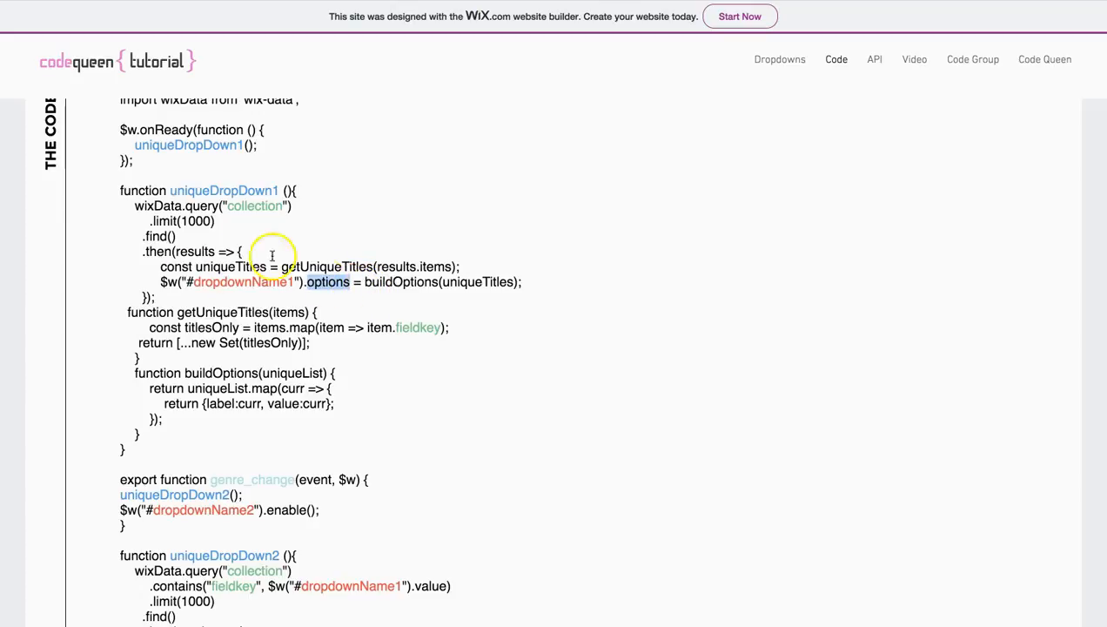
{"action": "mouse_move", "coordinate": [217, 223]}
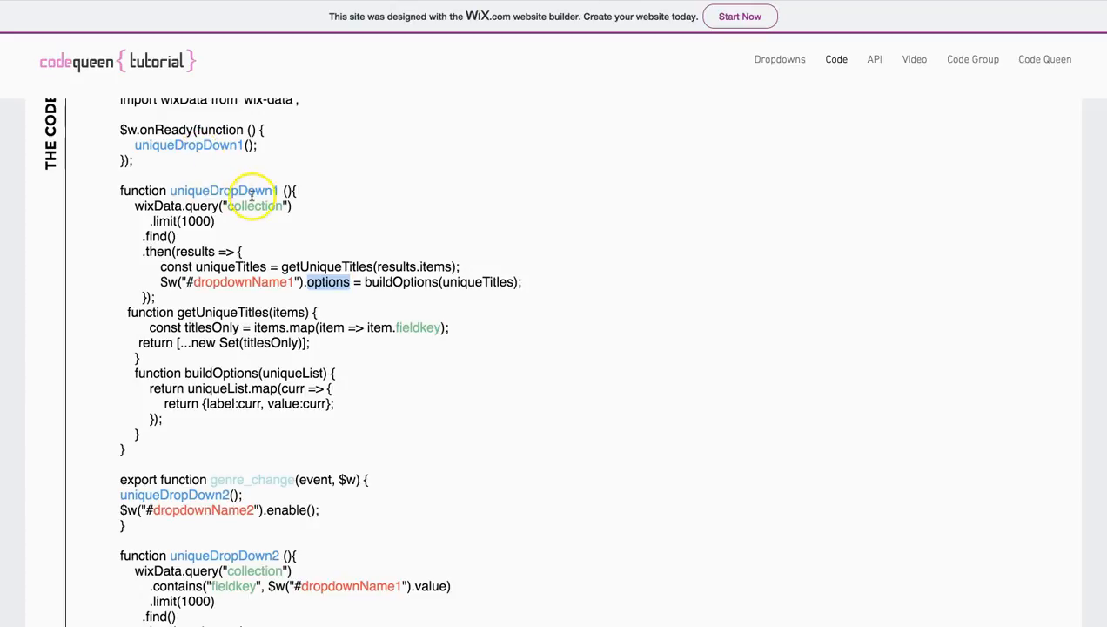
{"action": "mouse_move", "coordinate": [264, 293]}
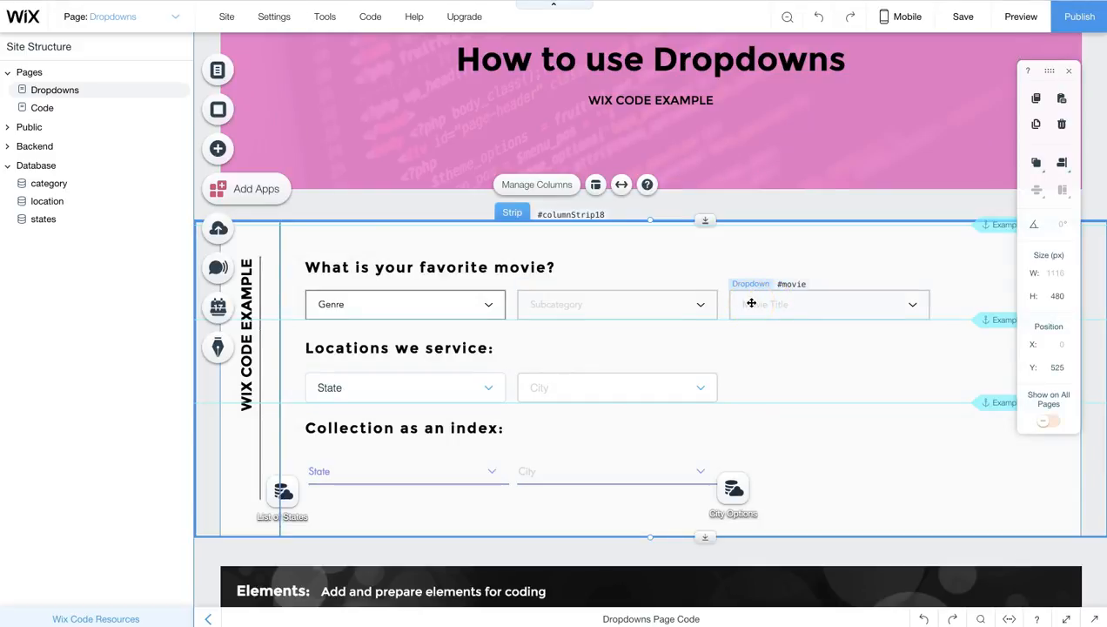
Step: View the Subcategory dropdown's properties showing its ID and onChange handler
{"action": "left_click", "coordinate": [595, 306]}
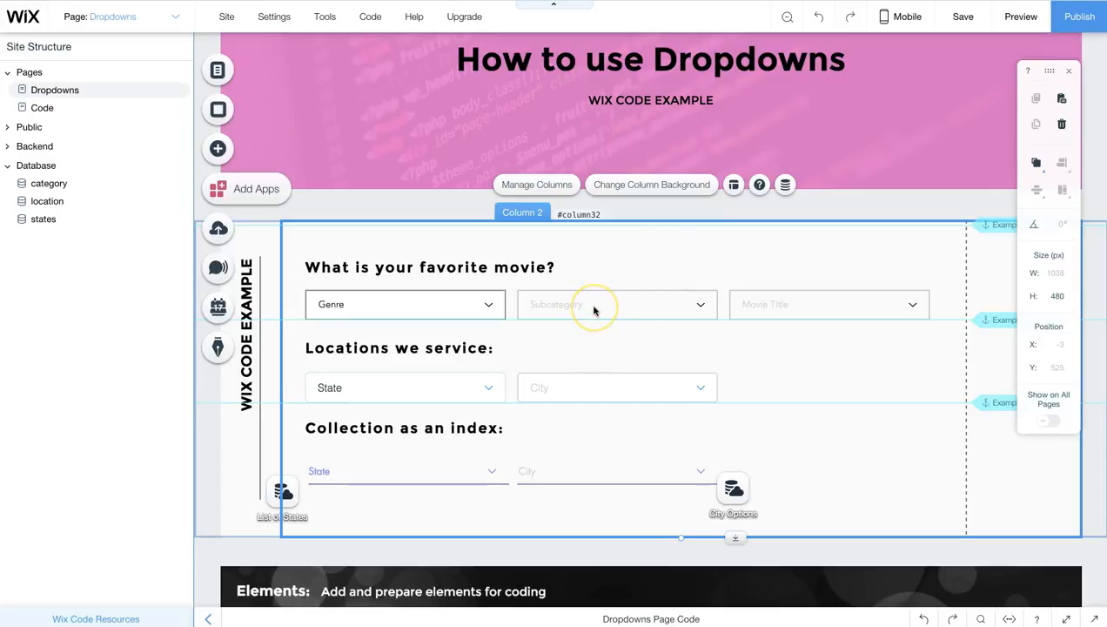
{"action": "right_click", "coordinate": [595, 302]}
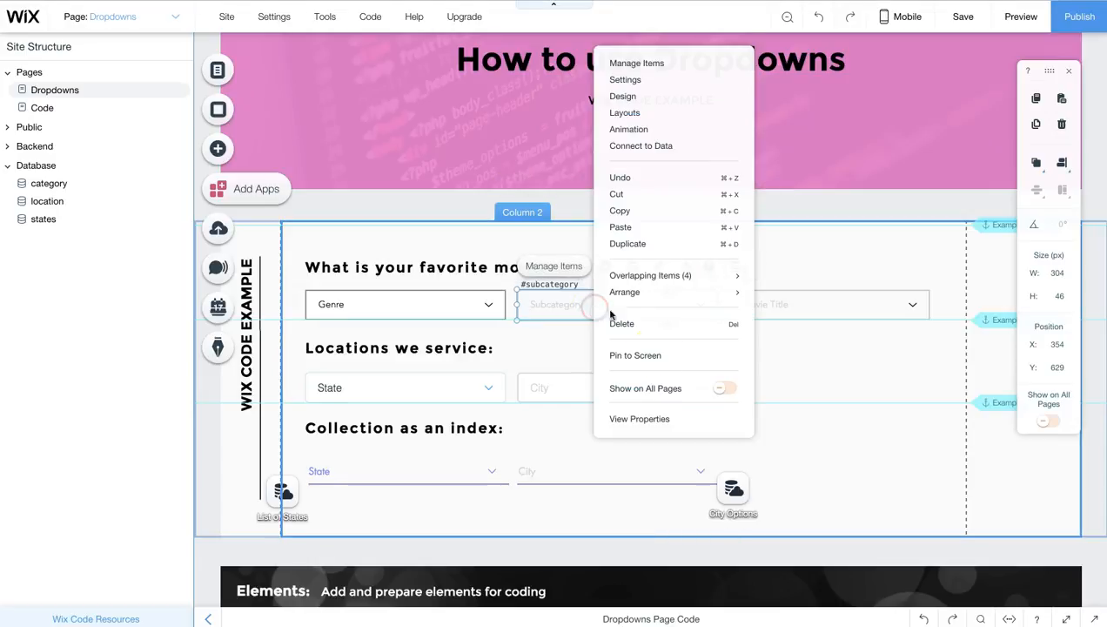
{"action": "left_click", "coordinate": [640, 418]}
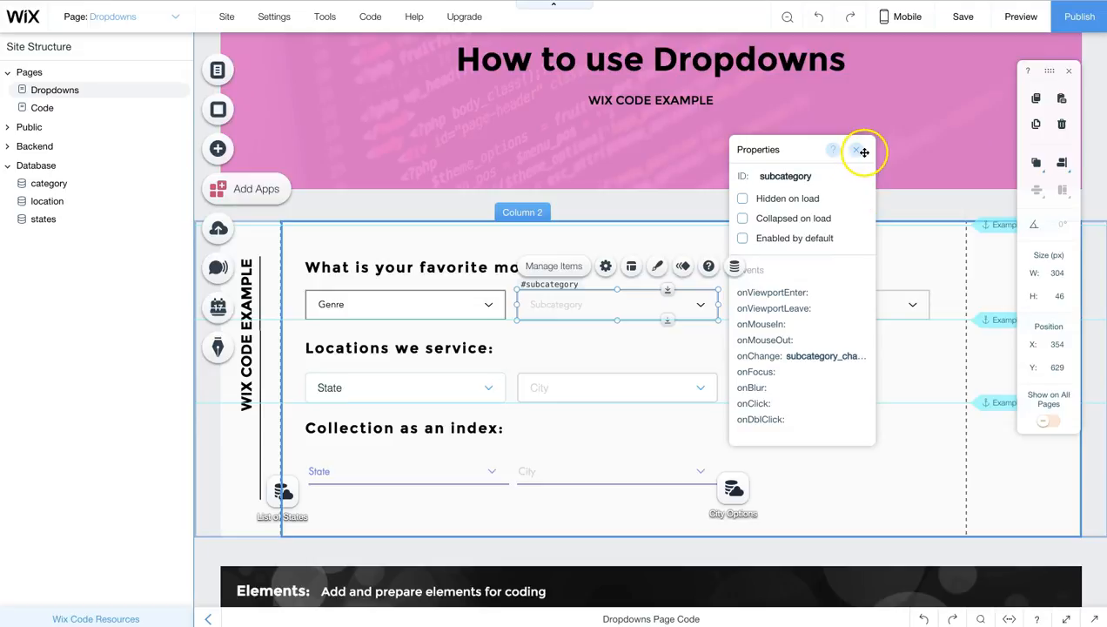
{"action": "mouse_move", "coordinate": [804, 160]}
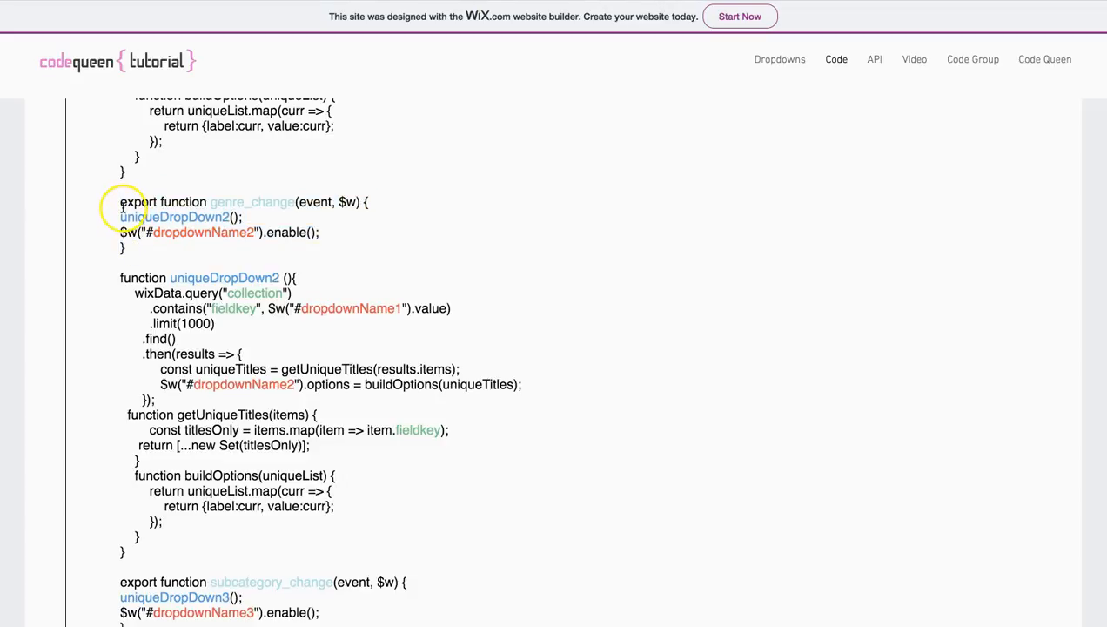
{"action": "mouse_move", "coordinate": [214, 202]}
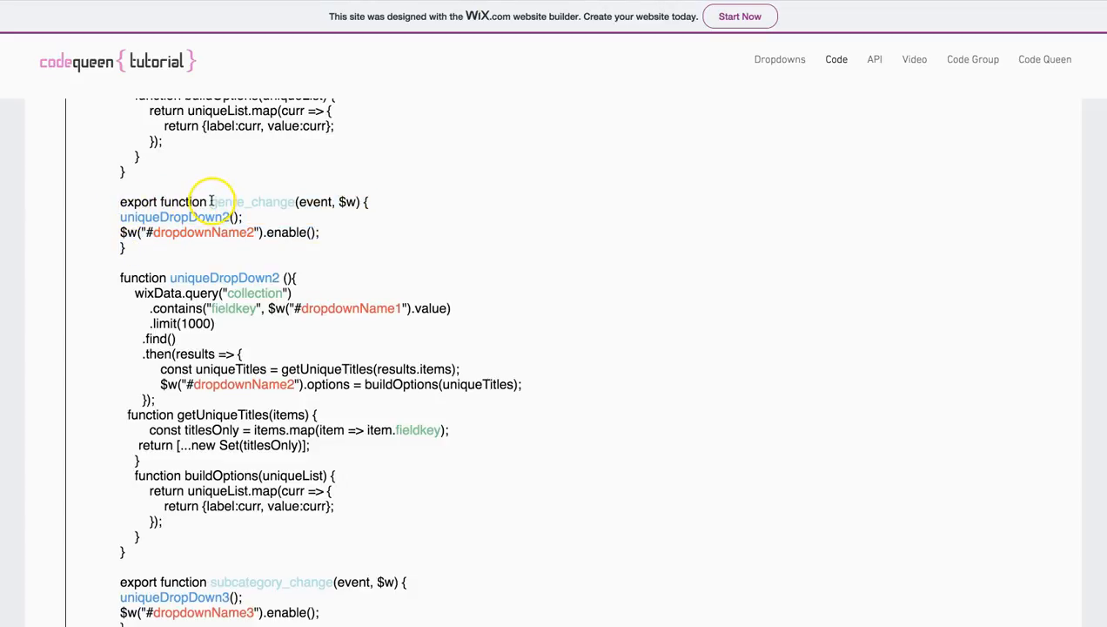
Step: Highlight genre_change, its two inner lines, the uniqueDropDown2 call and dropdownName2
{"action": "double_click", "coordinate": [254, 202]}
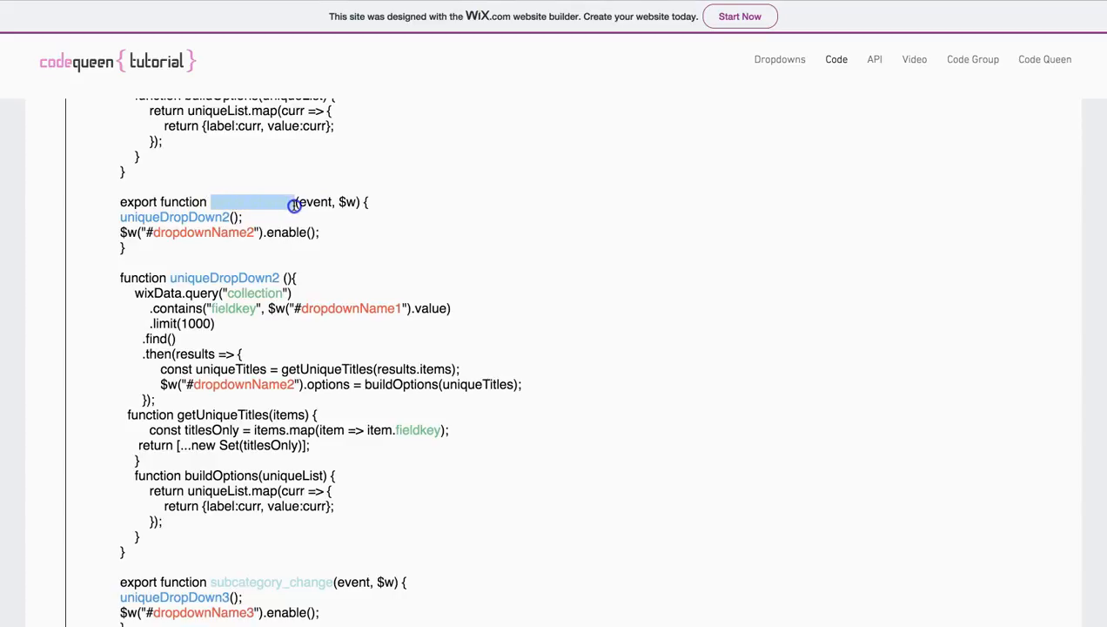
{"action": "type", "text": "genre_change"}
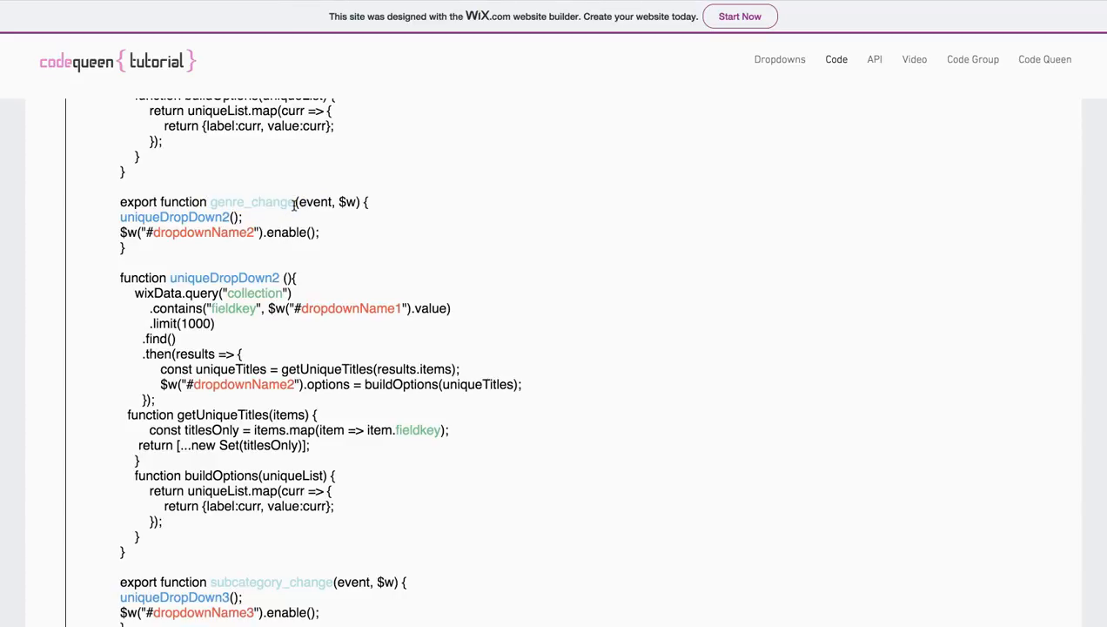
{"action": "left_click", "coordinate": [177, 215]}
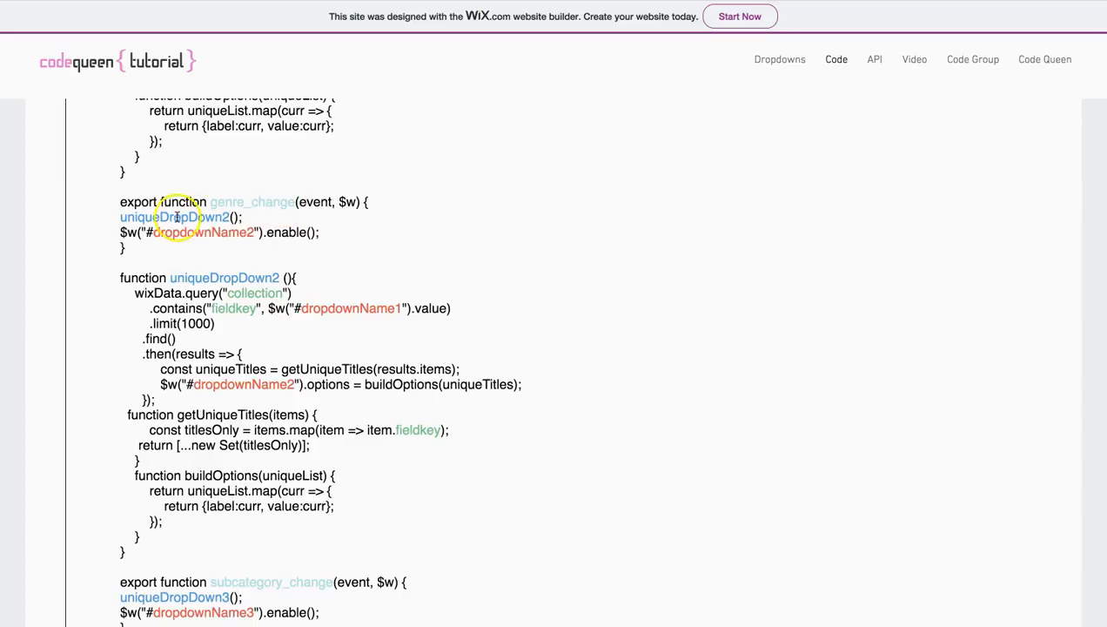
{"action": "left_click_drag", "start_coordinate": [162, 216], "coordinate": [322, 233]}
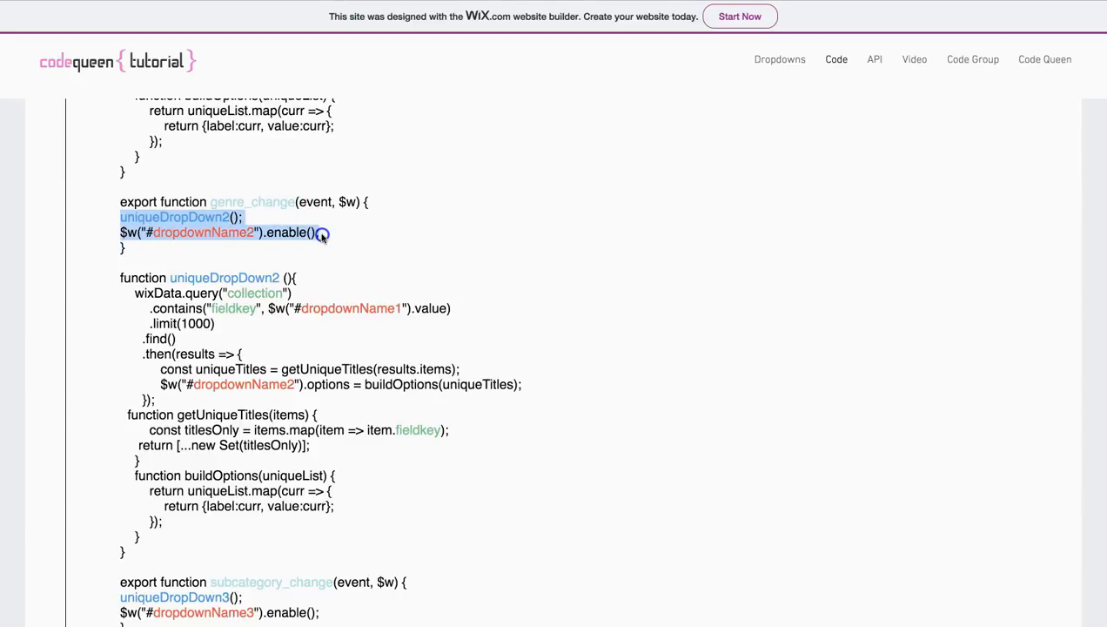
{"action": "left_click", "coordinate": [182, 216]}
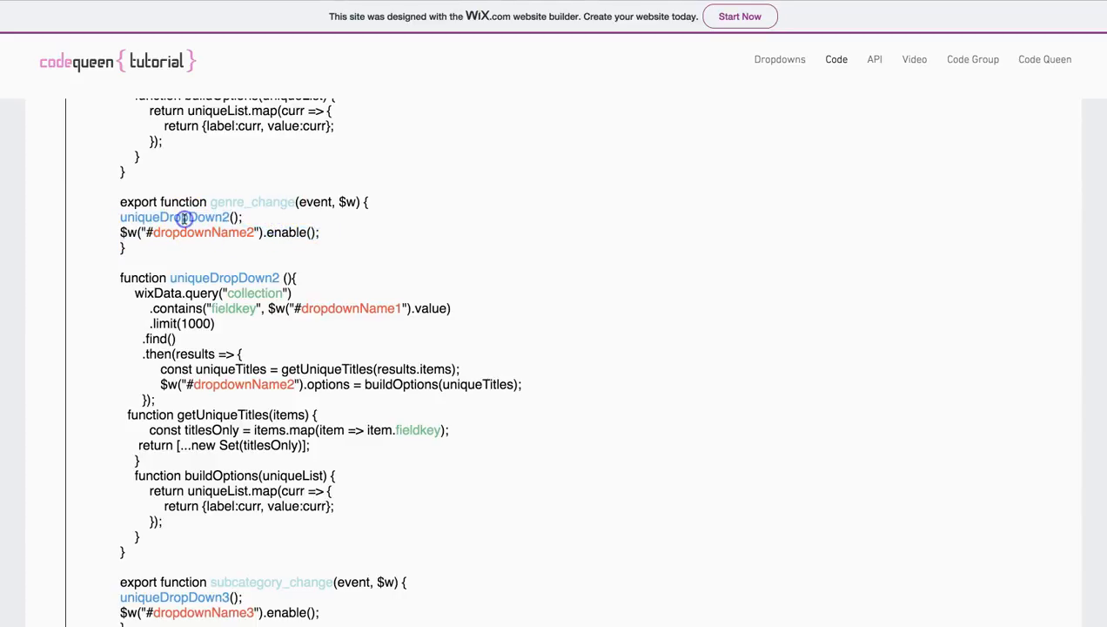
{"action": "double_click", "coordinate": [174, 216]}
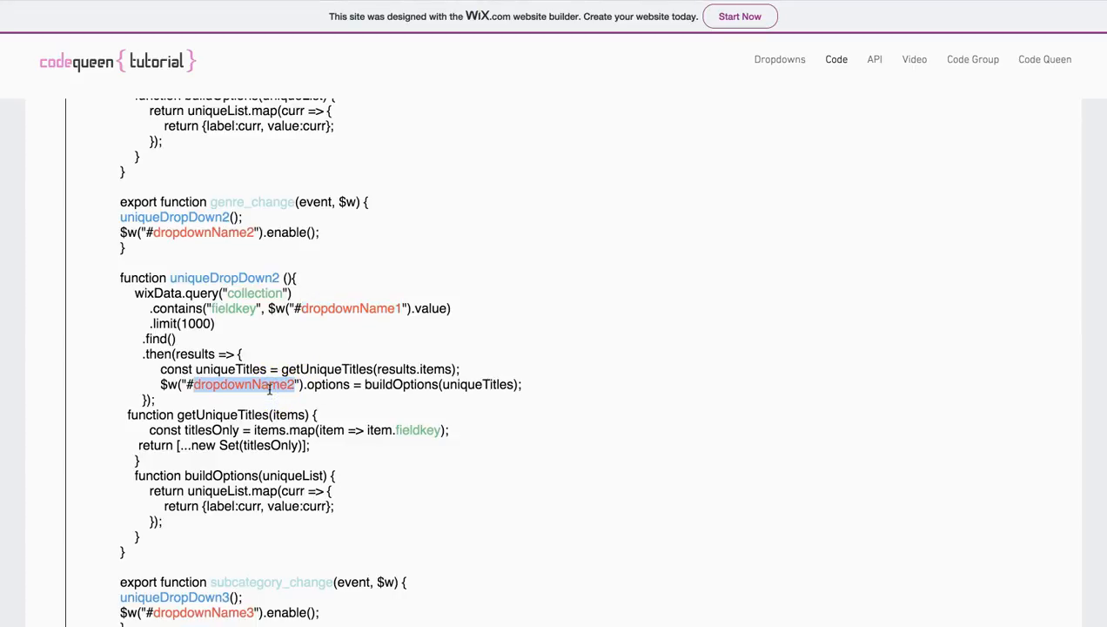
{"action": "double_click", "coordinate": [400, 384]}
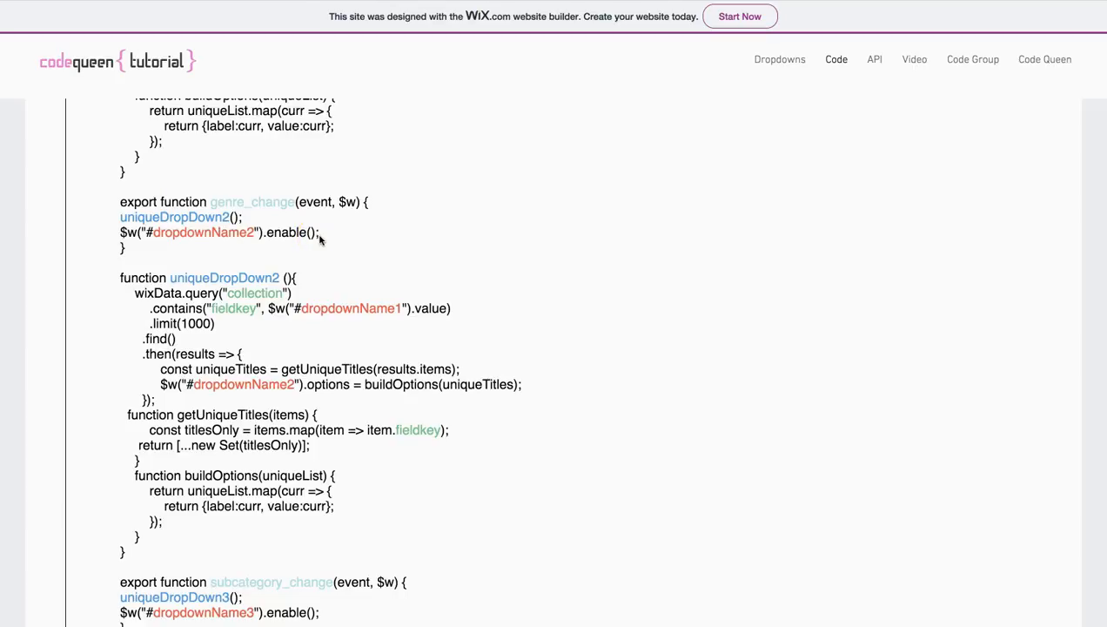
Step: Highlight subcategory_change's uniqueDropDown3 call, then return to the Dropdowns page
{"action": "scroll", "scroll_direction": "down", "scroll_amount": 3}
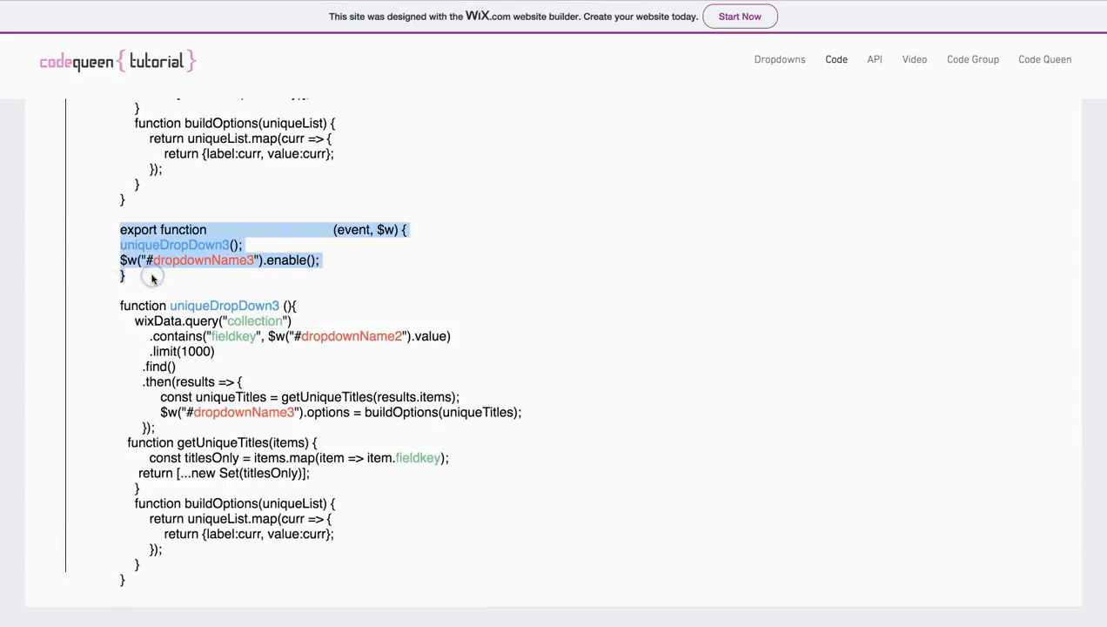
{"action": "type", "text": "subcategory_change"}
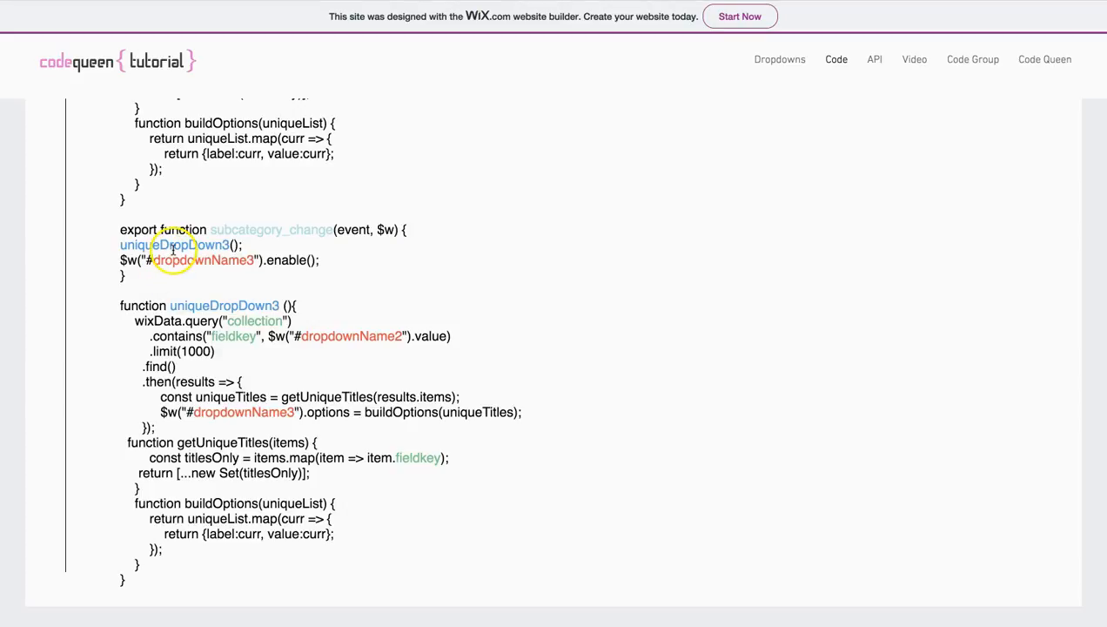
{"action": "double_click", "coordinate": [174, 244]}
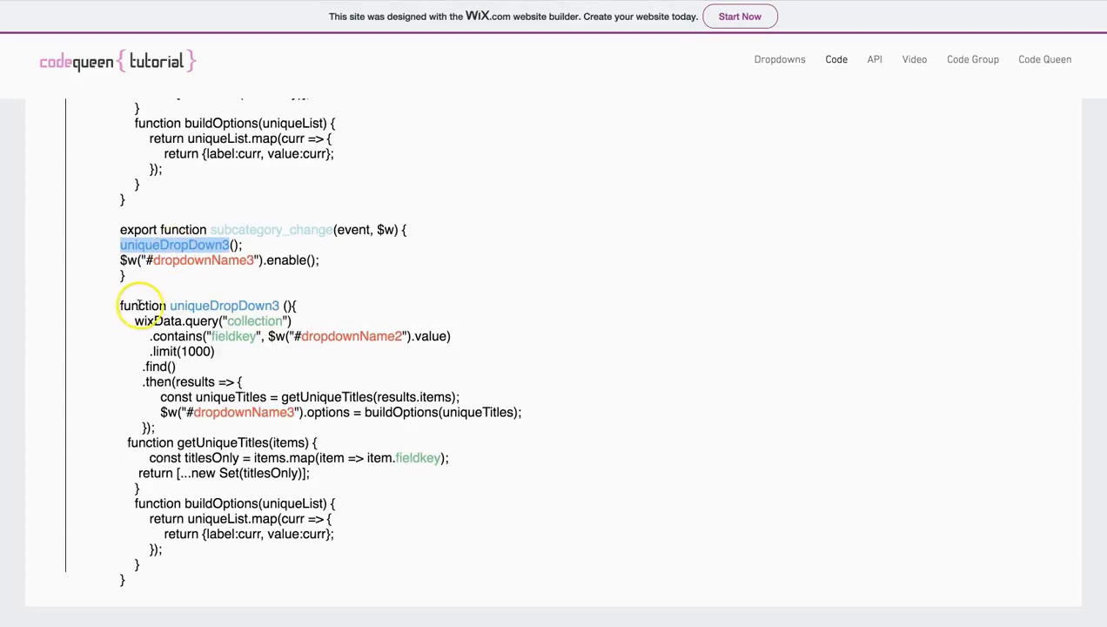
{"action": "mouse_move", "coordinate": [244, 418]}
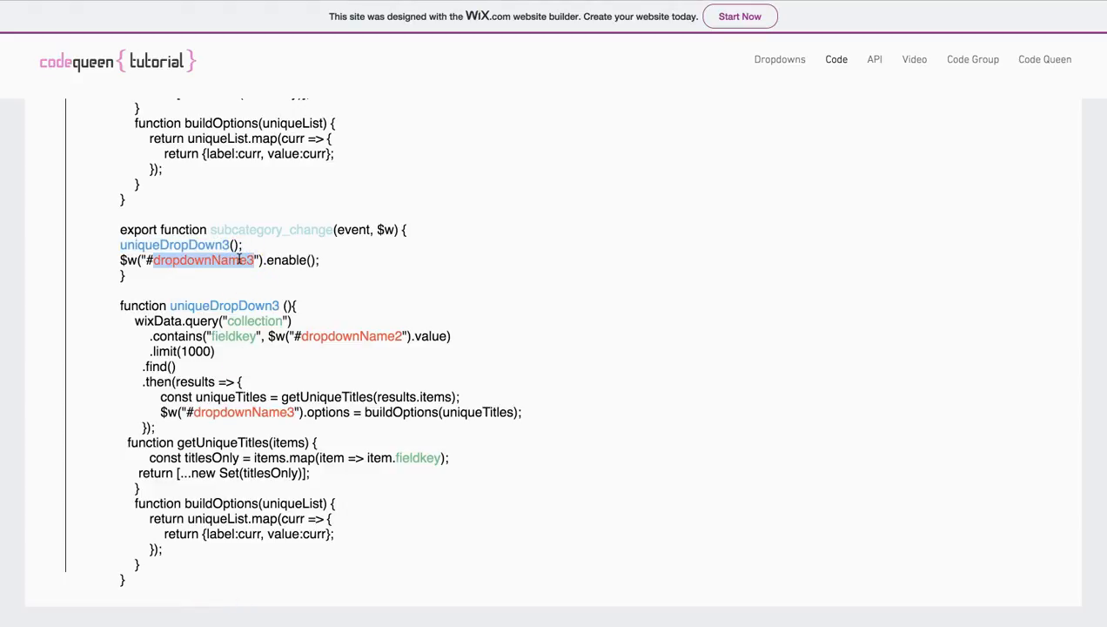
{"action": "left_click", "coordinate": [778, 60]}
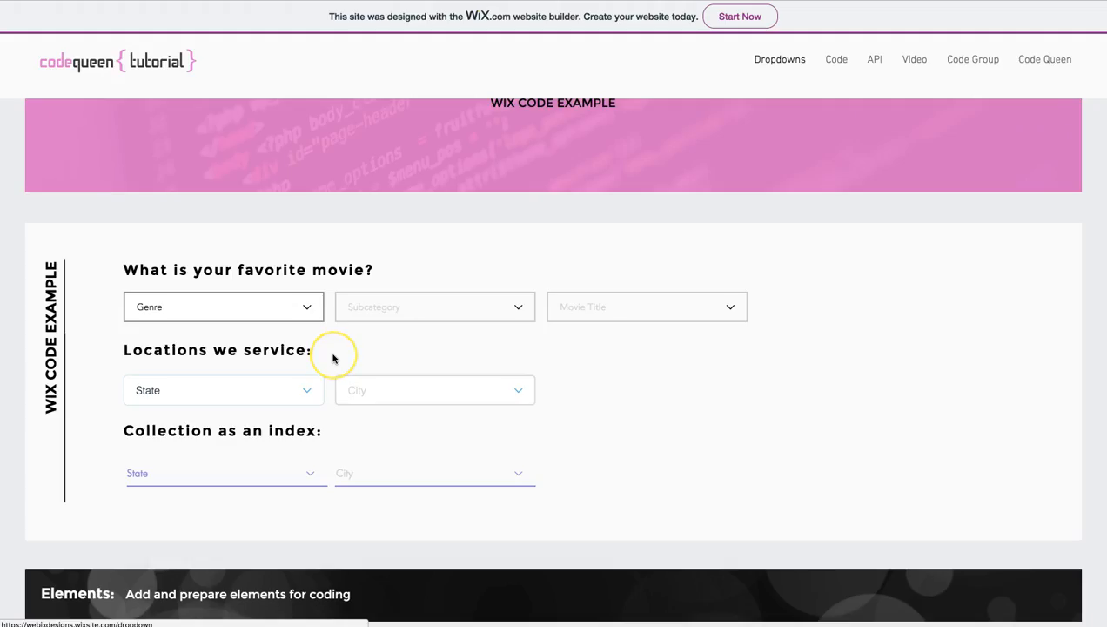
{"action": "mouse_move", "coordinate": [333, 360]}
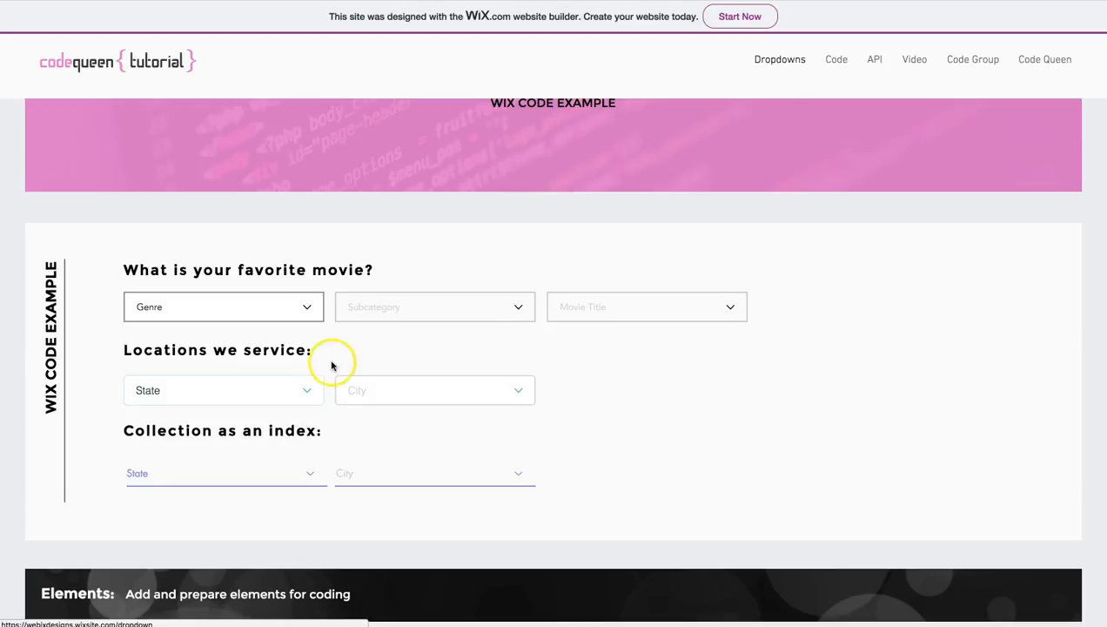
{"action": "mouse_move", "coordinate": [380, 389]}
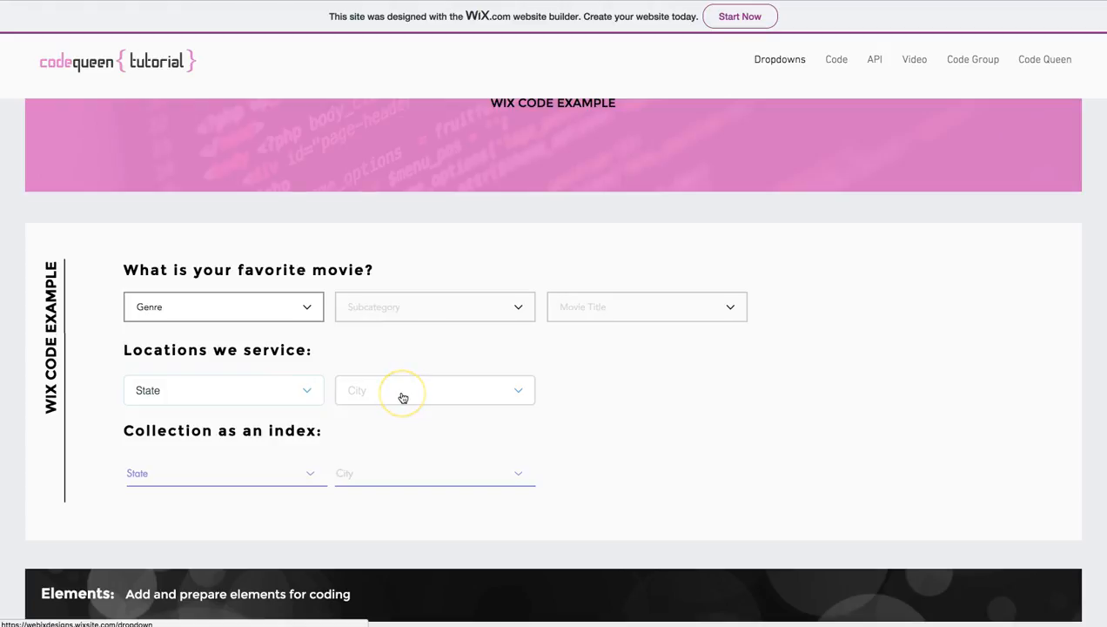
{"action": "mouse_move", "coordinate": [275, 365]}
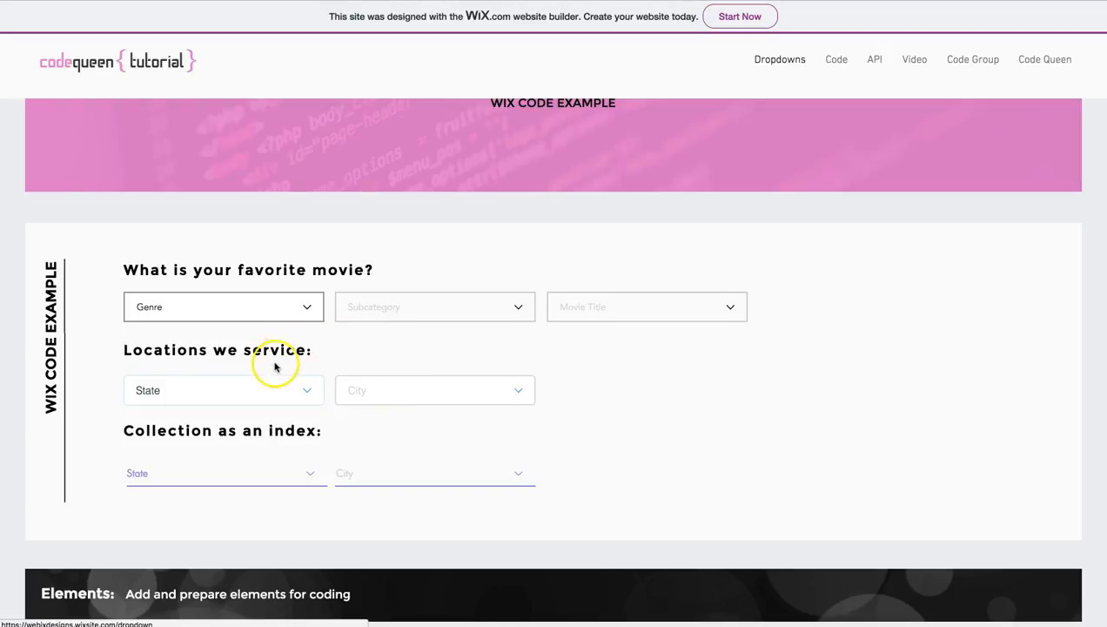
Step: Pick Florida with Tampa, then Texas with Dallas in the State and City dropdowns
{"action": "left_click", "coordinate": [222, 390]}
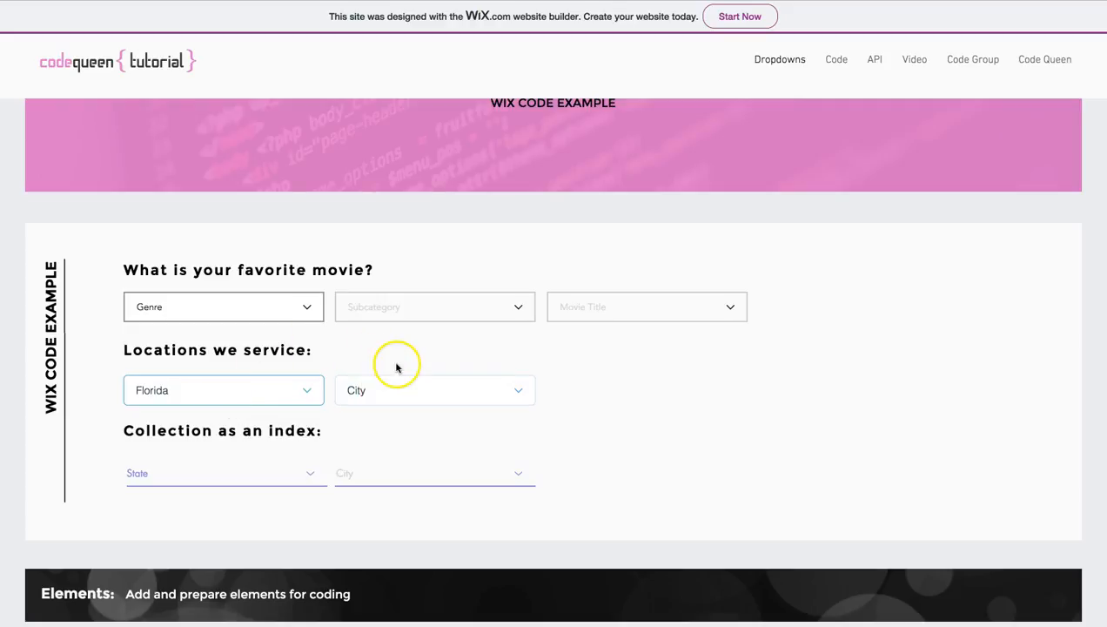
{"action": "left_click", "coordinate": [435, 390]}
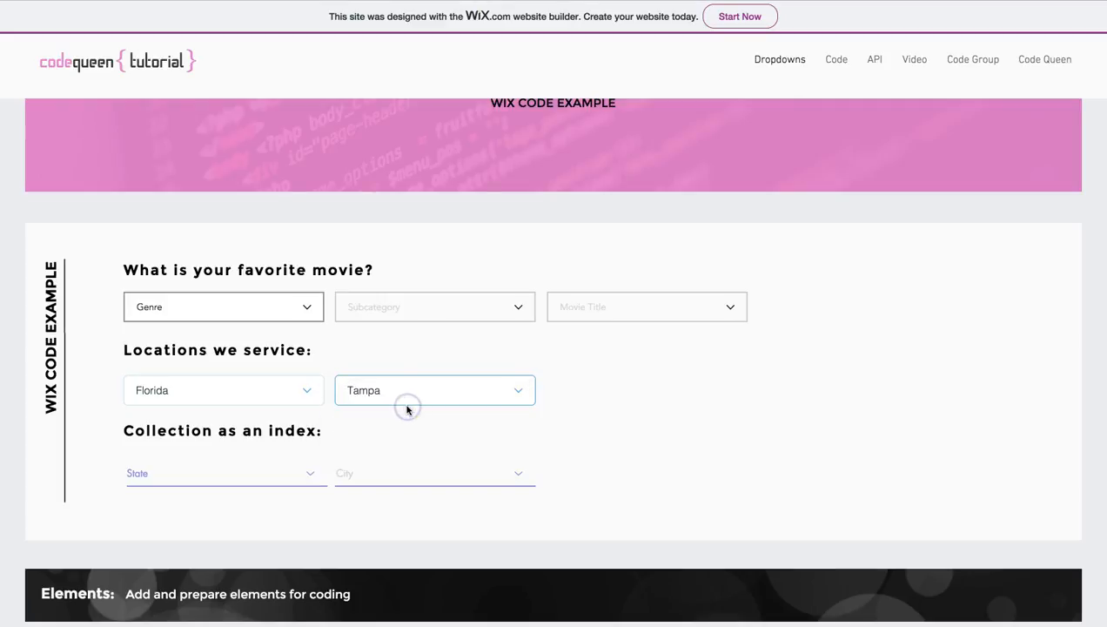
{"action": "left_click", "coordinate": [223, 390]}
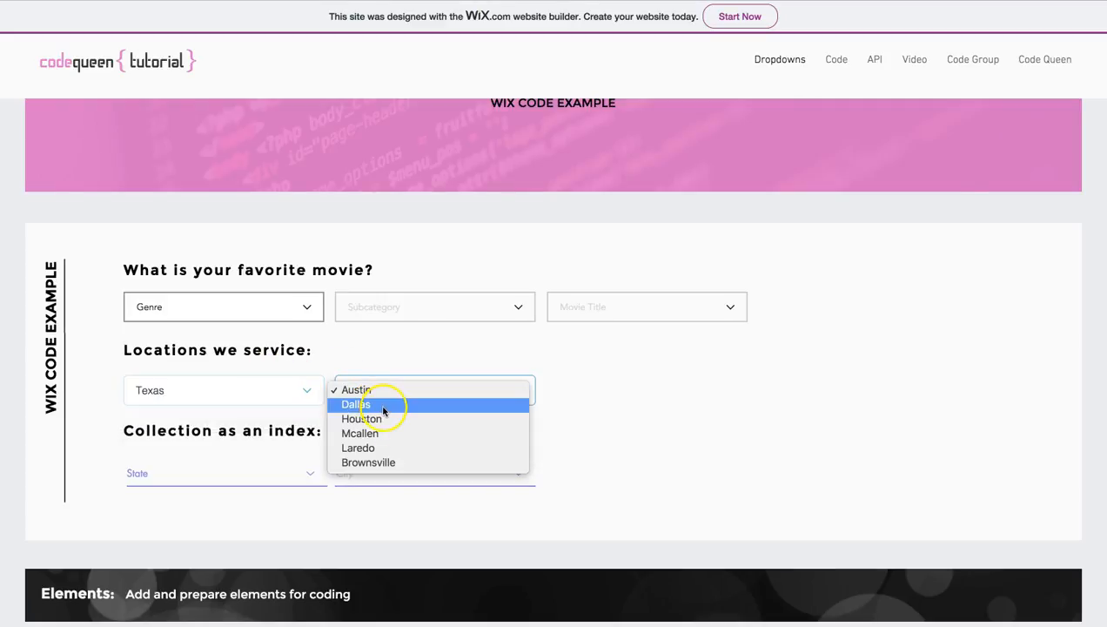
{"action": "left_click", "coordinate": [355, 404]}
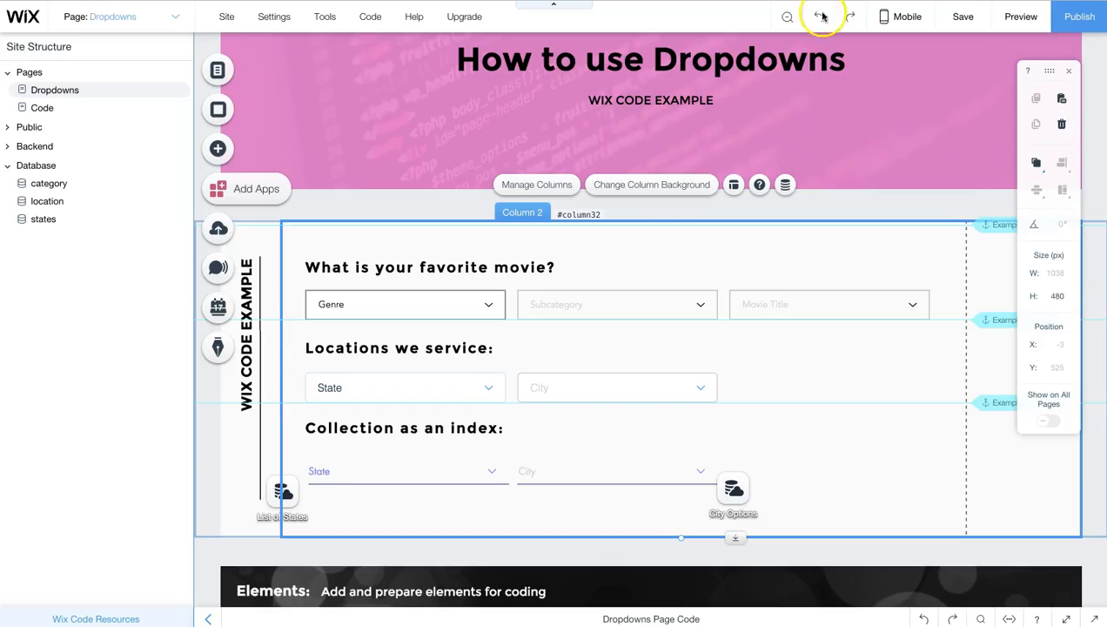
Step: Display the location collection's State and City rows
{"action": "left_click", "coordinate": [403, 386]}
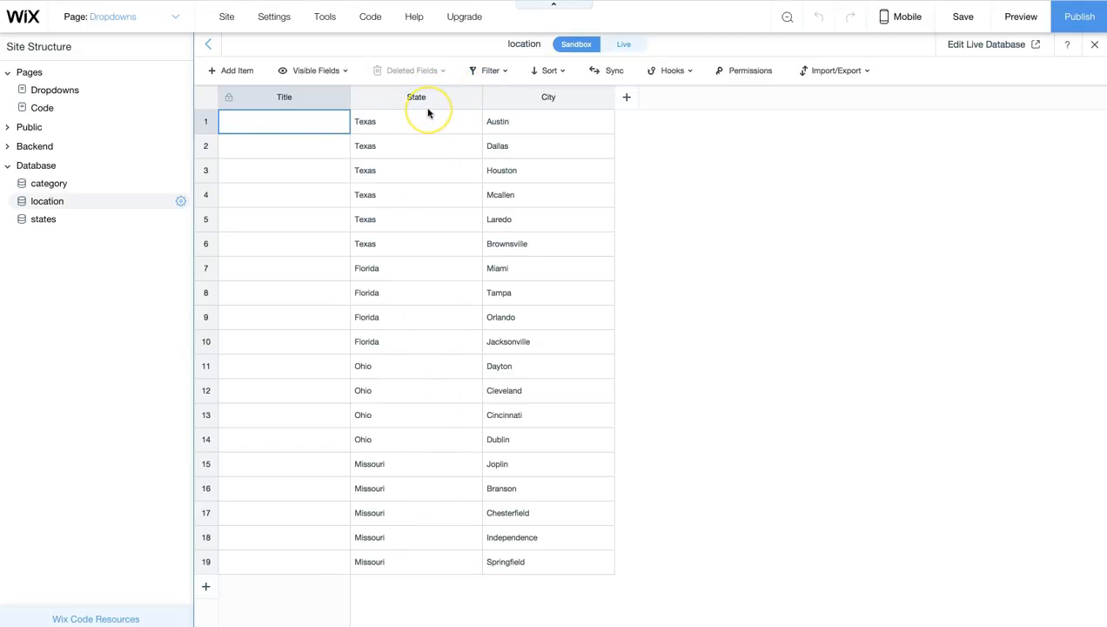
{"action": "mouse_move", "coordinate": [548, 136]}
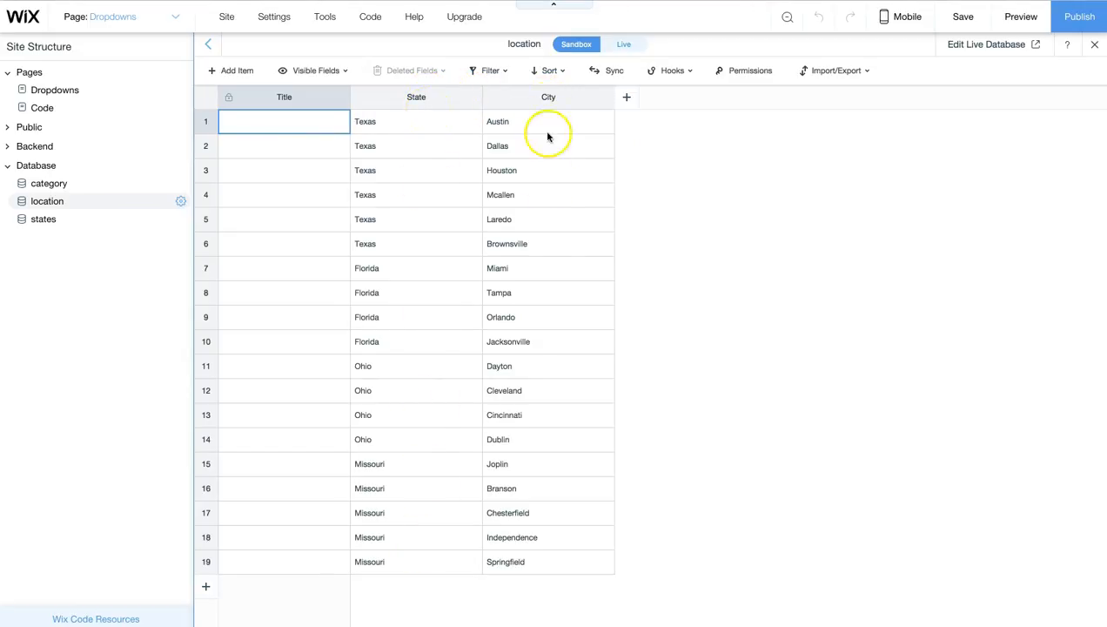
{"action": "mouse_move", "coordinate": [520, 550]}
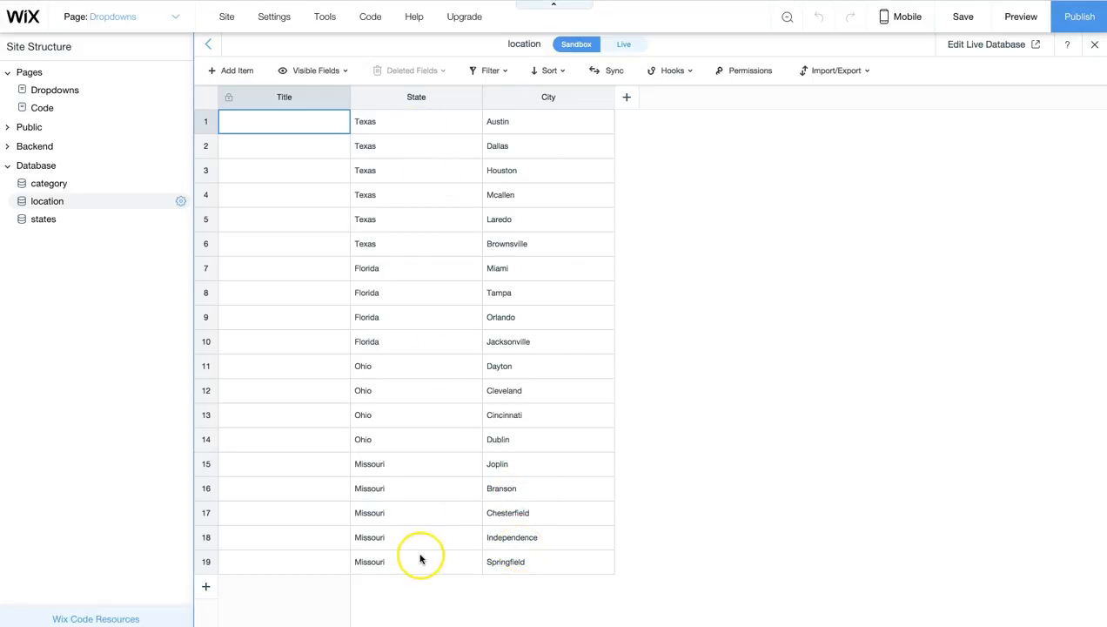
{"action": "mouse_move", "coordinate": [421, 560]}
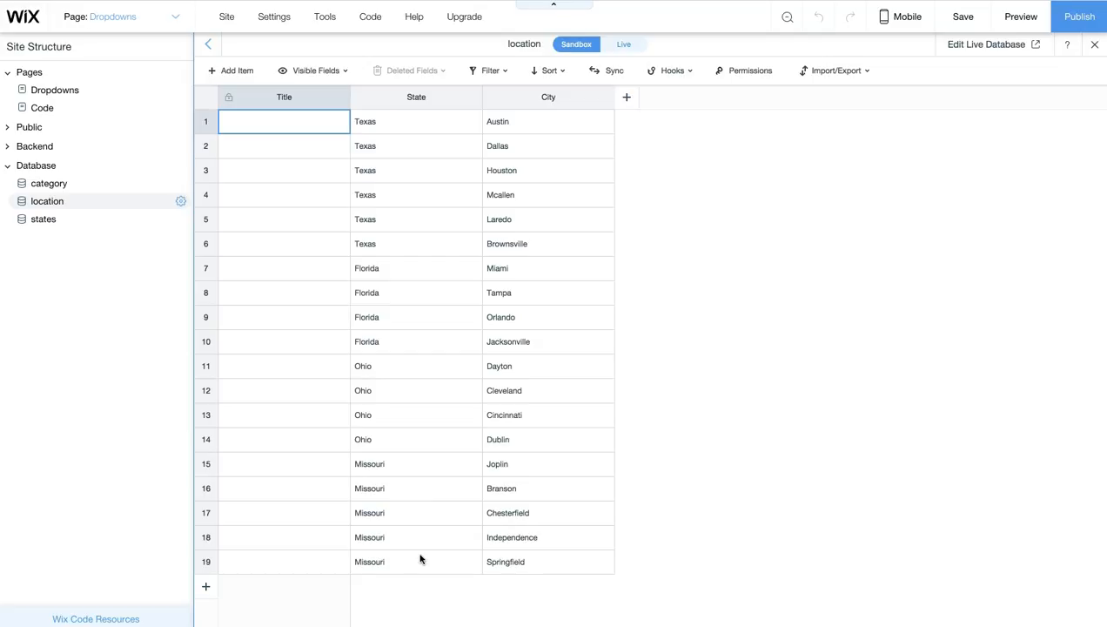
{"action": "mouse_move", "coordinate": [926, 306]}
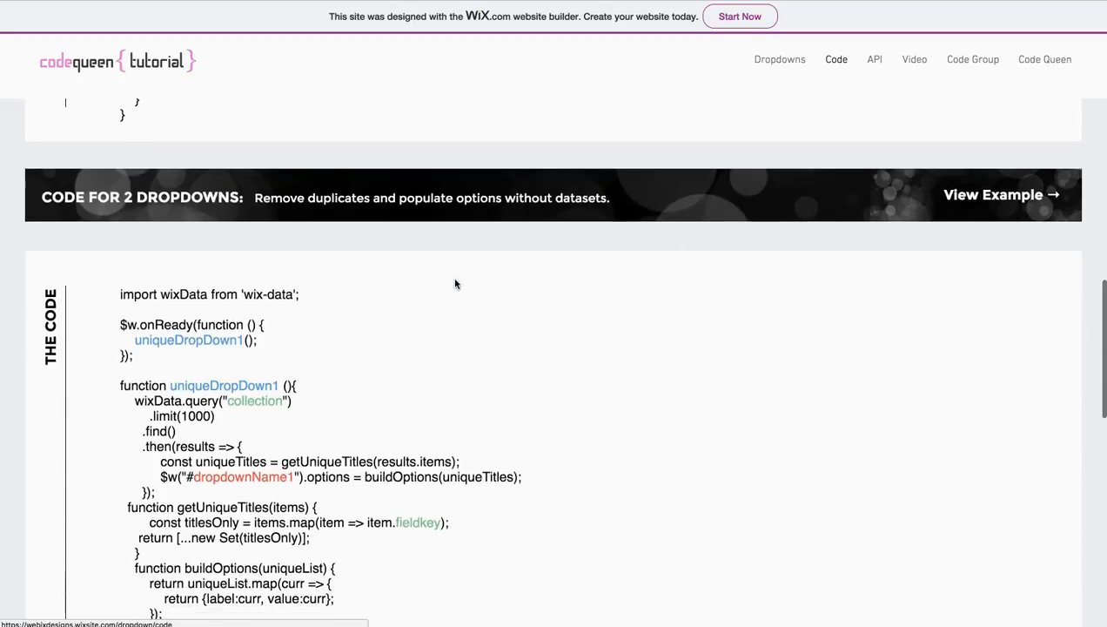
Step: Walk through onReady's uniqueDropDown1 call, the collection query, titlesOnly list and fieldkey placeholder
{"action": "scroll", "scroll_direction": "down", "scroll_amount": 3}
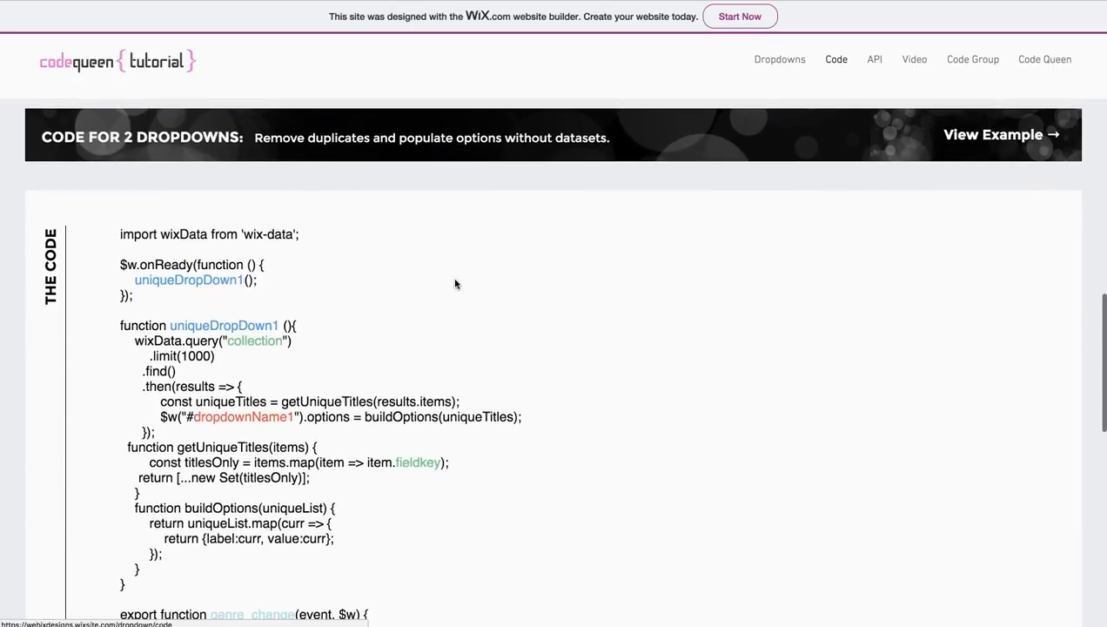
{"action": "scroll", "scroll_direction": "down", "scroll_amount": 3}
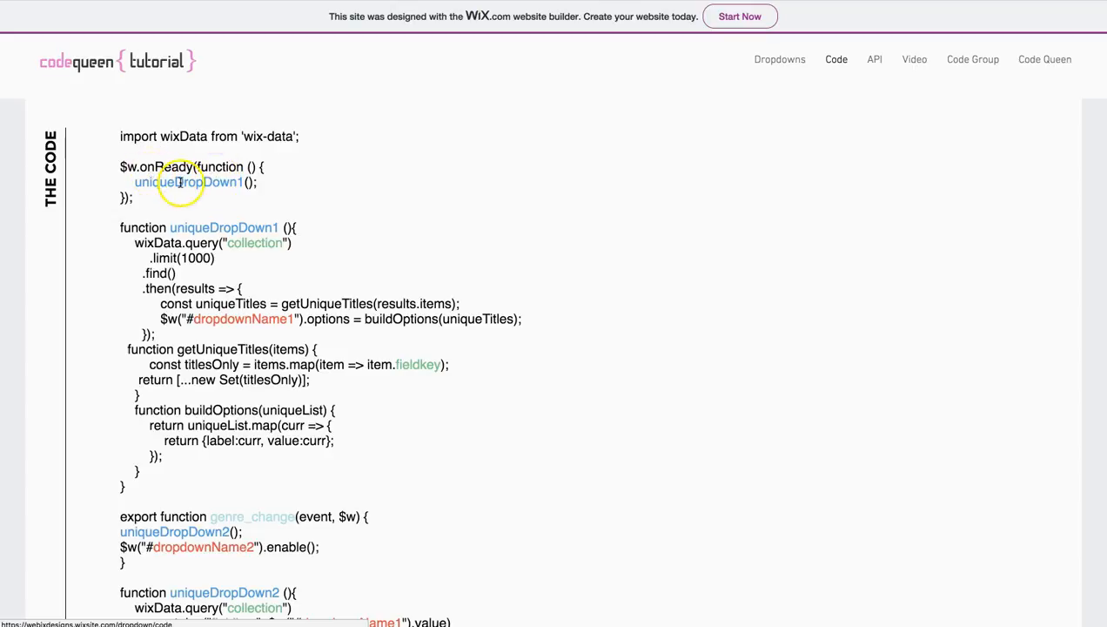
{"action": "double_click", "coordinate": [188, 183]}
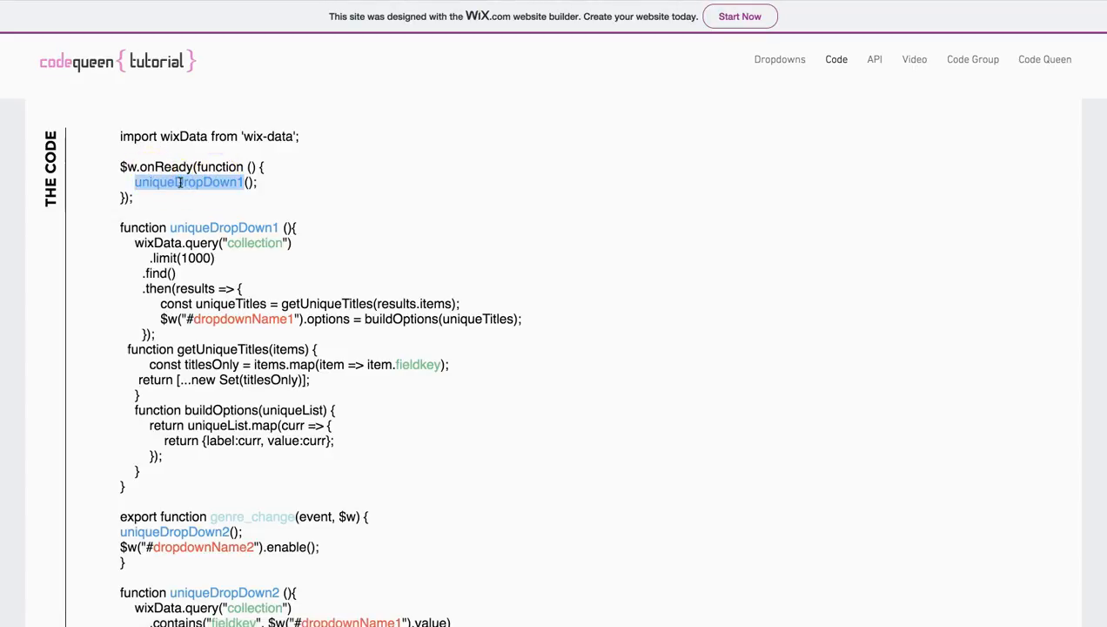
{"action": "left_click", "coordinate": [219, 212]}
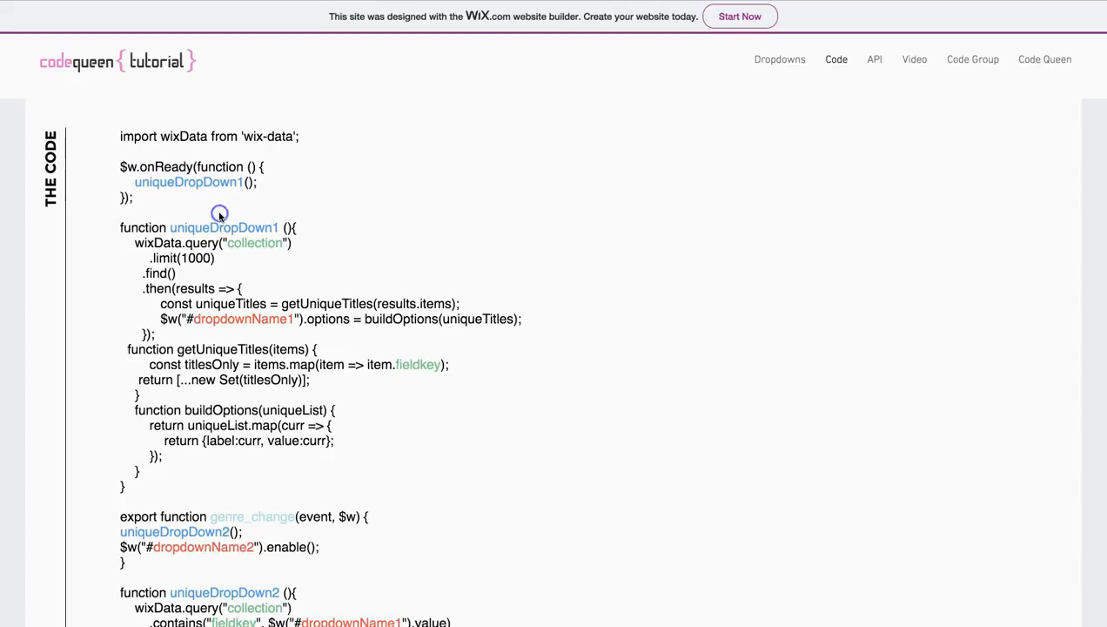
{"action": "left_click_drag", "start_coordinate": [220, 226], "coordinate": [165, 489]}
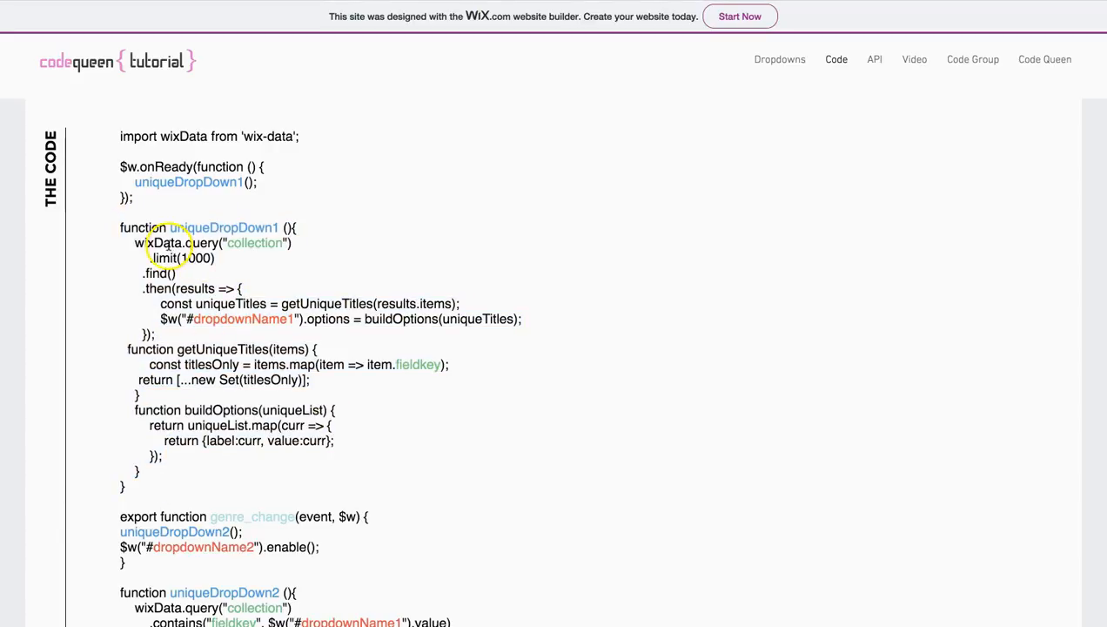
{"action": "double_click", "coordinate": [254, 243]}
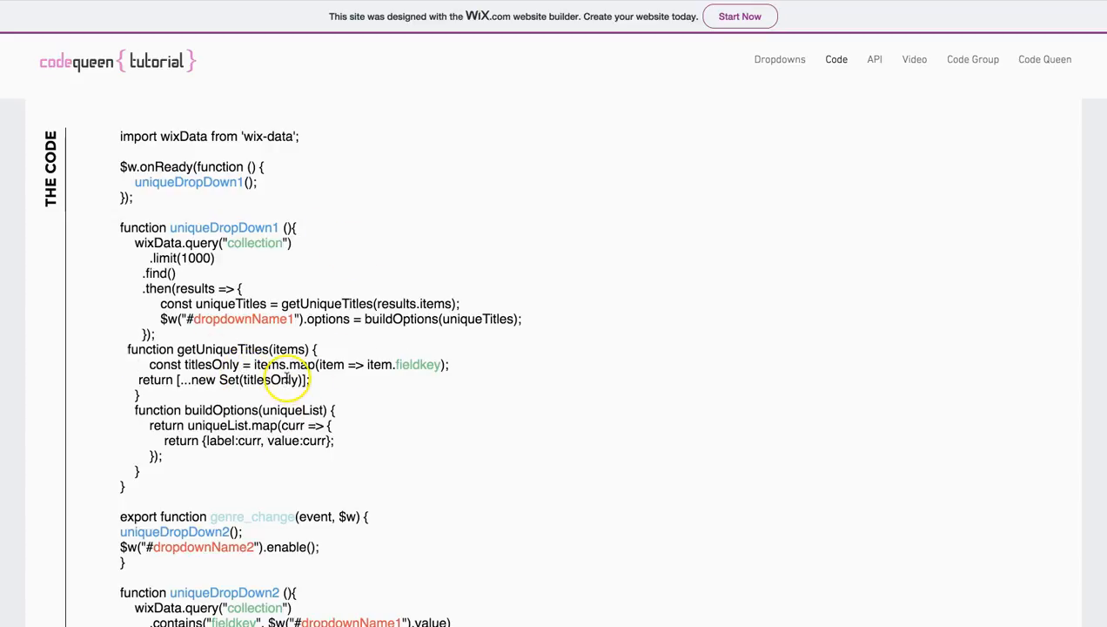
{"action": "double_click", "coordinate": [418, 364]}
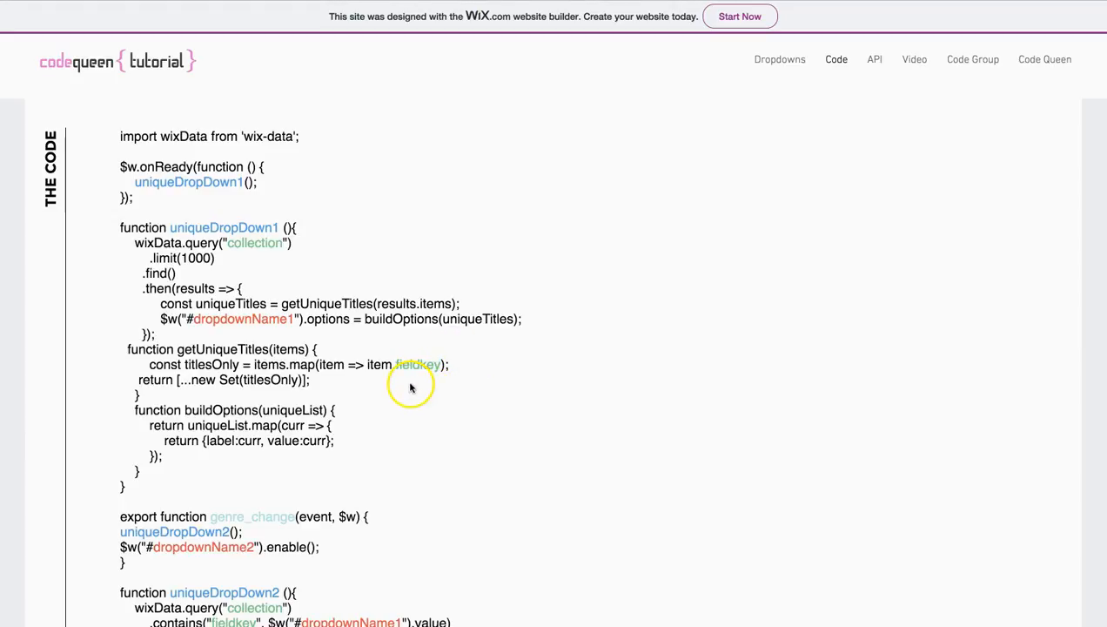
{"action": "double_click", "coordinate": [417, 364]}
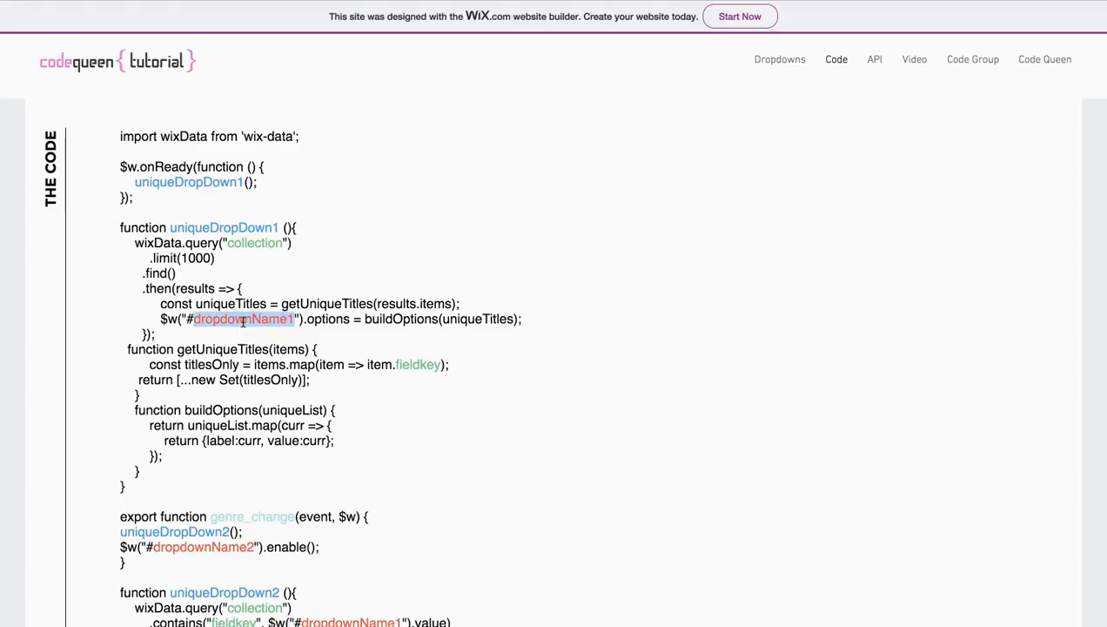
Step: Review the genre_change line enabling the second dropdown, then go to the Dropdowns page
{"action": "scroll", "scroll_direction": "down", "scroll_amount": 3}
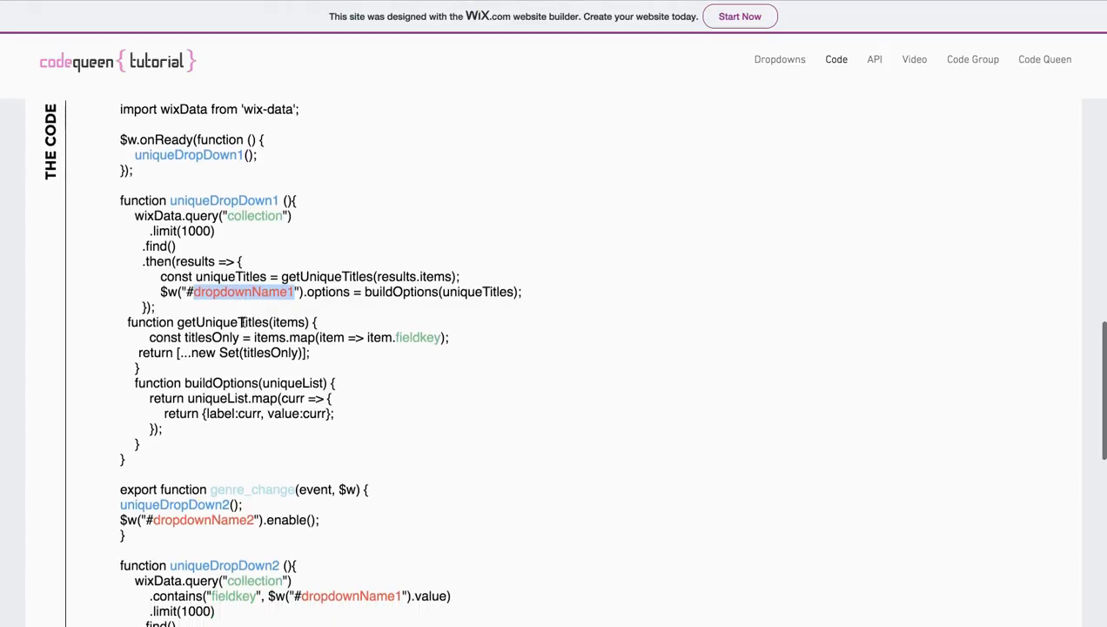
{"action": "scroll", "scroll_direction": "down", "scroll_amount": 3}
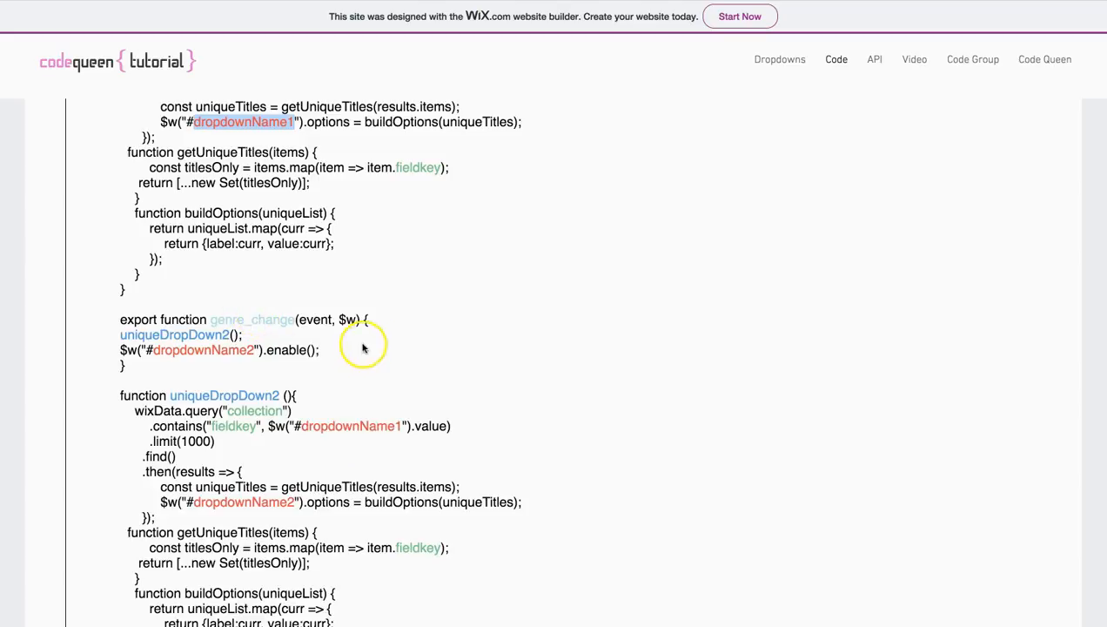
{"action": "mouse_move", "coordinate": [299, 529]}
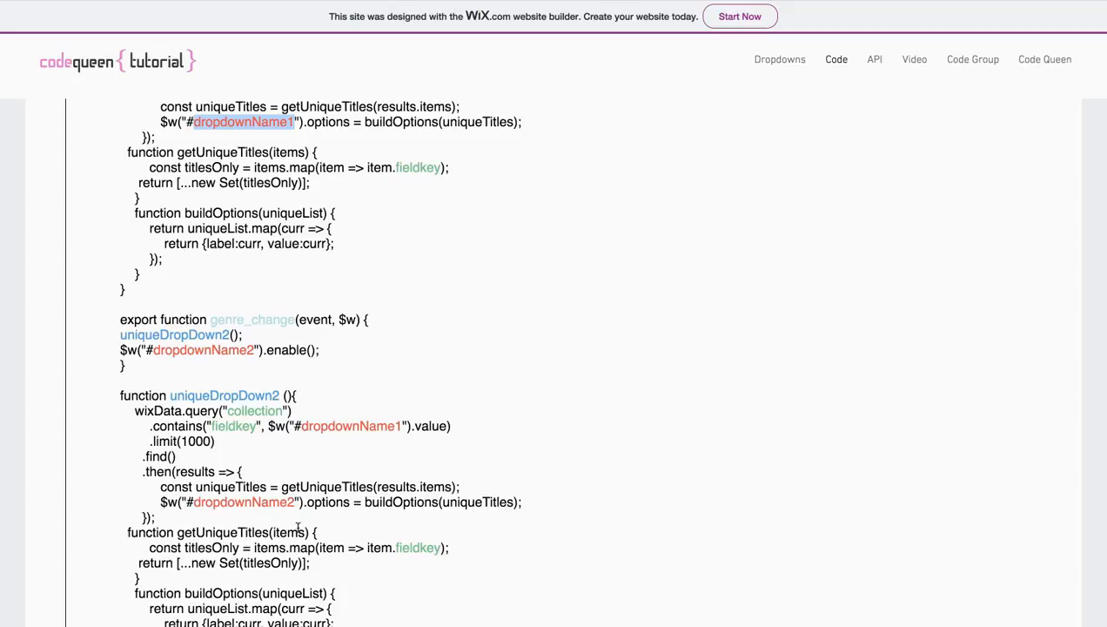
{"action": "scroll", "scroll_direction": "down", "scroll_amount": 3}
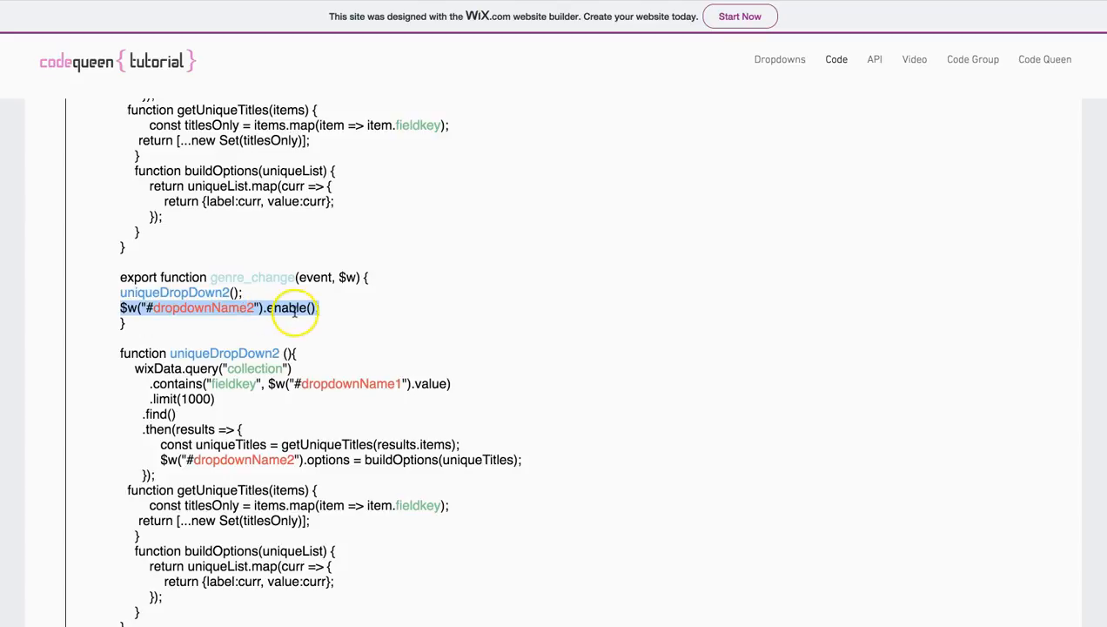
{"action": "double_click", "coordinate": [287, 309]}
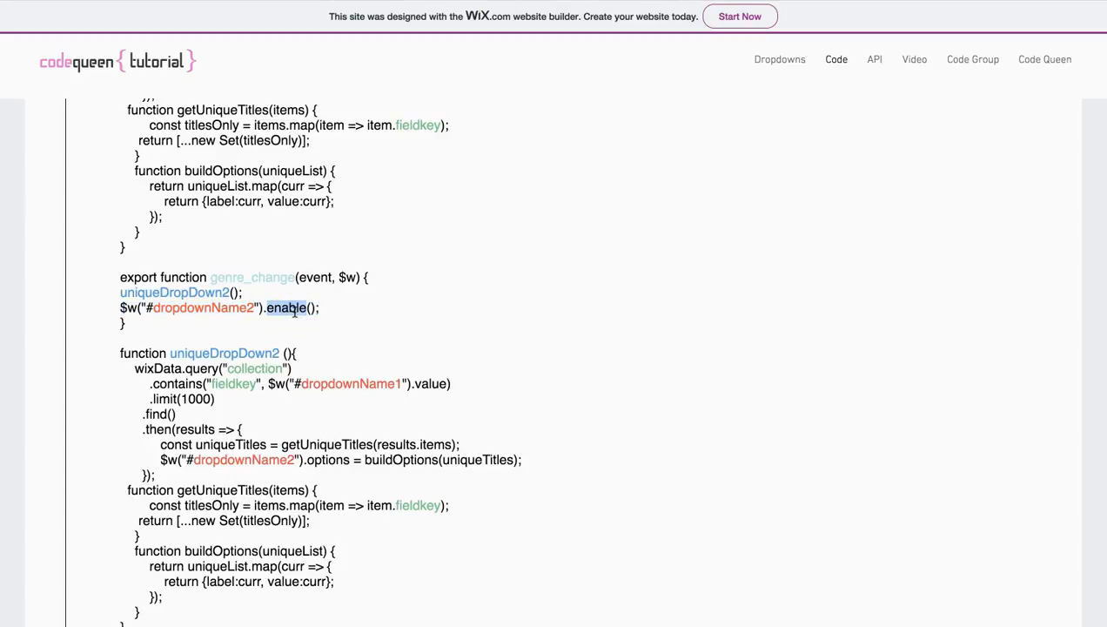
{"action": "left_click", "coordinate": [779, 60]}
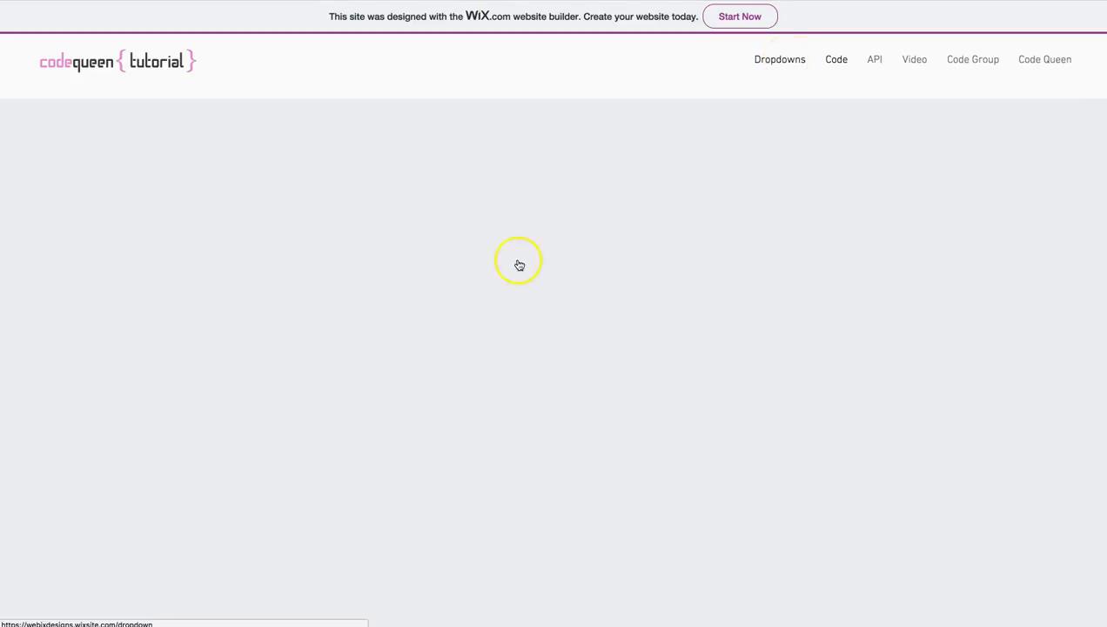
Step: Scroll the Dropdowns page to see the movie, locations and collection-as-index examples
{"action": "scroll", "scroll_direction": "down", "scroll_amount": 3}
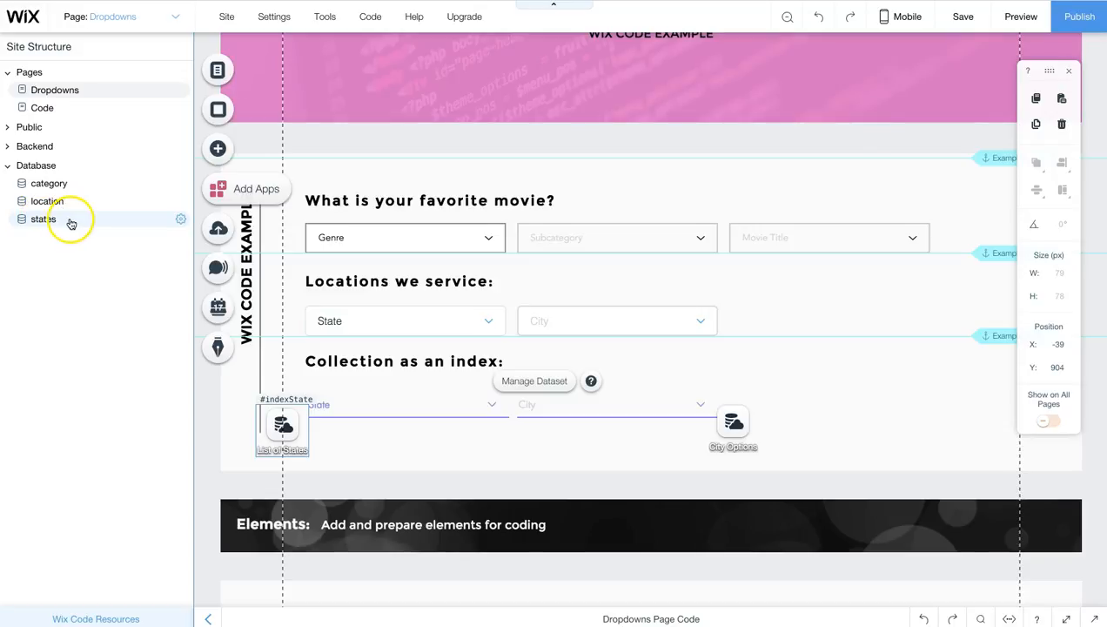
{"action": "left_click", "coordinate": [41, 220]}
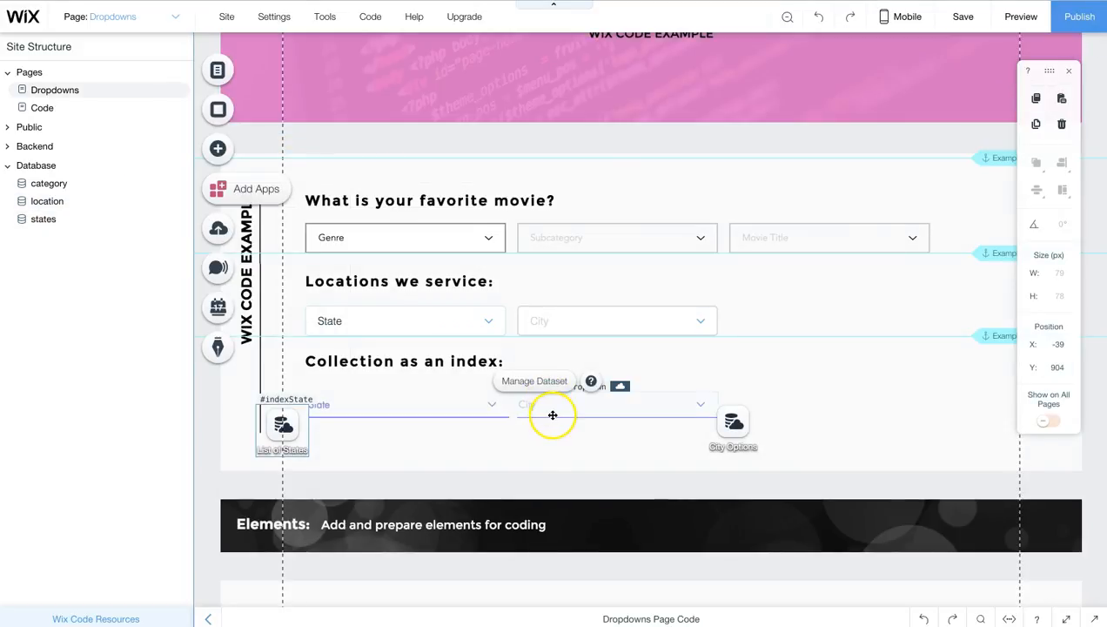
{"action": "left_click", "coordinate": [553, 404]}
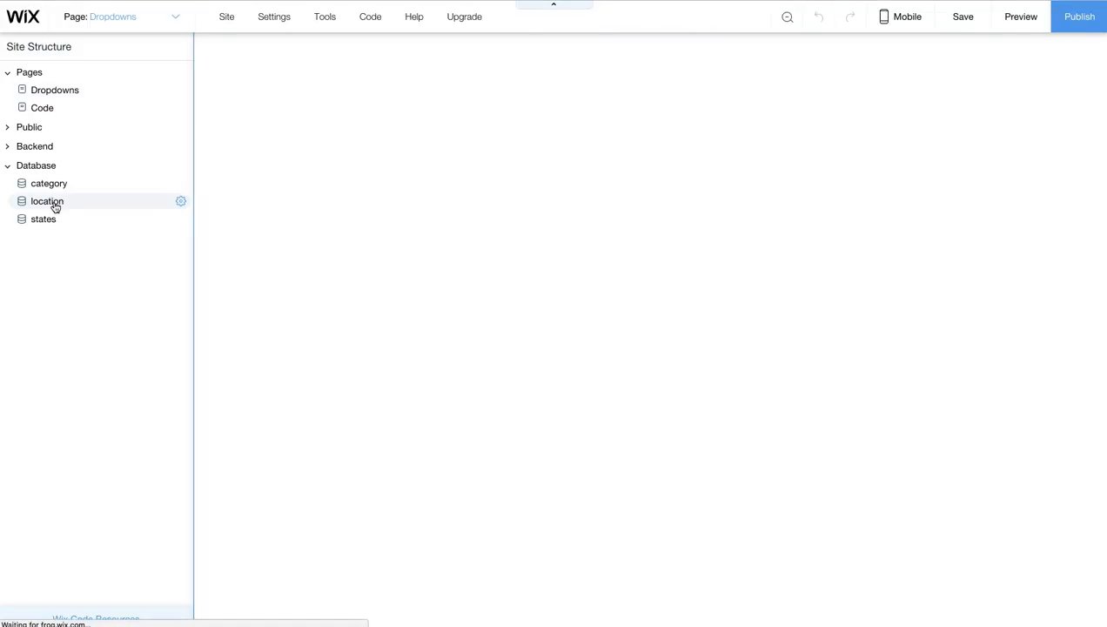
{"action": "left_click", "coordinate": [47, 202]}
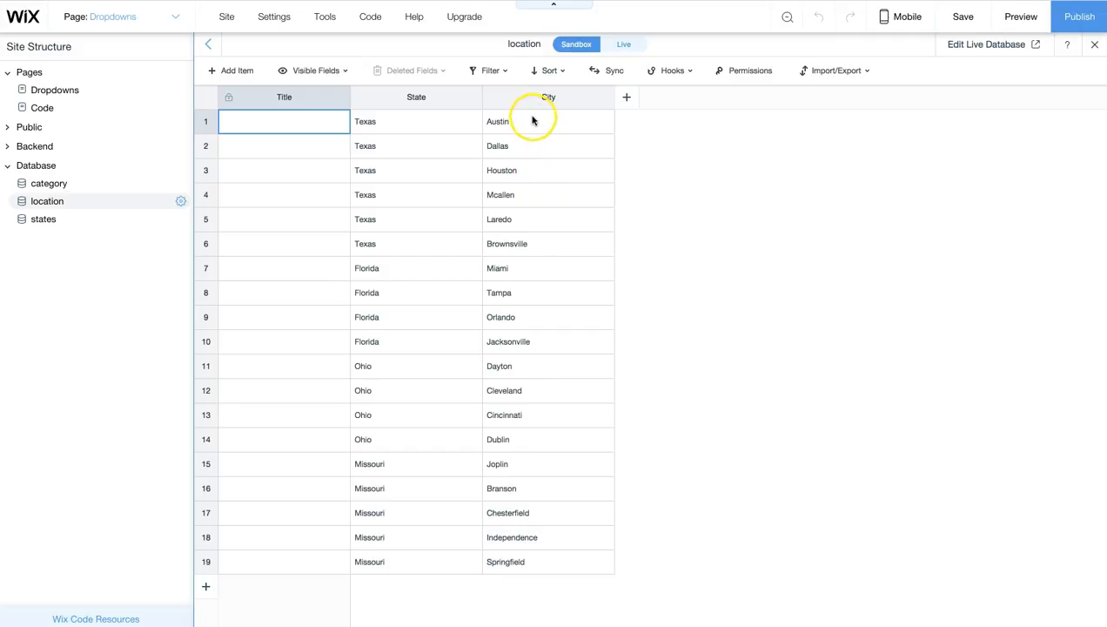
{"action": "mouse_move", "coordinate": [429, 487]}
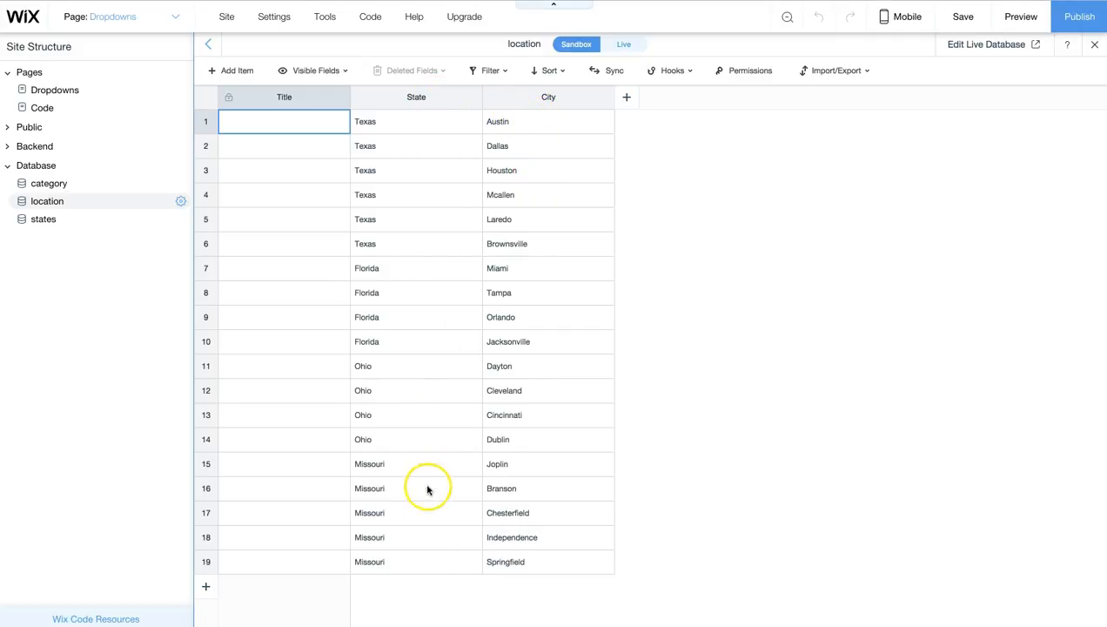
{"action": "mouse_move", "coordinate": [433, 539]}
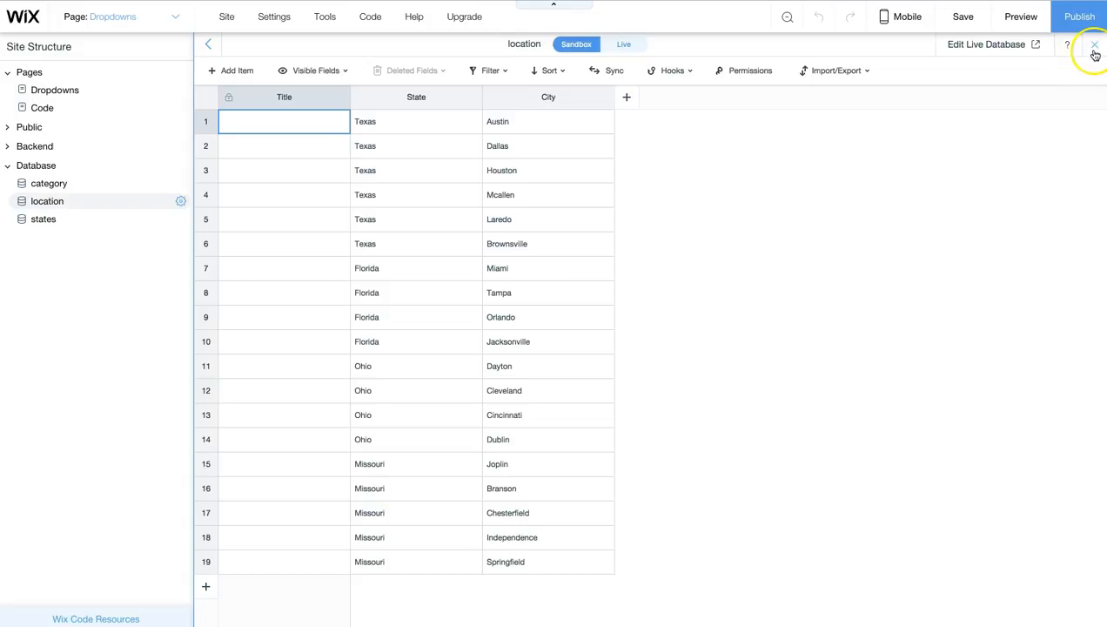
{"action": "left_click", "coordinate": [1093, 45]}
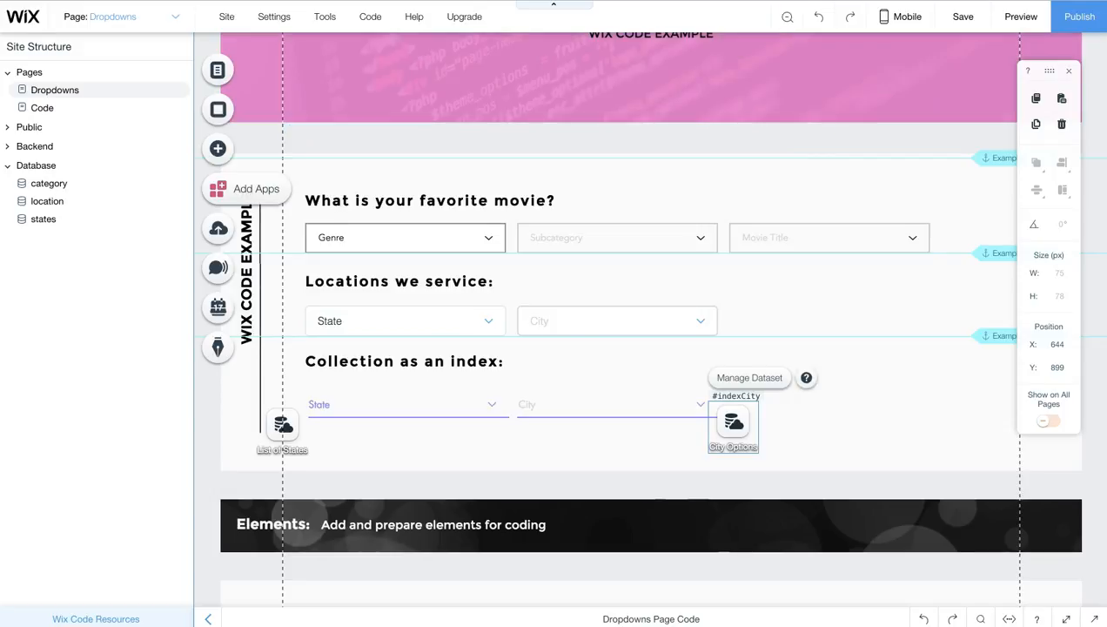
Step: Return to the live site's Code page at 'Code for 2 dropdowns: Filtering by using datasets'
{"action": "left_click", "coordinate": [1020, 16]}
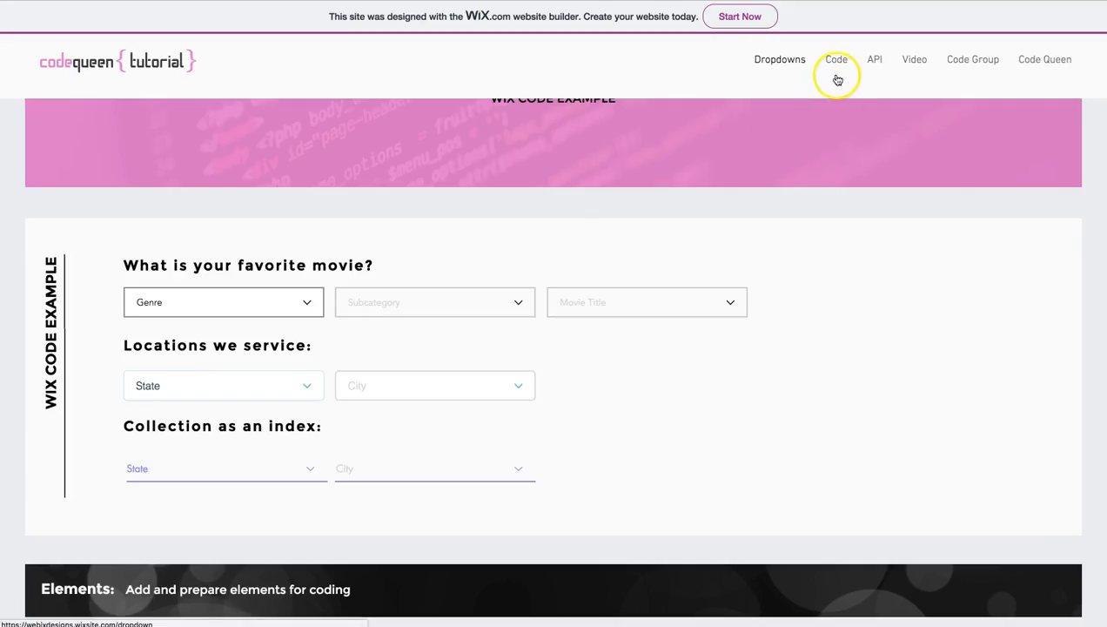
{"action": "left_click", "coordinate": [836, 60]}
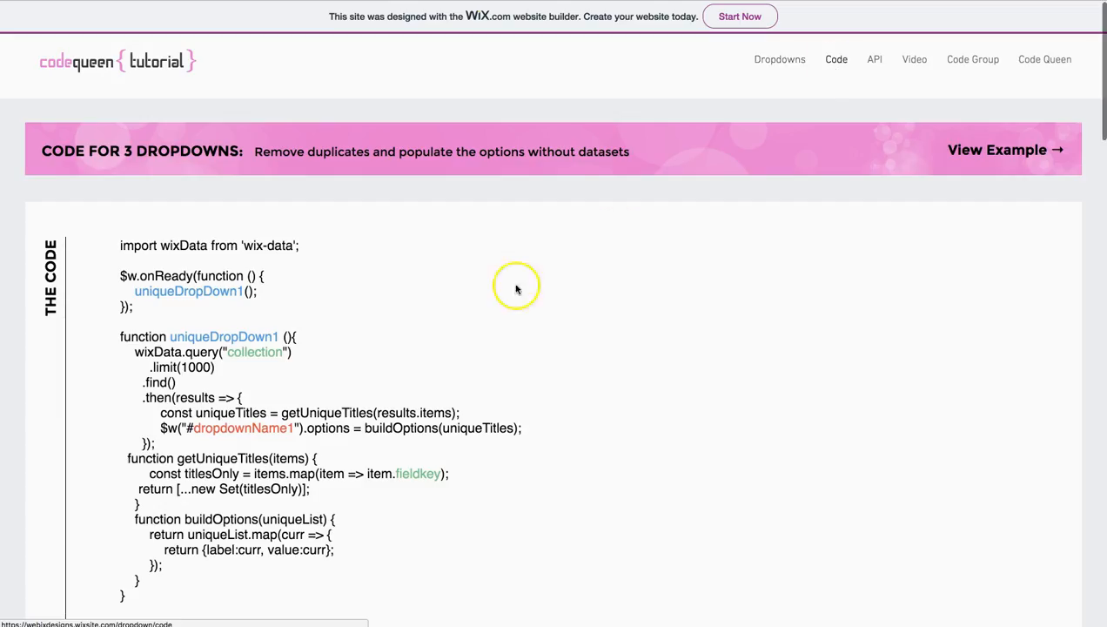
{"action": "scroll", "scroll_direction": "down", "scroll_amount": 3}
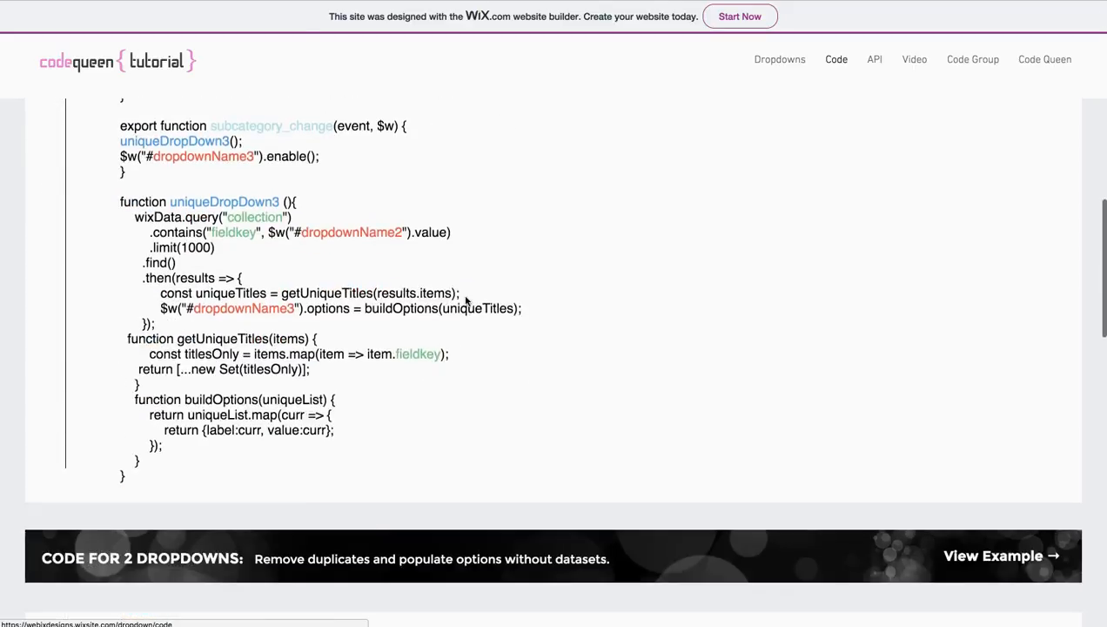
{"action": "scroll", "scroll_direction": "up", "scroll_amount": 3}
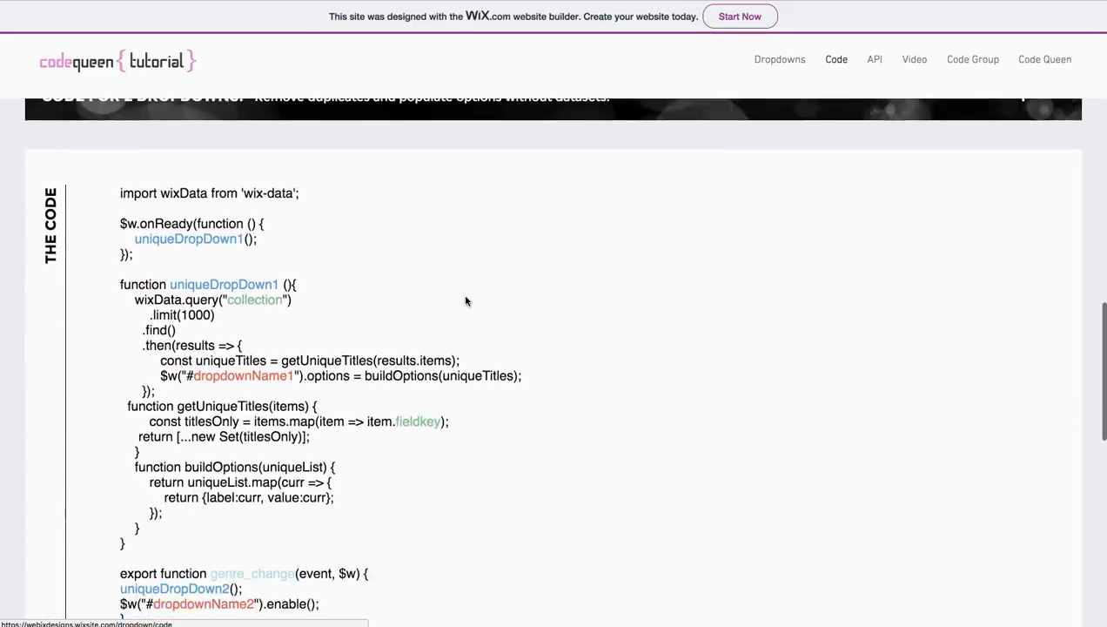
{"action": "scroll", "scroll_direction": "down", "scroll_amount": 3}
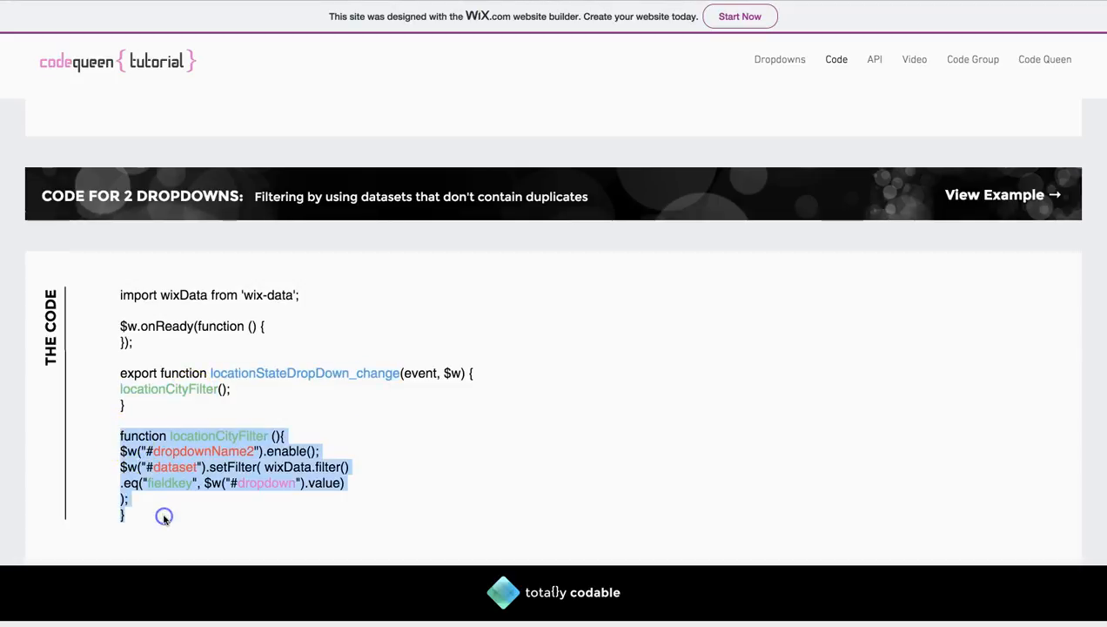
Step: Highlight the enable call in locationCityFilter and the dropdownName2 element id
{"action": "left_click", "coordinate": [223, 436]}
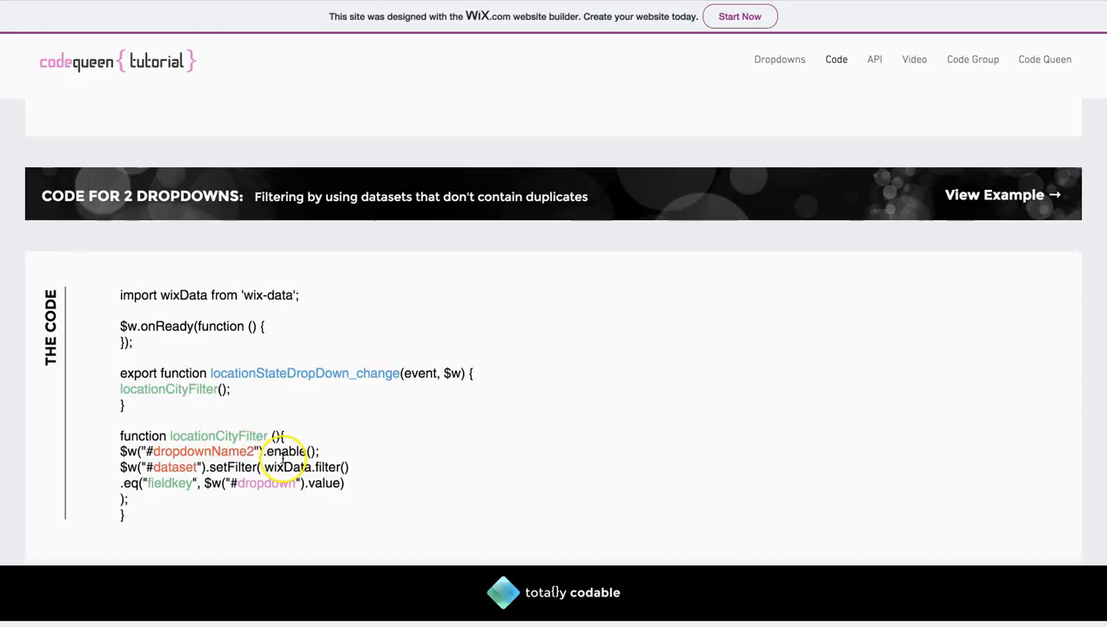
{"action": "double_click", "coordinate": [219, 451]}
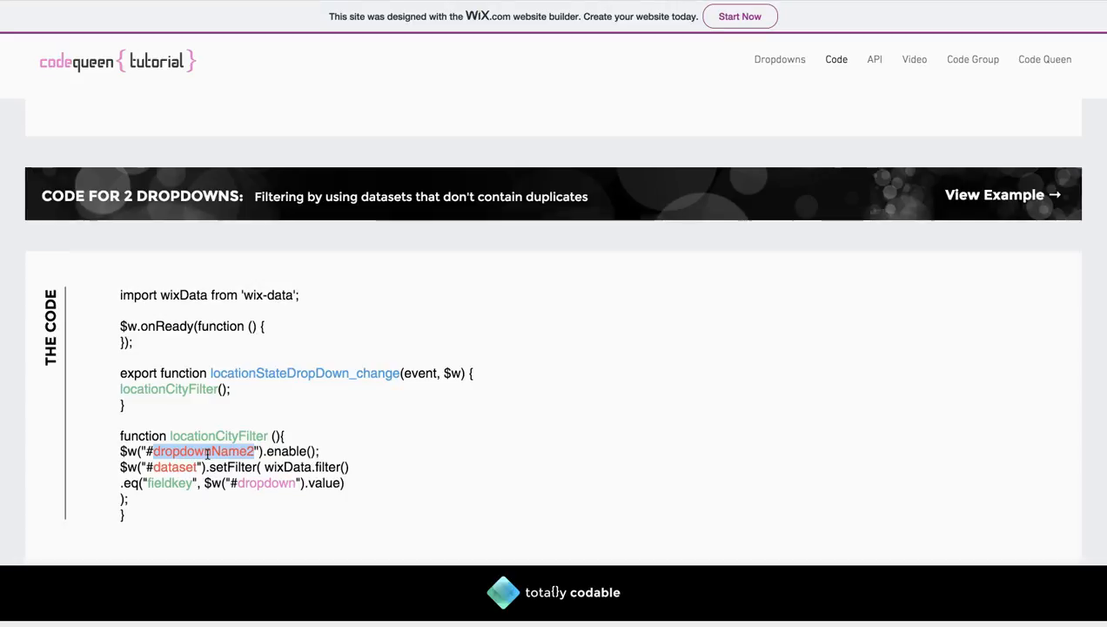
{"action": "double_click", "coordinate": [171, 484]}
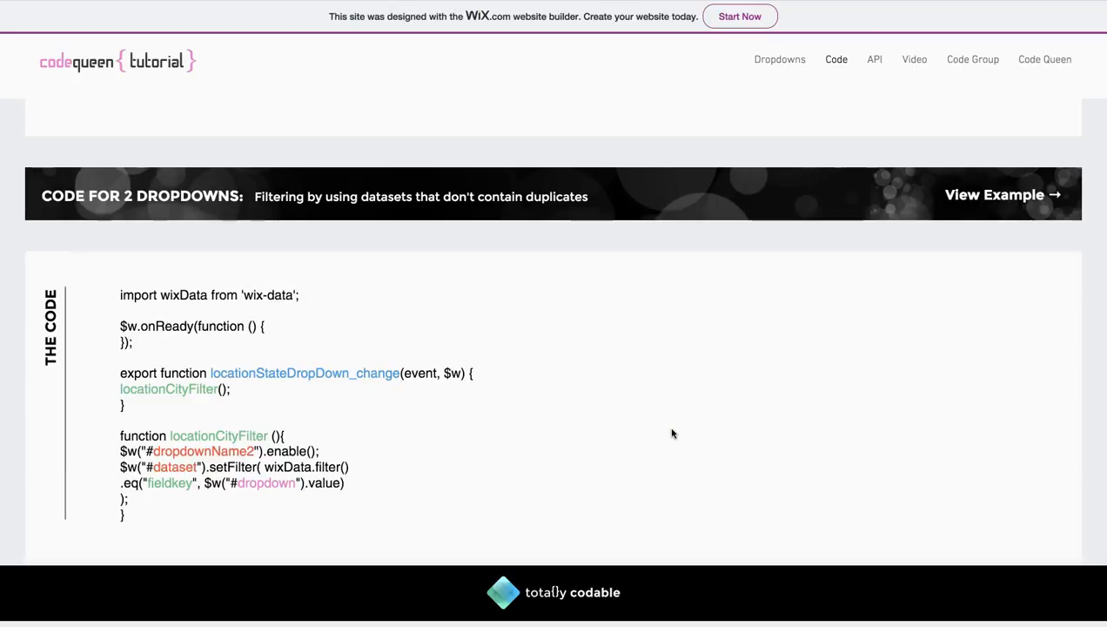
Step: Glance at the Dropdowns example page, then return to the three-dropdown code section
{"action": "left_click", "coordinate": [780, 59]}
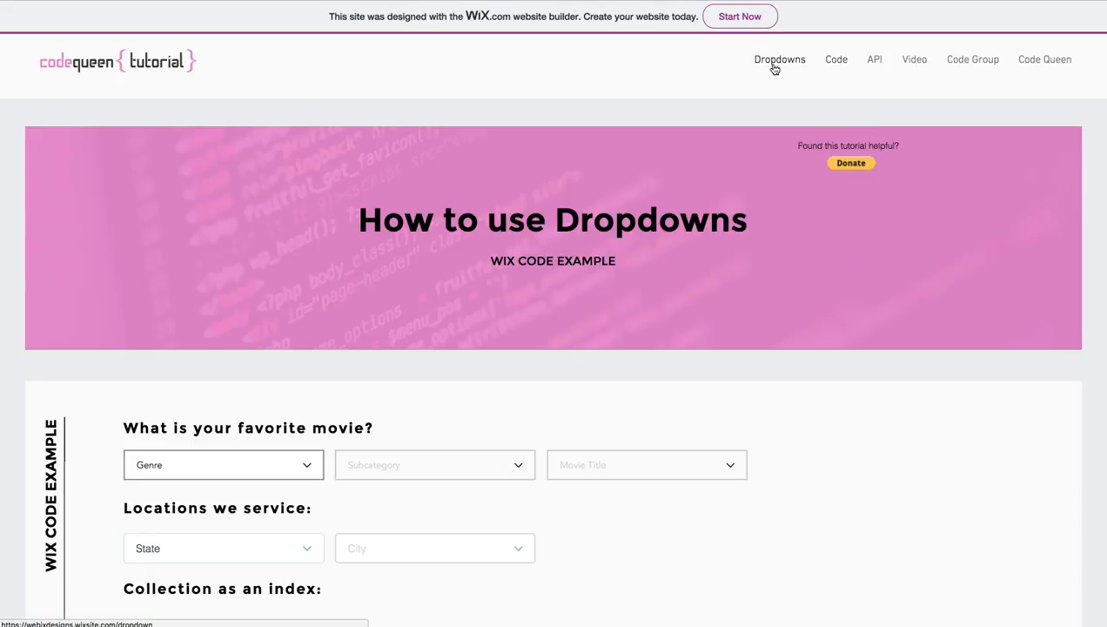
{"action": "scroll", "scroll_direction": "down", "scroll_amount": 3}
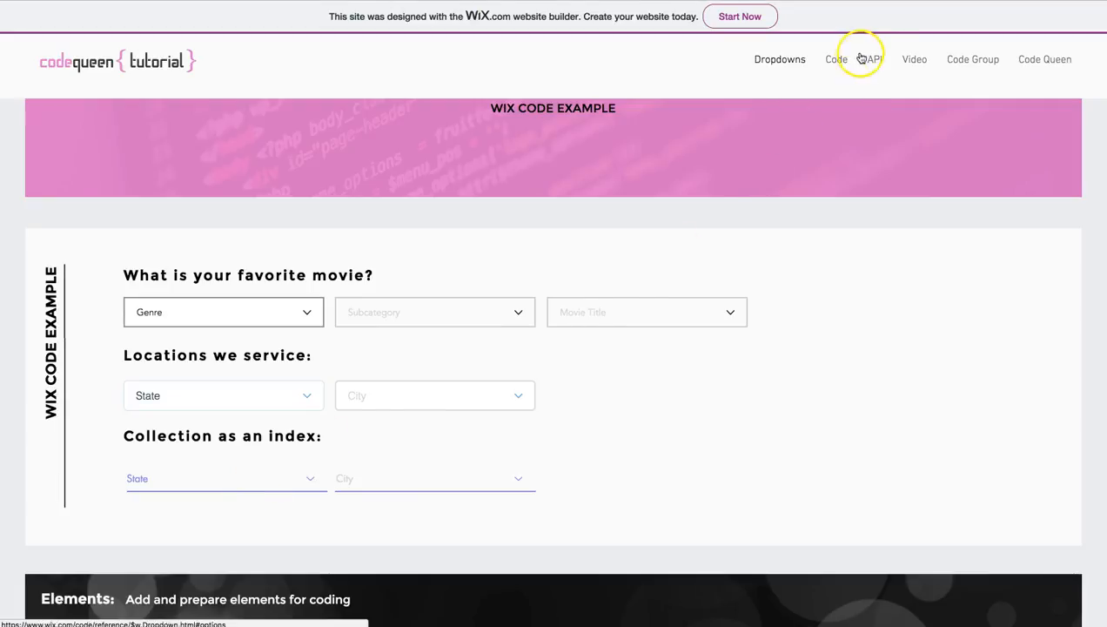
{"action": "left_click", "coordinate": [836, 59]}
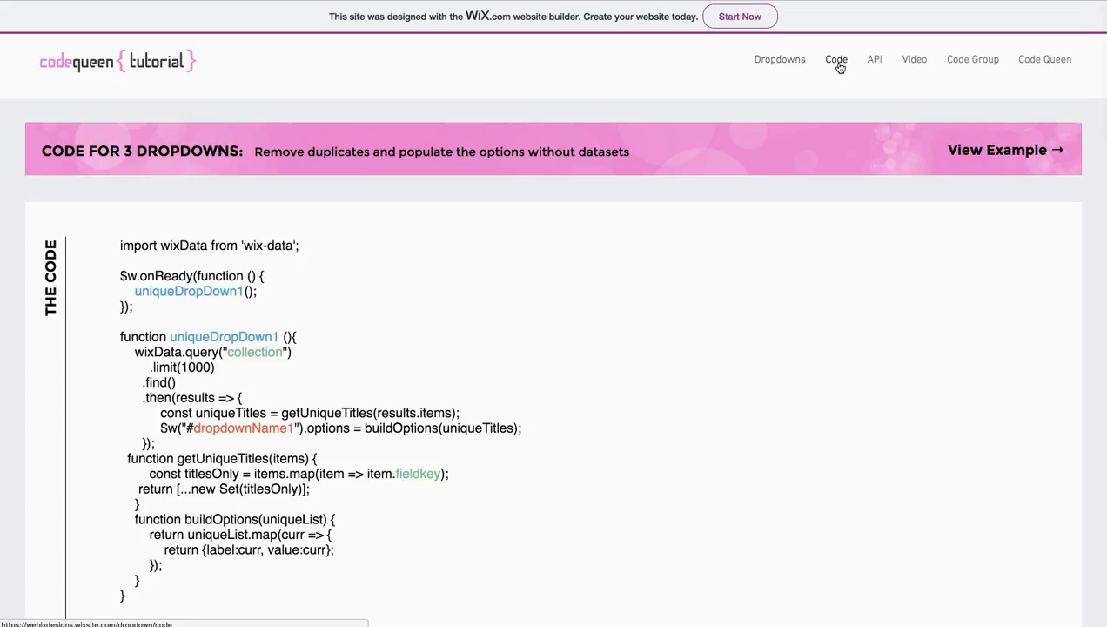
{"action": "scroll", "scroll_direction": "down", "scroll_amount": 3}
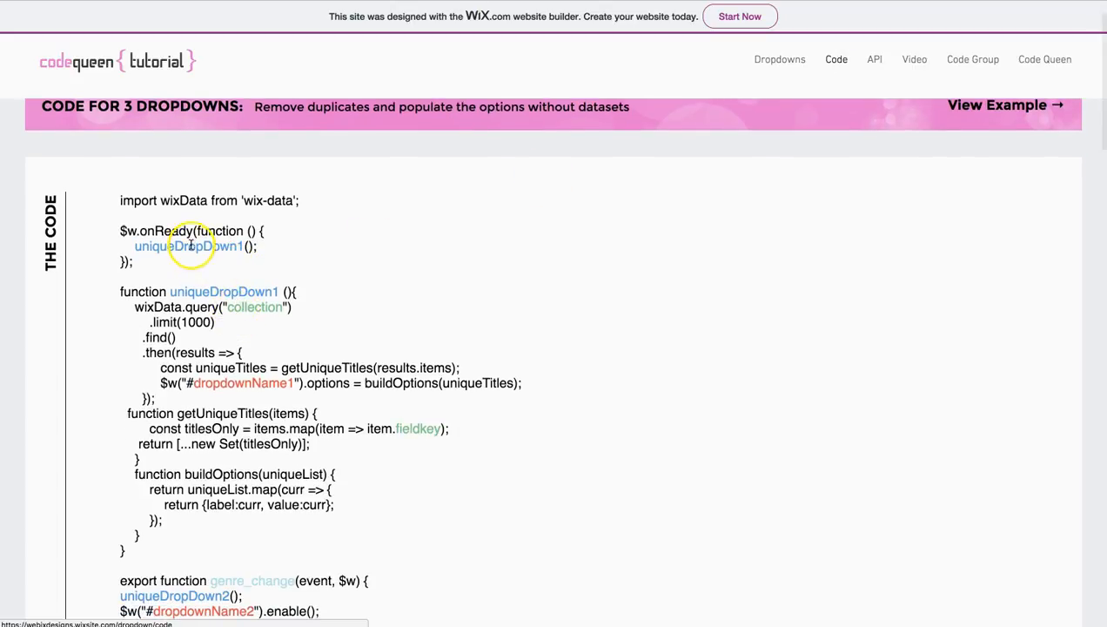
Step: Highlight the uniqueDropDown1 function, dropdownName1 element id and fieldkey property
{"action": "double_click", "coordinate": [188, 247]}
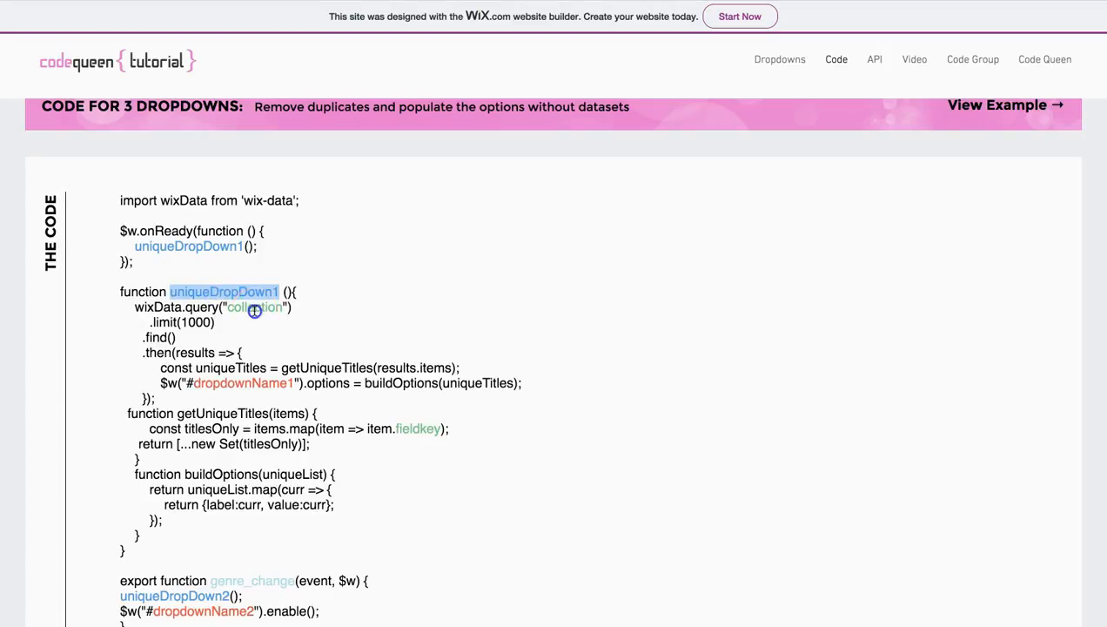
{"action": "double_click", "coordinate": [254, 307]}
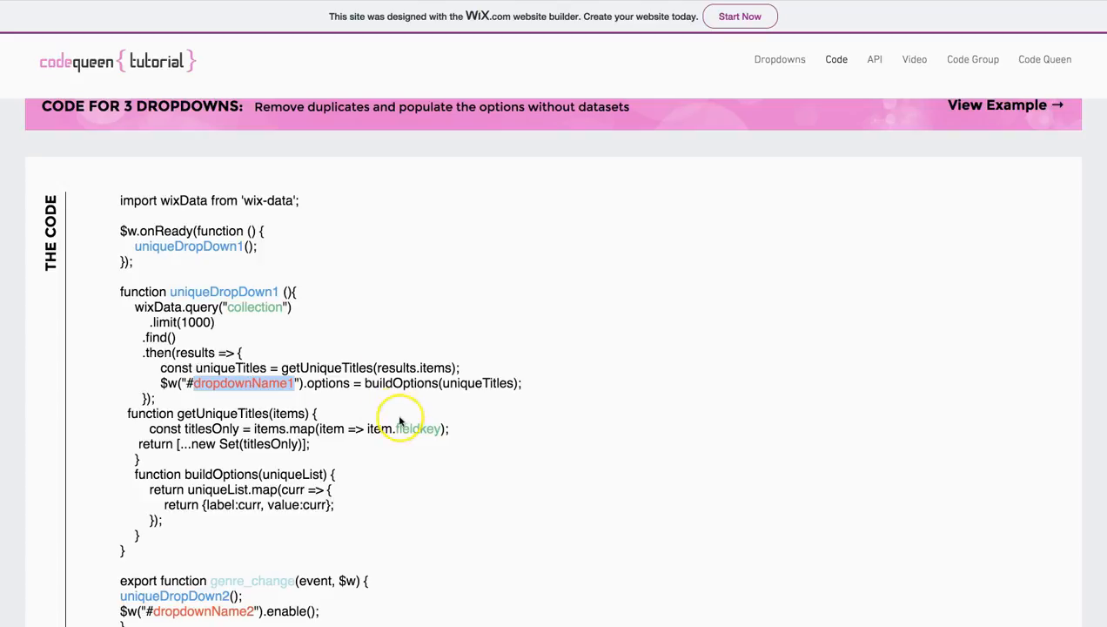
{"action": "double_click", "coordinate": [418, 428]}
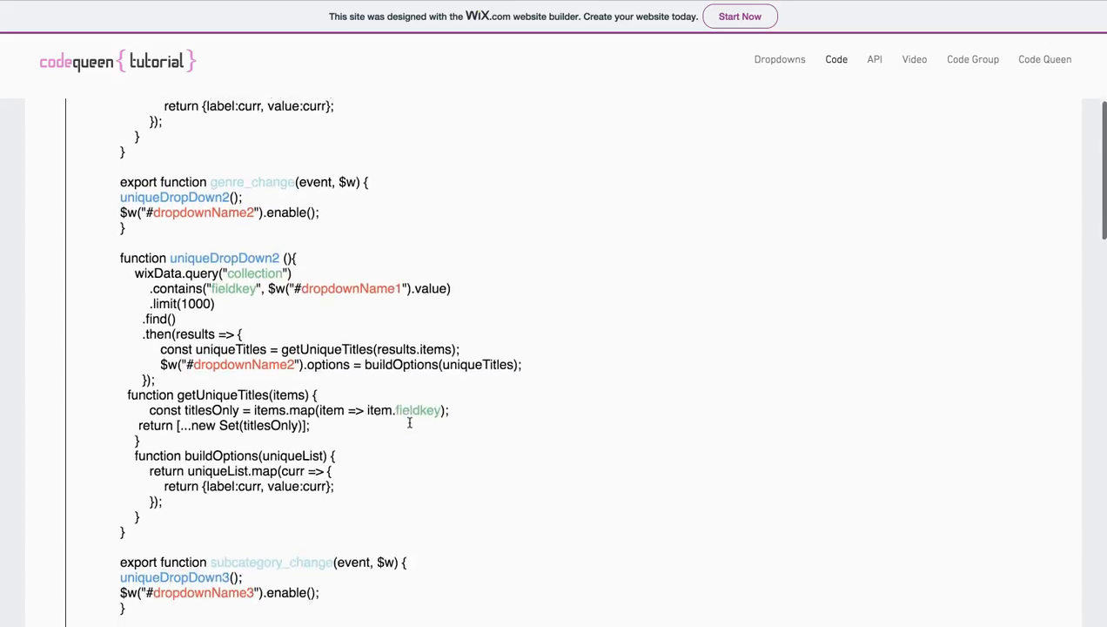
{"action": "scroll", "scroll_direction": "down", "scroll_amount": 3}
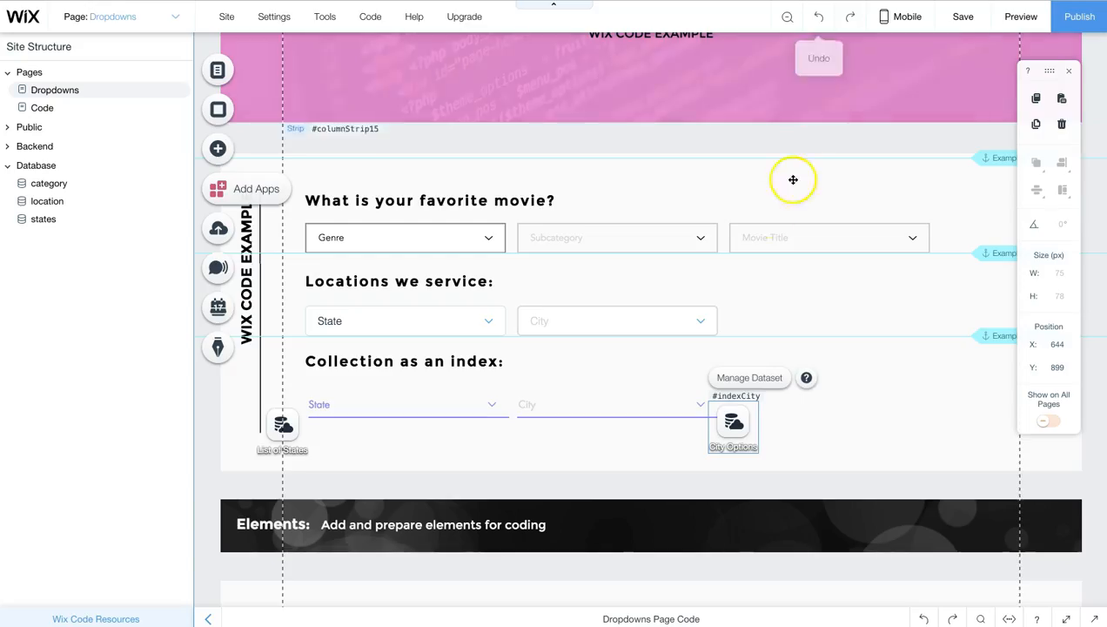
Step: Show the Genre dropdown's properties: ID genre with onChange handler genre_change
{"action": "left_click", "coordinate": [403, 237]}
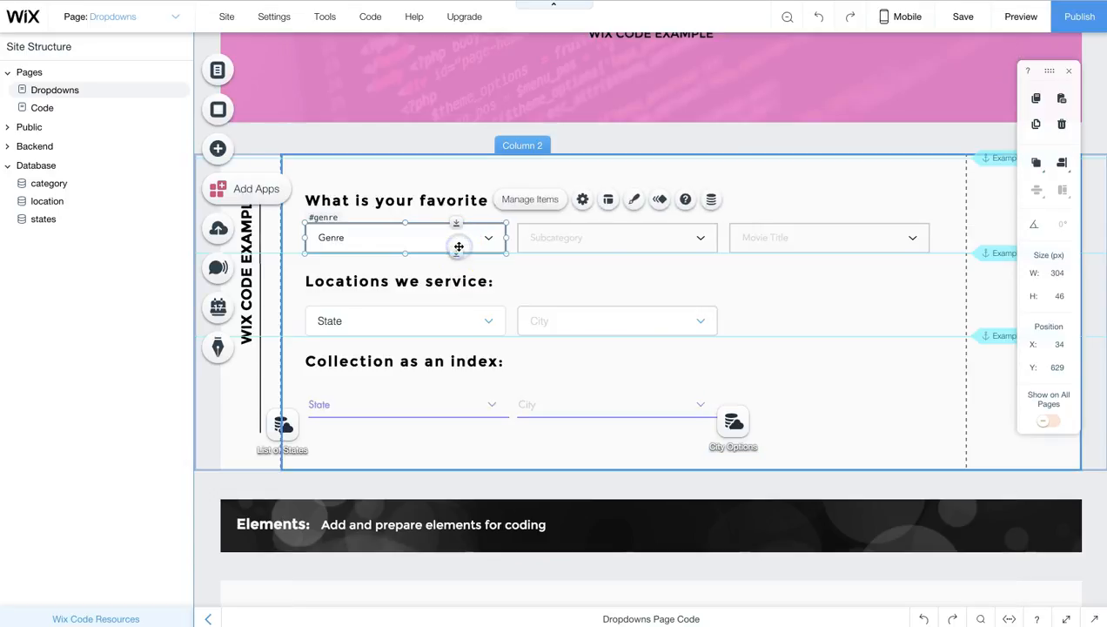
{"action": "mouse_move", "coordinate": [540, 237]}
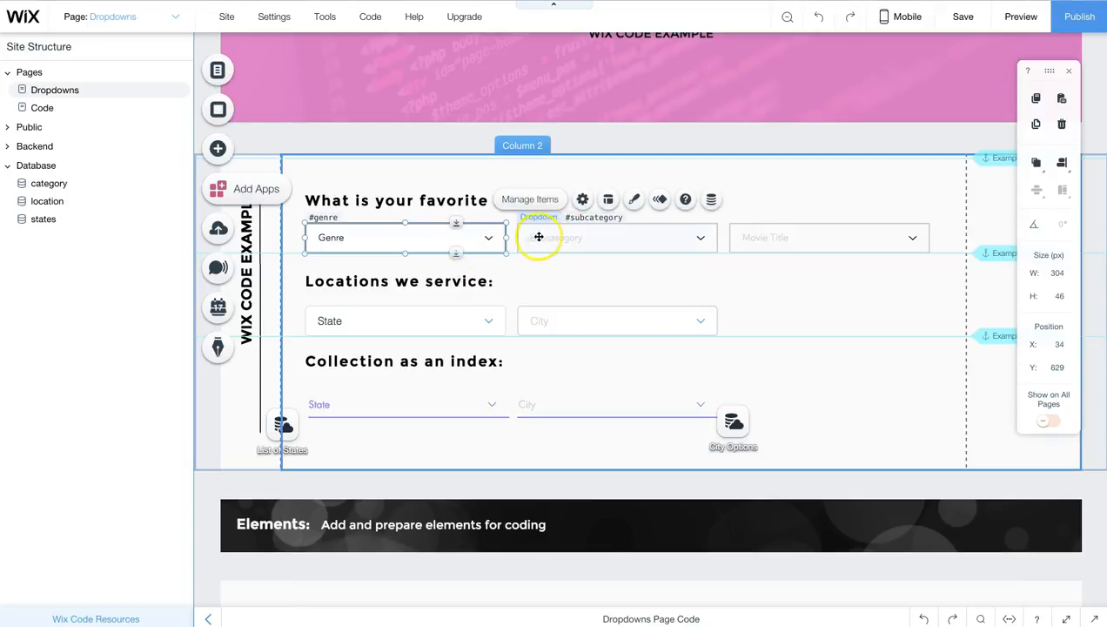
{"action": "right_click", "coordinate": [538, 236]}
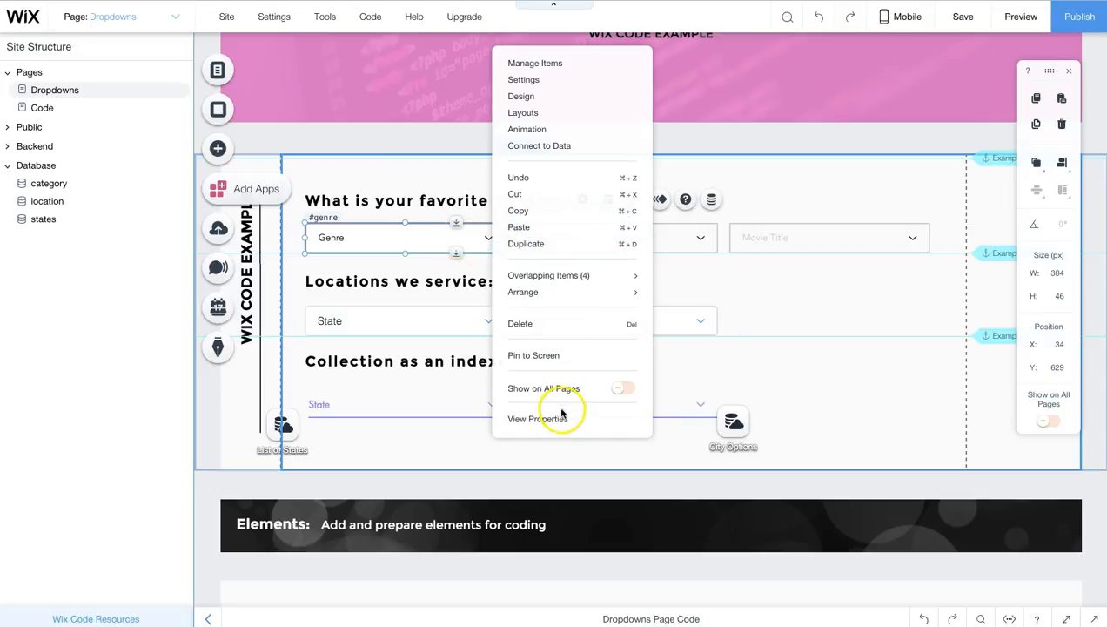
{"action": "left_click", "coordinate": [538, 417]}
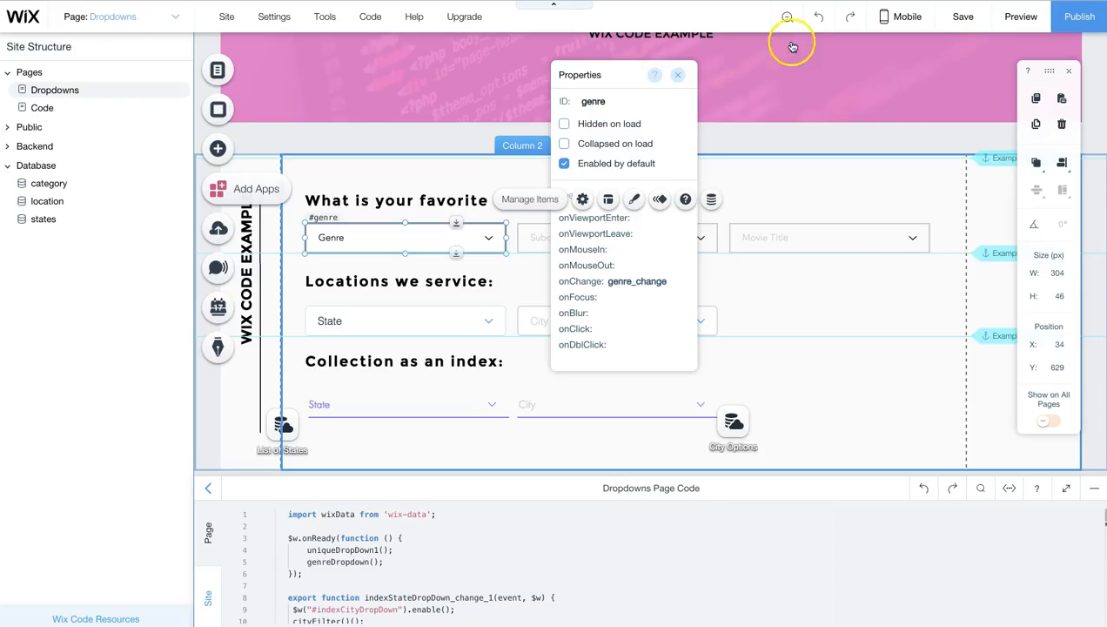
{"action": "mouse_move", "coordinate": [734, 139]}
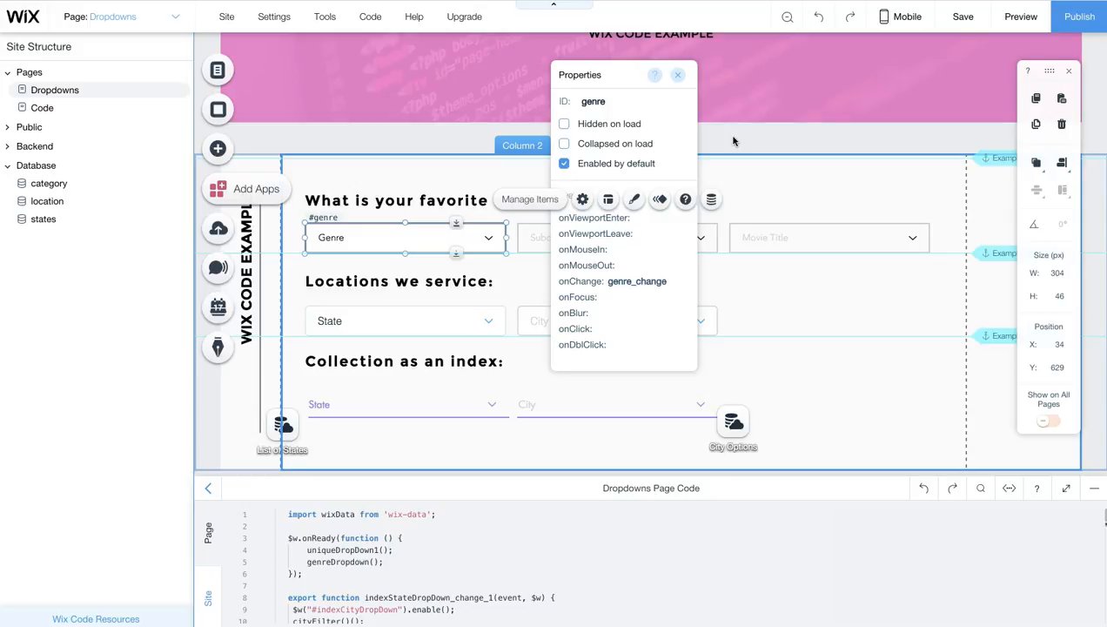
{"action": "mouse_move", "coordinate": [129, 202]}
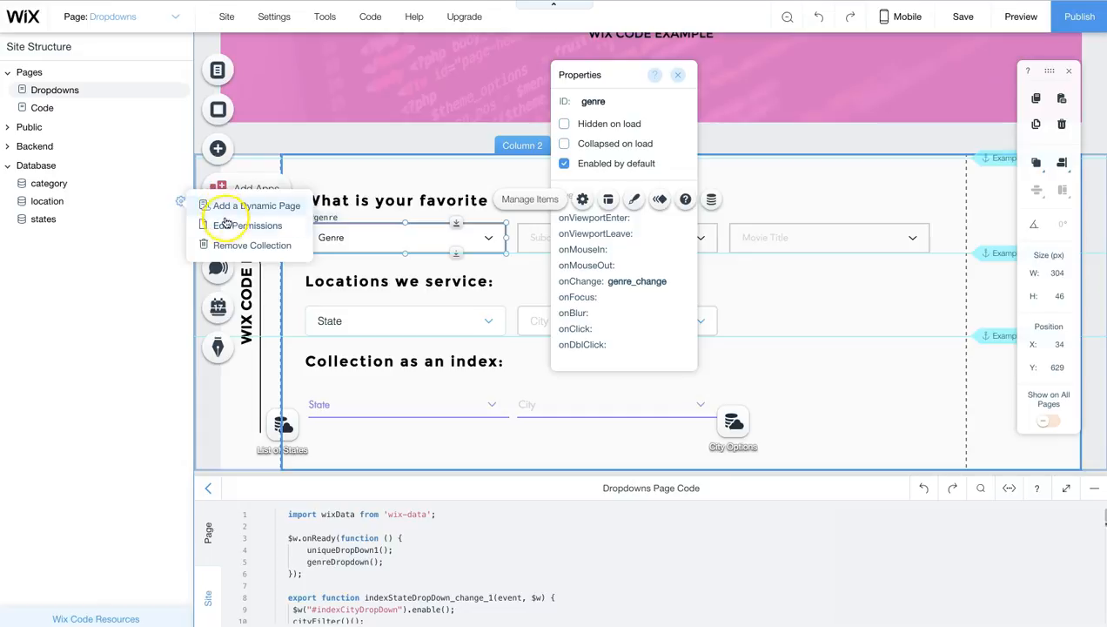
Step: Set the location collection's 'Who can read' permission to Site member and close the dialog
{"action": "left_click", "coordinate": [251, 227]}
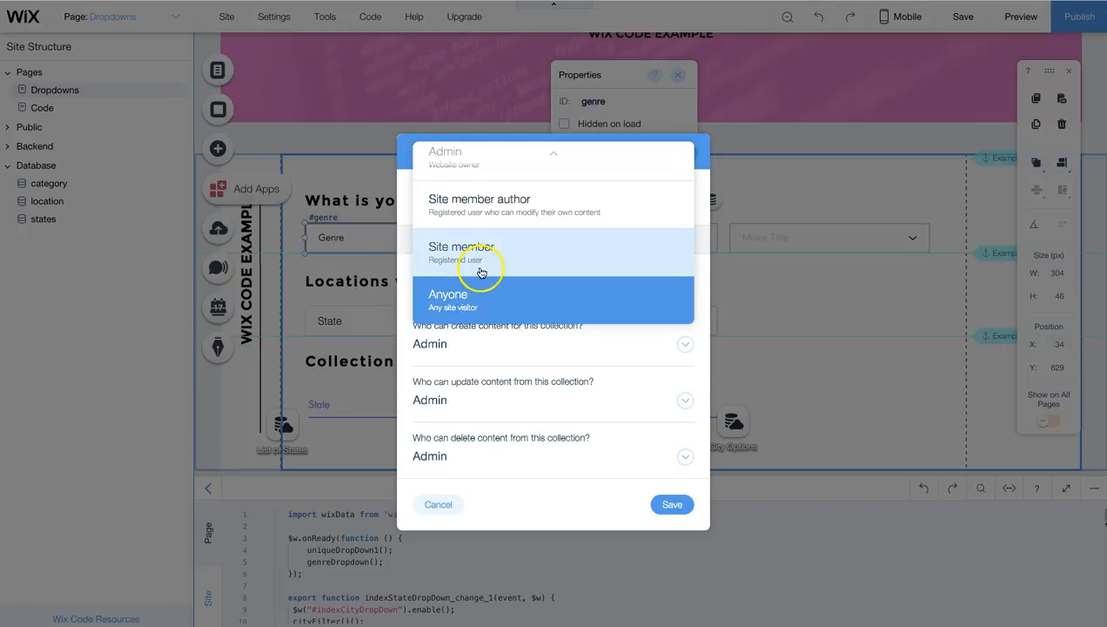
{"action": "left_click", "coordinate": [461, 252]}
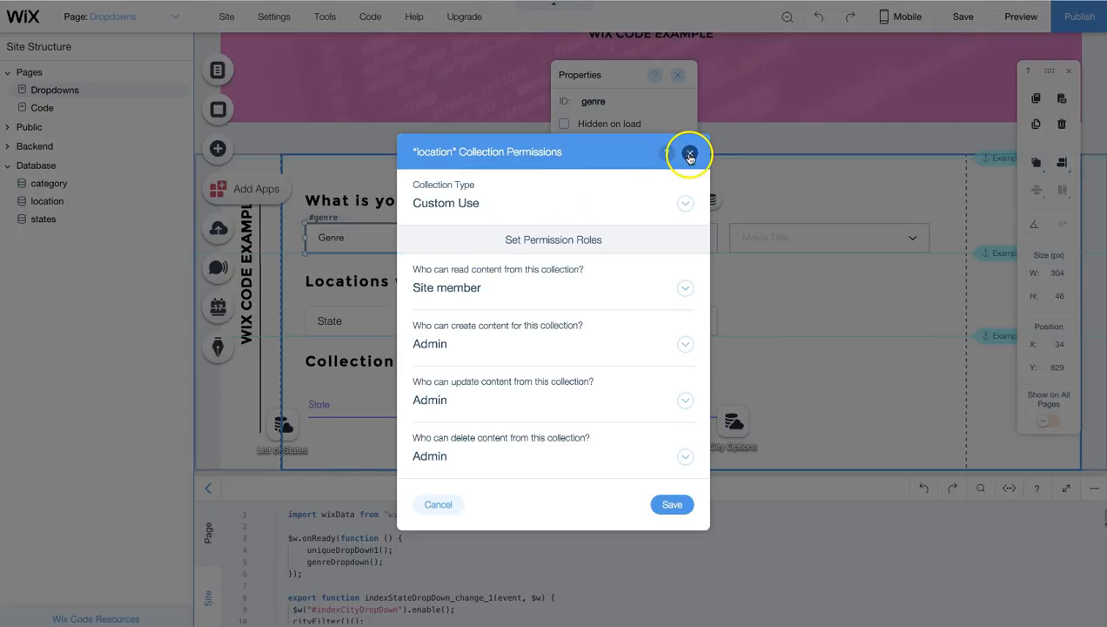
{"action": "left_click", "coordinate": [690, 153]}
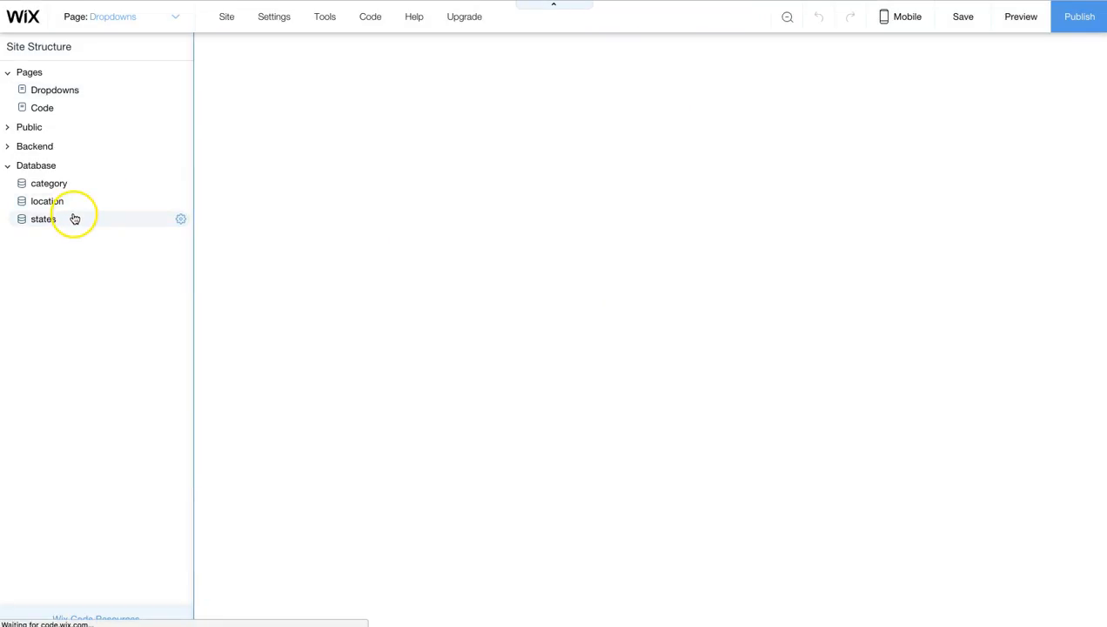
Step: View the states collection (Texas, Missouri, Ohio, Florida), then return to the Dropdowns page code
{"action": "left_click", "coordinate": [42, 220]}
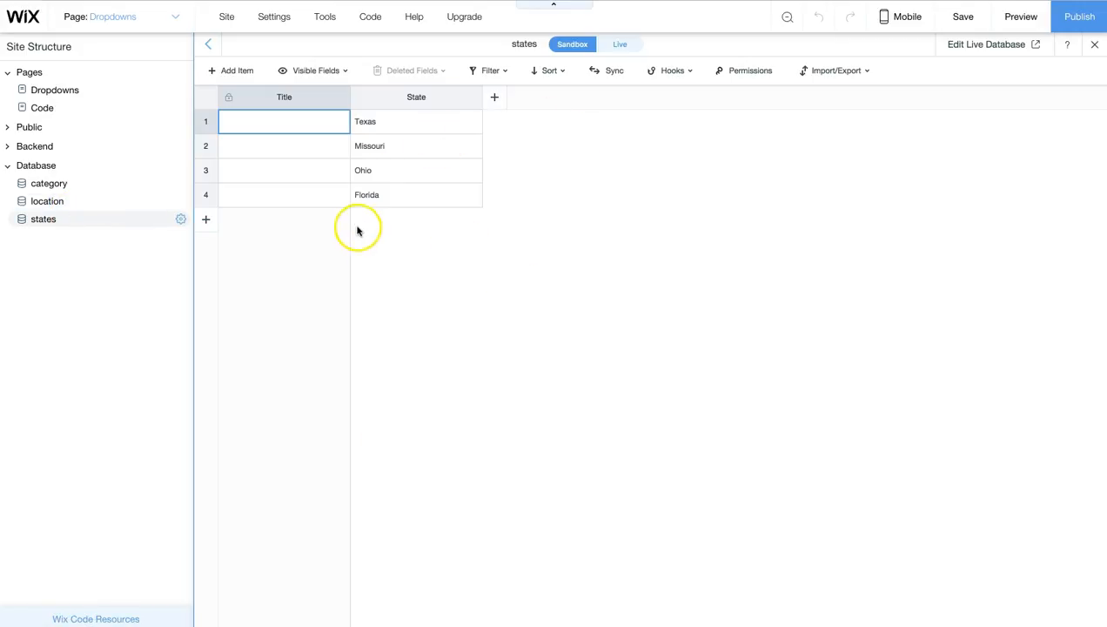
{"action": "mouse_move", "coordinate": [283, 178]}
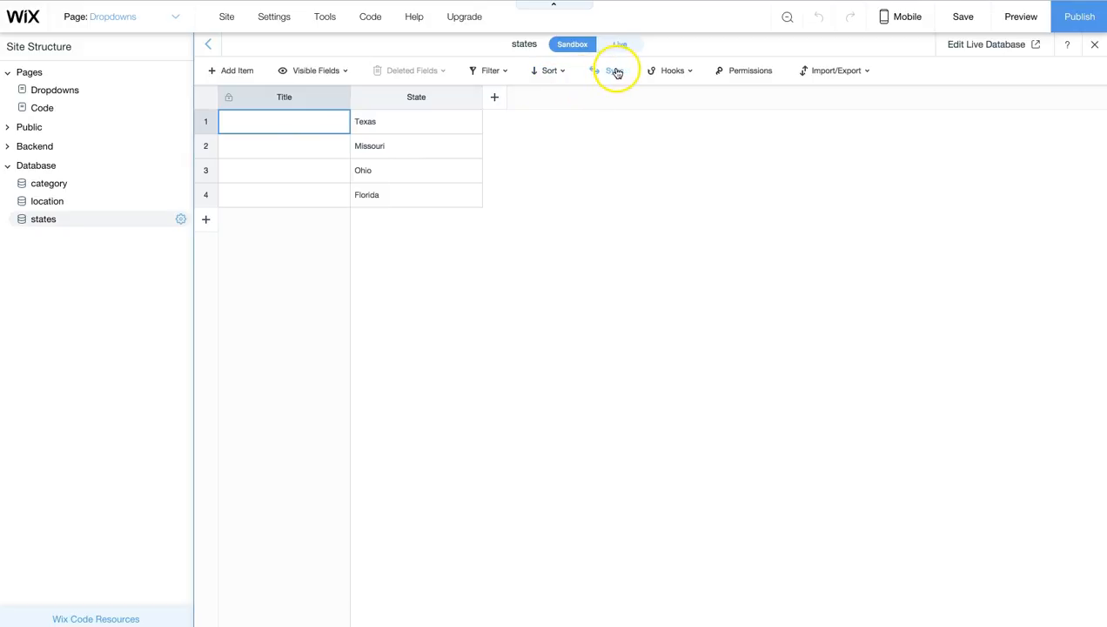
{"action": "left_click", "coordinate": [610, 69]}
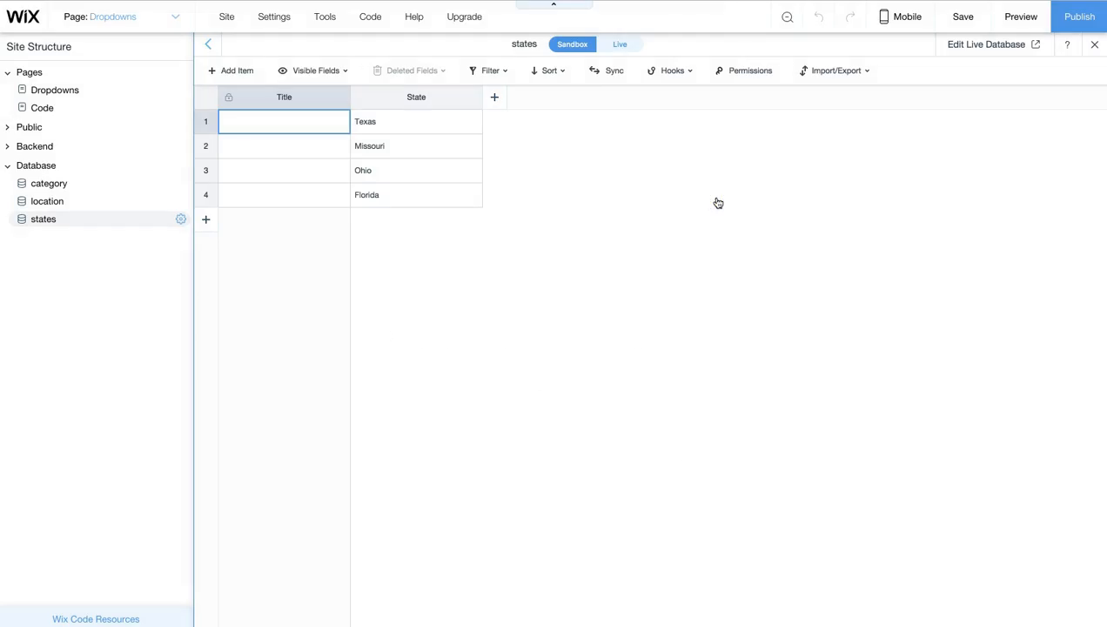
{"action": "mouse_move", "coordinate": [1079, 18]}
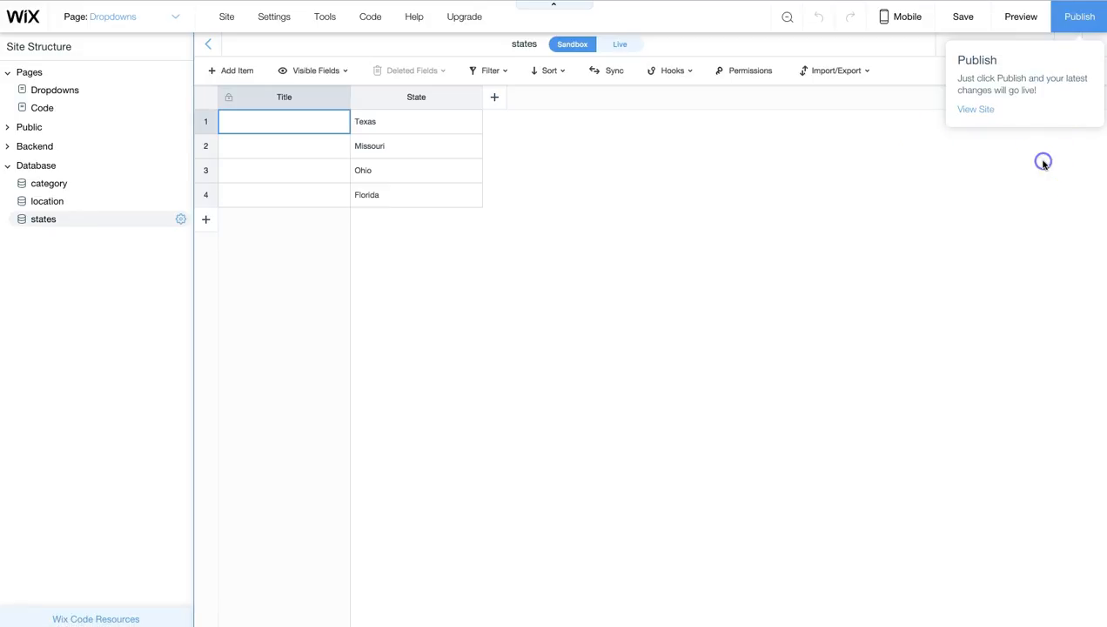
{"action": "left_click", "coordinate": [42, 108]}
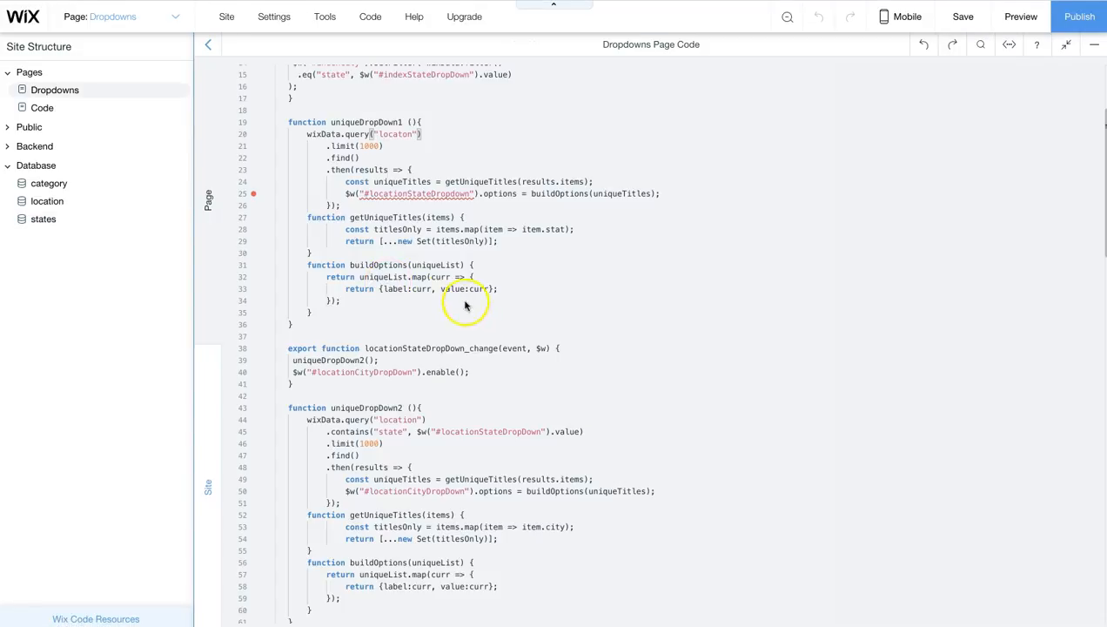
{"action": "mouse_move", "coordinate": [508, 317]}
{"action": "type", "text": "e"}
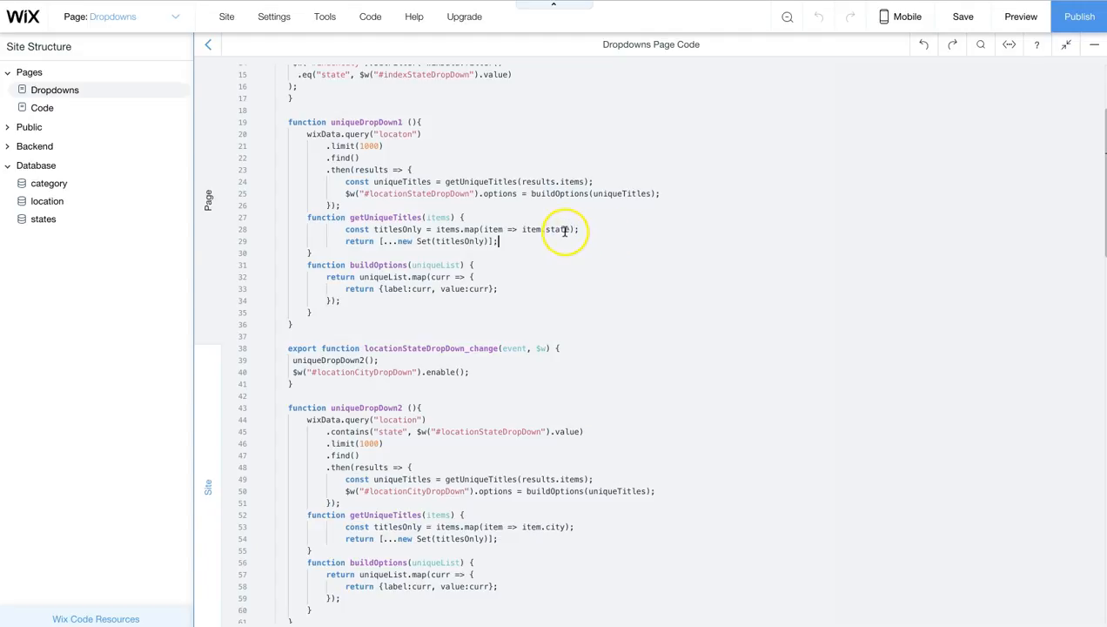
{"action": "mouse_move", "coordinate": [512, 289]}
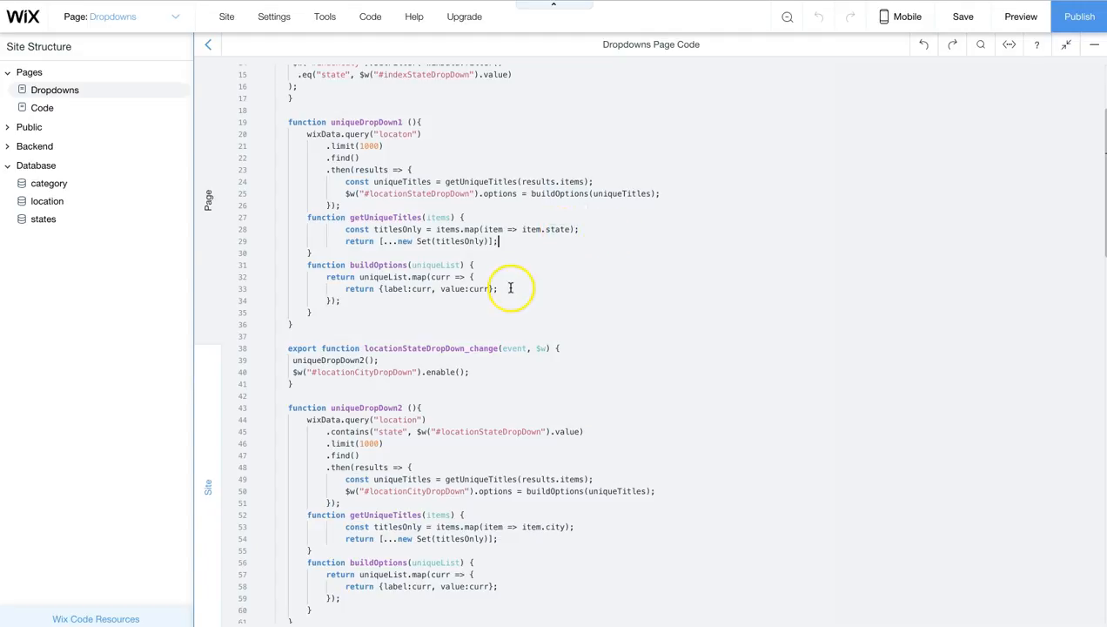
{"action": "mouse_move", "coordinate": [331, 132]}
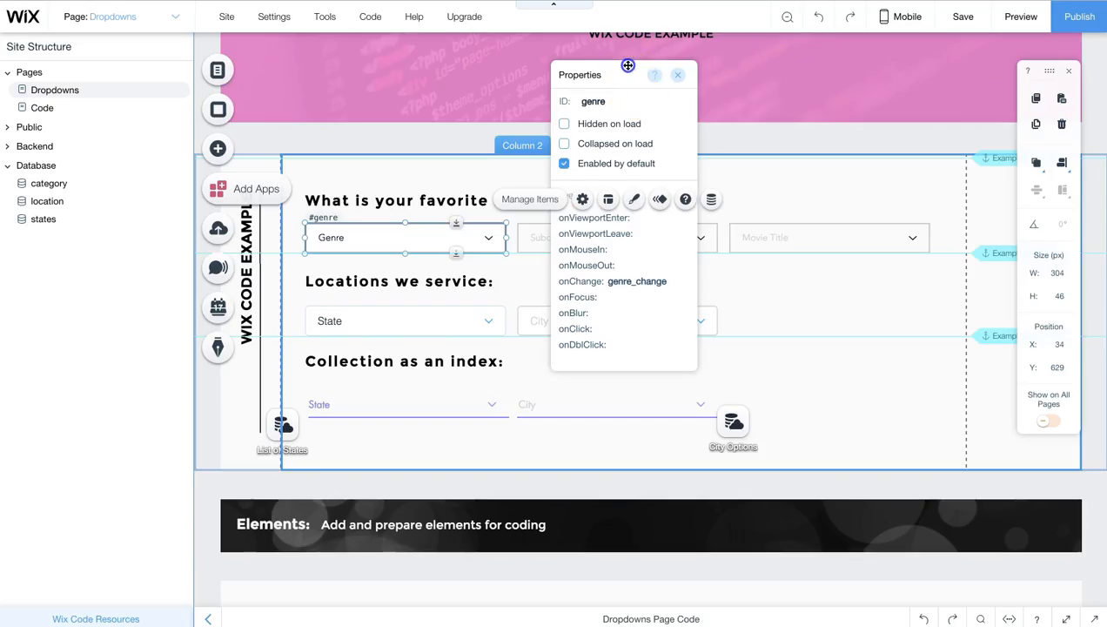
Step: Move the Genre properties panel lower, keeping onChange set to genre_change in view
{"action": "left_click_drag", "start_coordinate": [627, 66], "coordinate": [612, 111]}
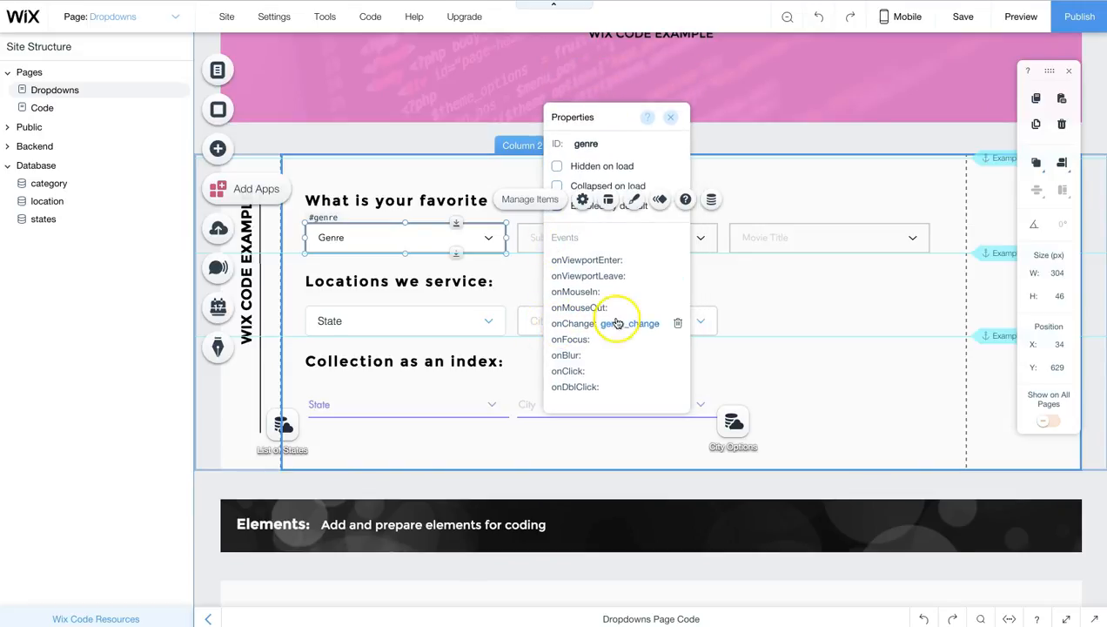
{"action": "mouse_move", "coordinate": [658, 328]}
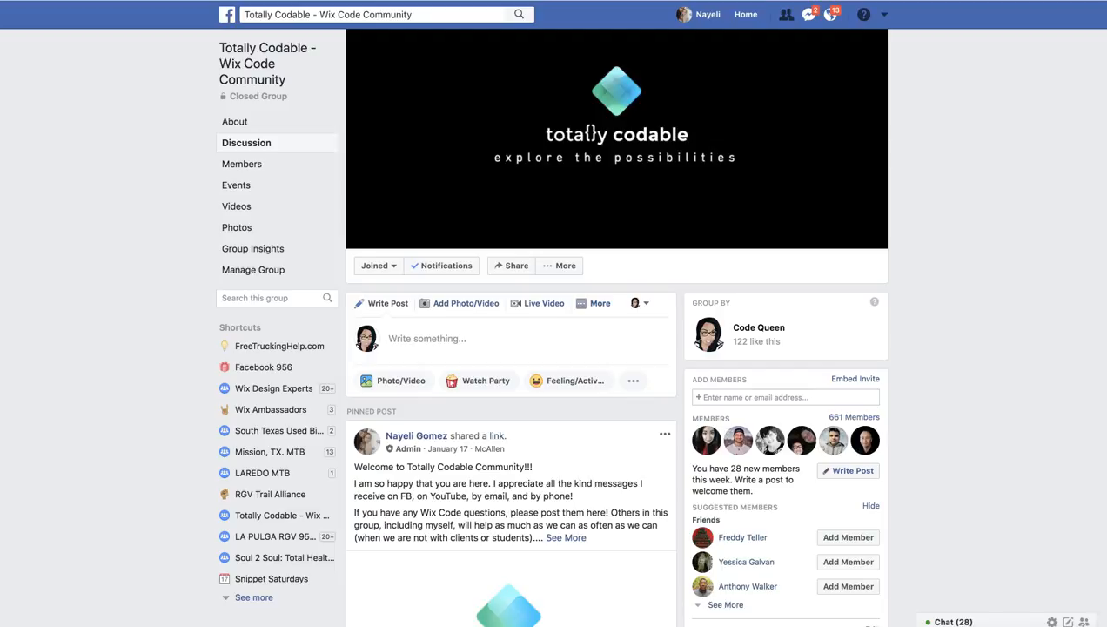
Step: Visit totallycodable.com and its featured coders list of Wix Code experts
{"action": "left_click", "coordinate": [616, 91]}
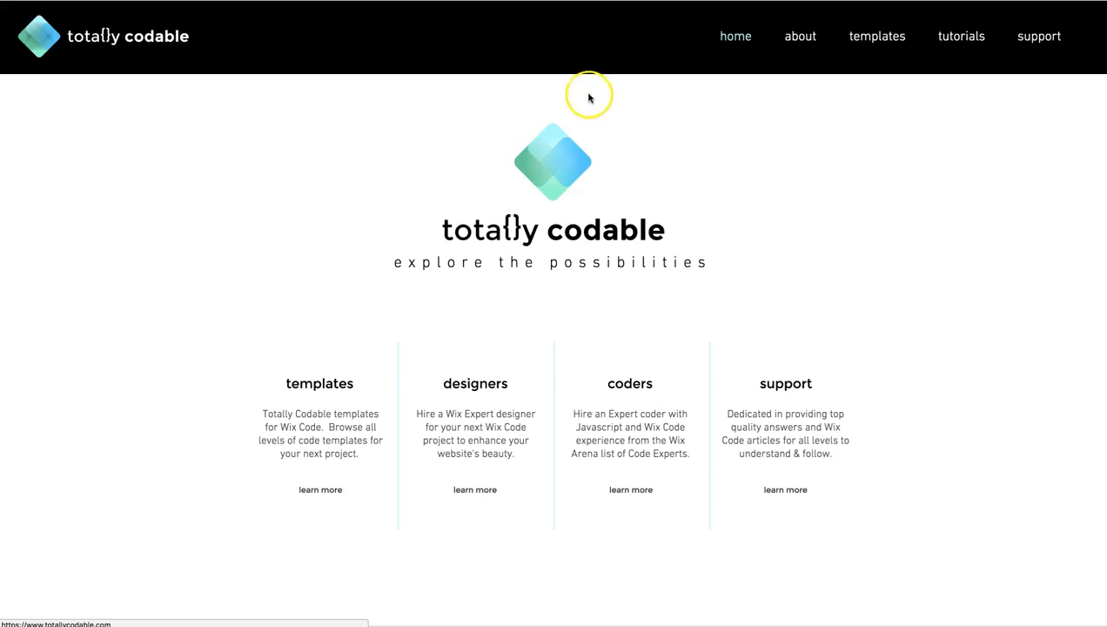
{"action": "mouse_move", "coordinate": [651, 435]}
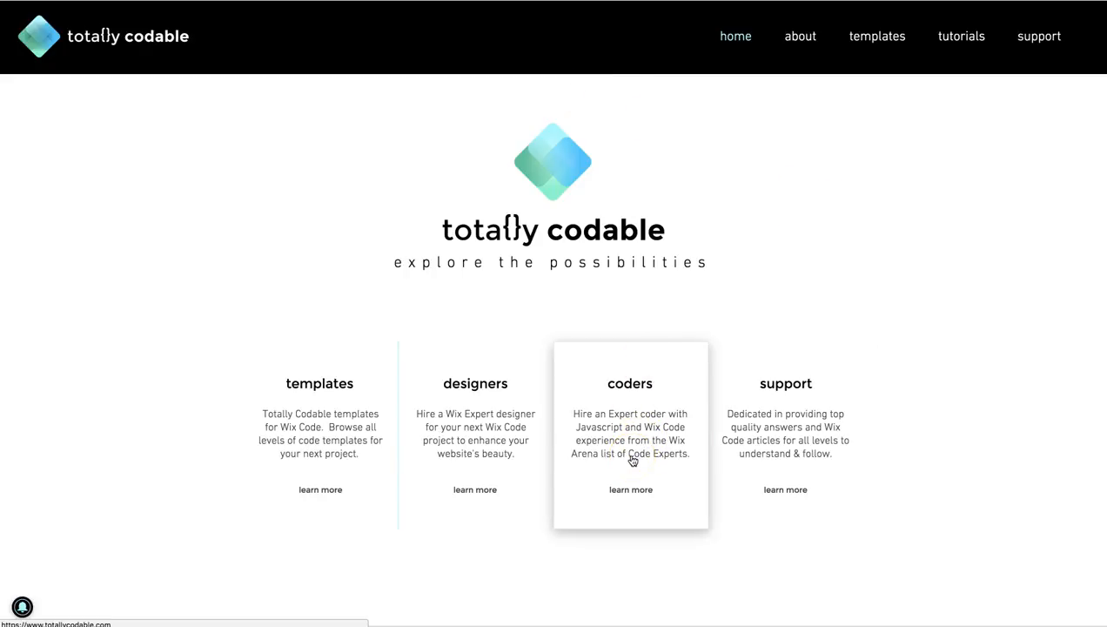
{"action": "left_click", "coordinate": [631, 487]}
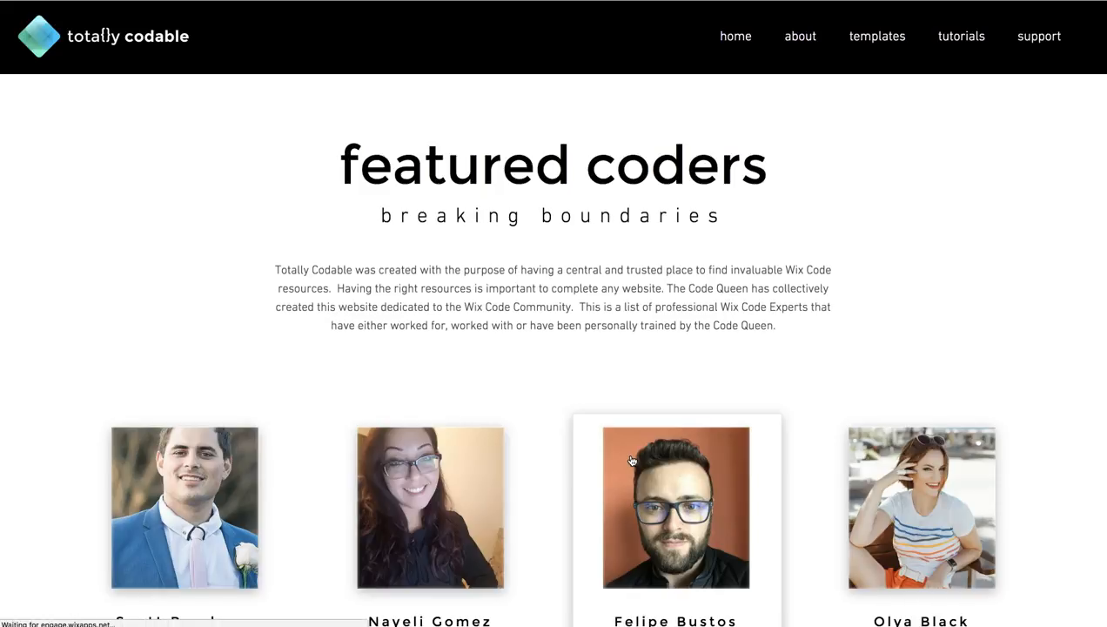